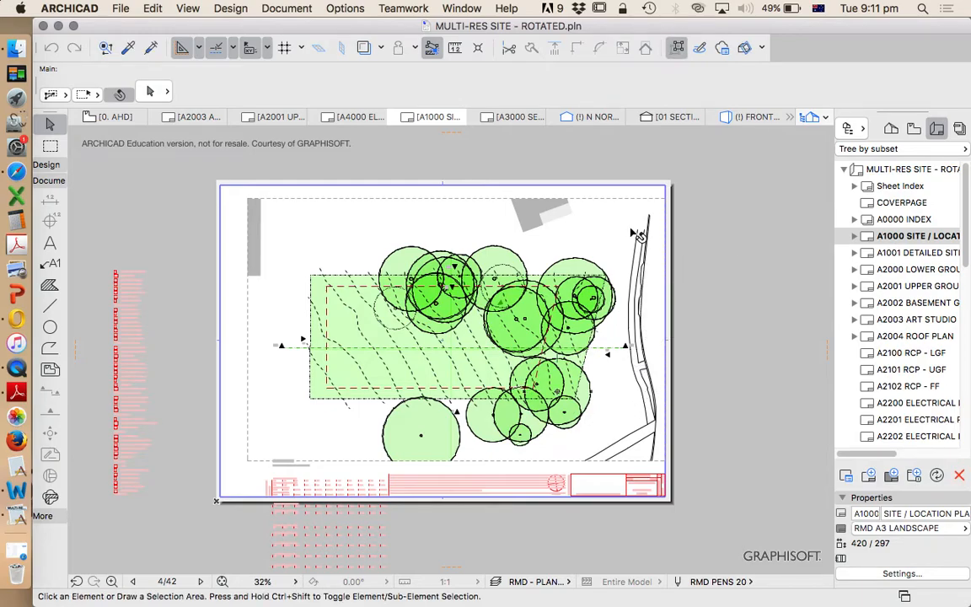
- Open Section 01 from the site drawing on the A1000 layout
right_click(456, 328)
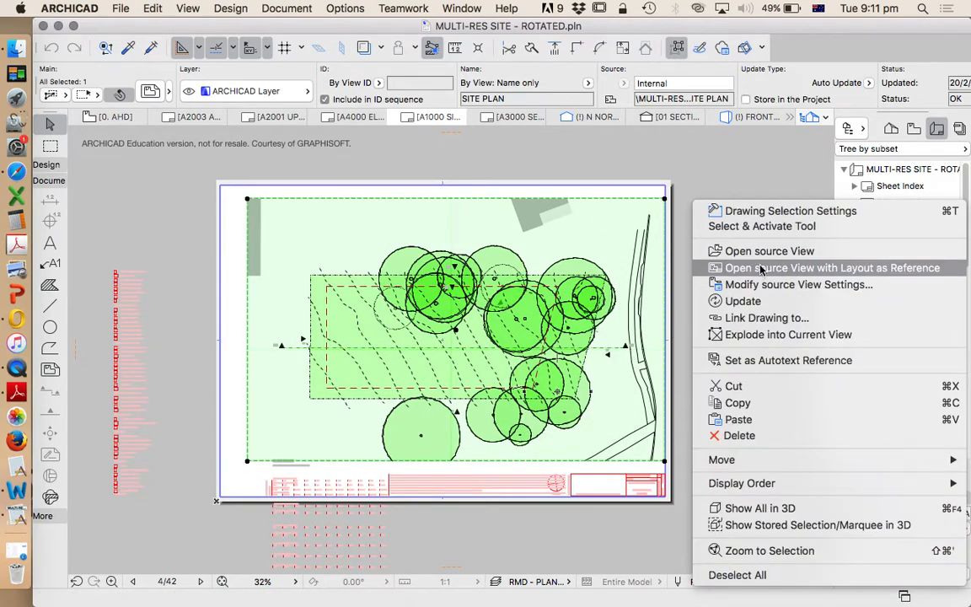
click(769, 250)
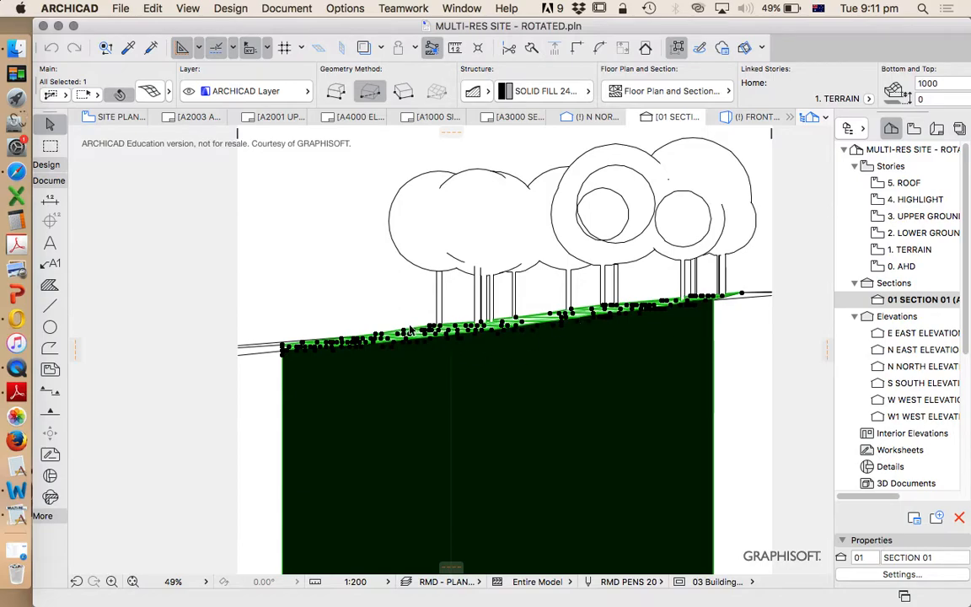
mouse_move(360, 285)
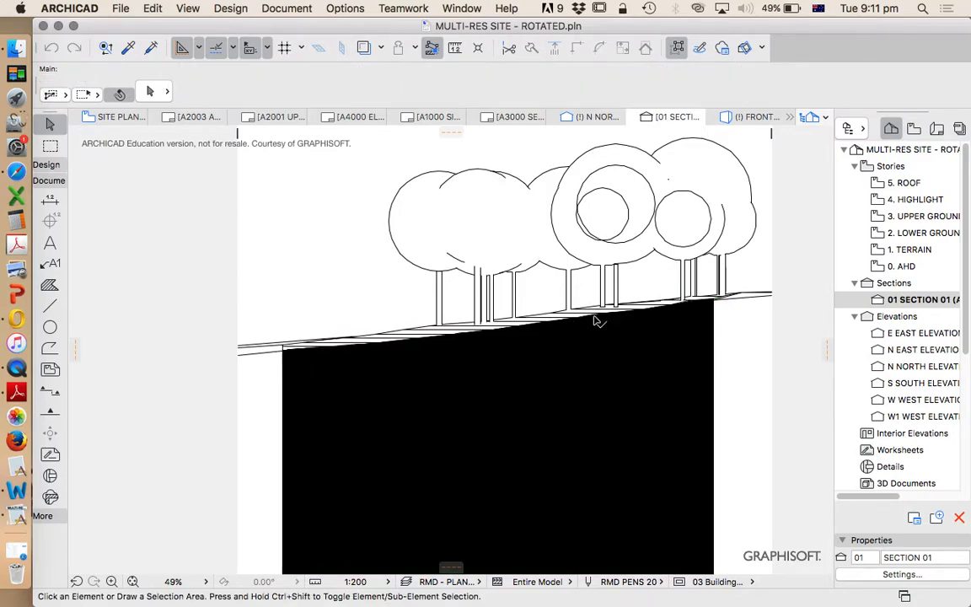
mouse_move(864, 205)
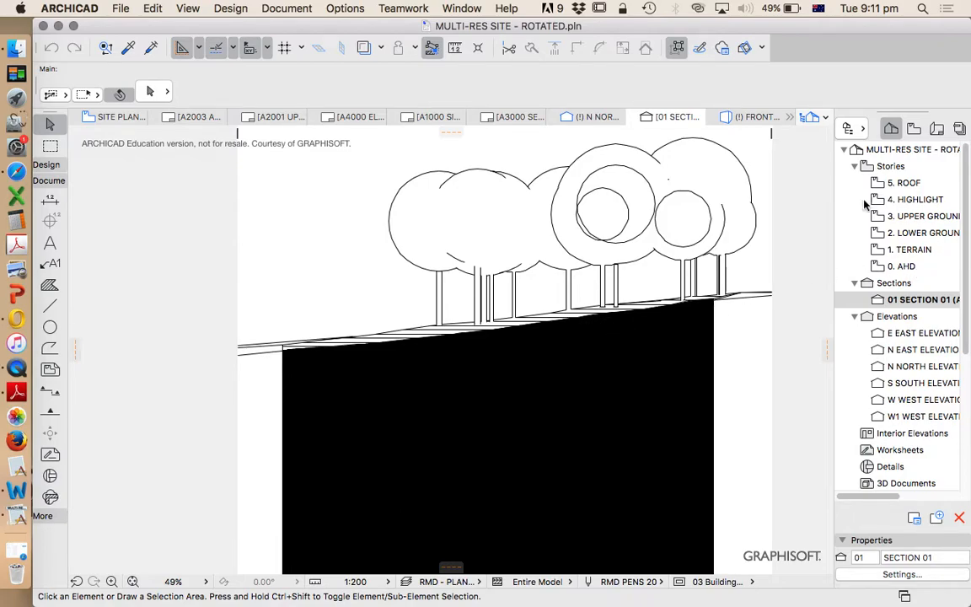
mouse_move(894, 212)
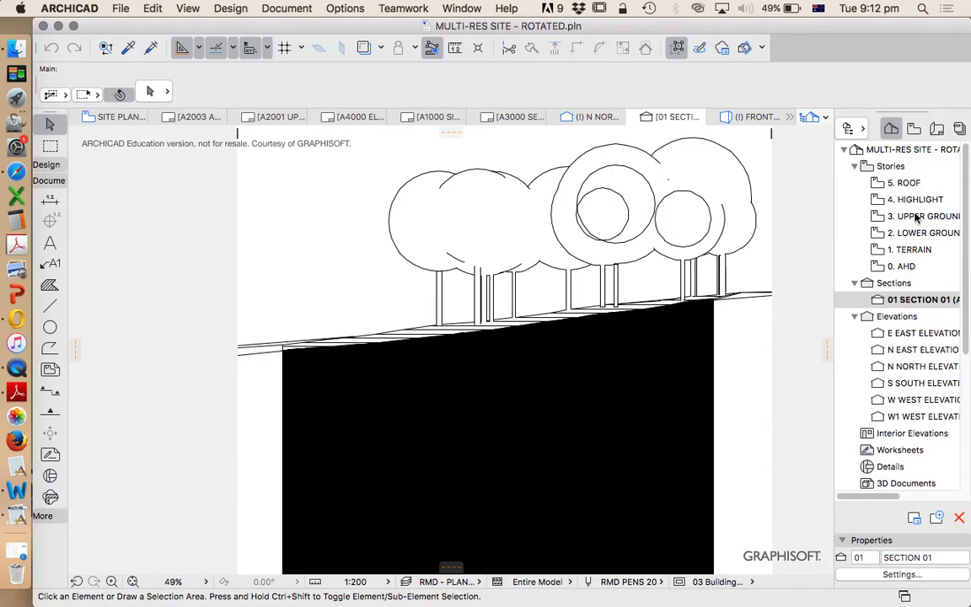
mouse_move(889, 177)
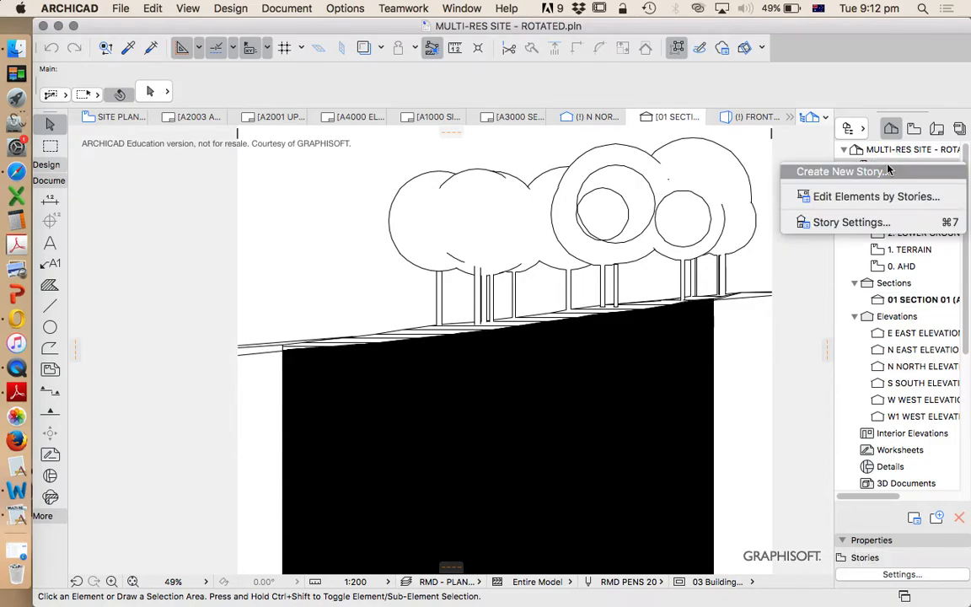
mouse_move(851, 221)
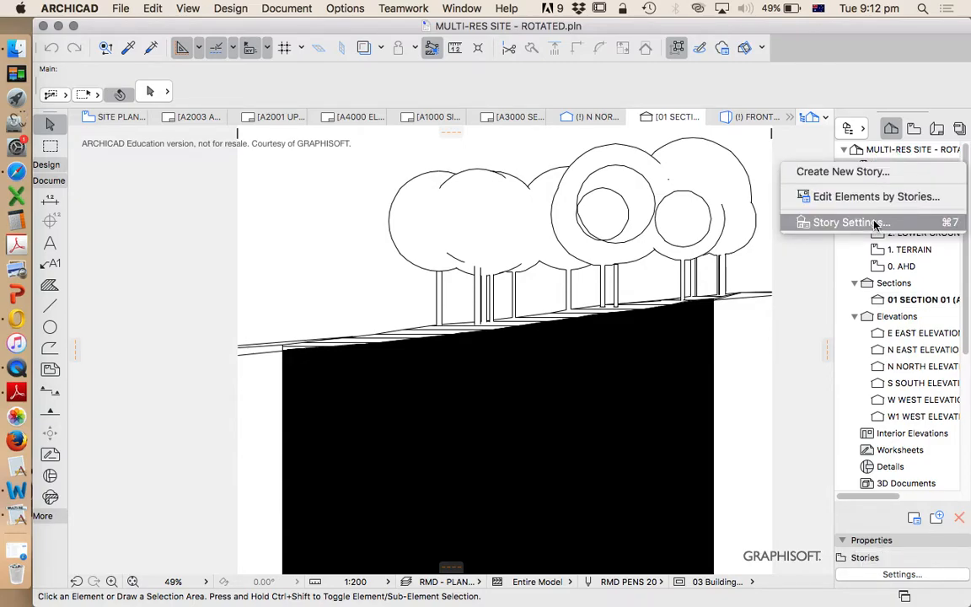
click(851, 222)
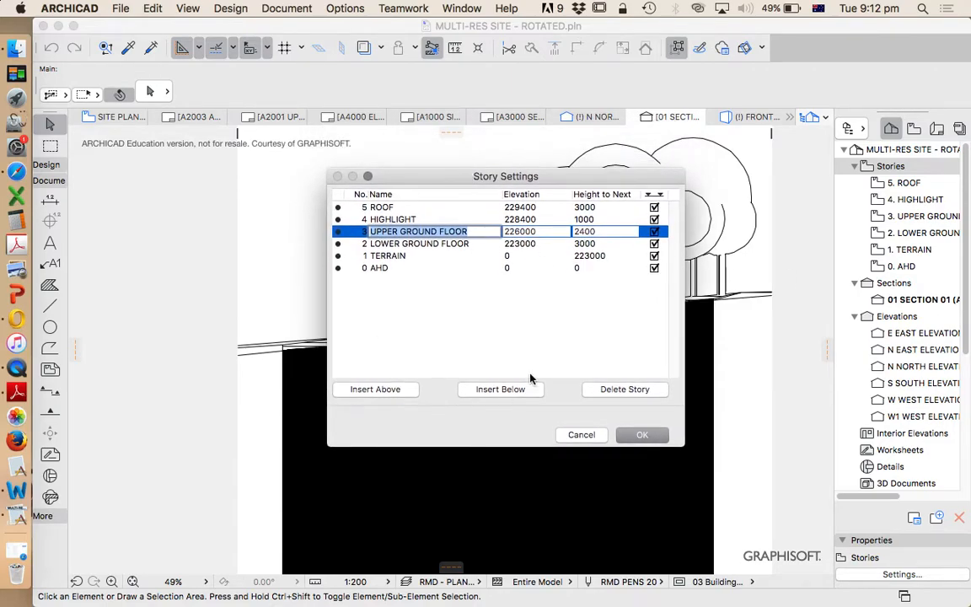
mouse_move(590, 324)
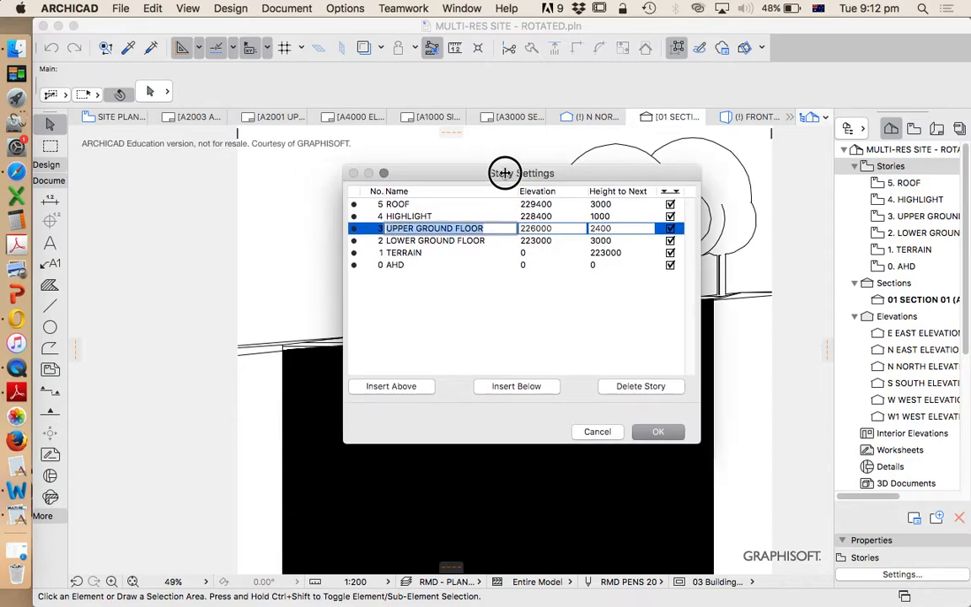
drag(504, 173, 608, 139)
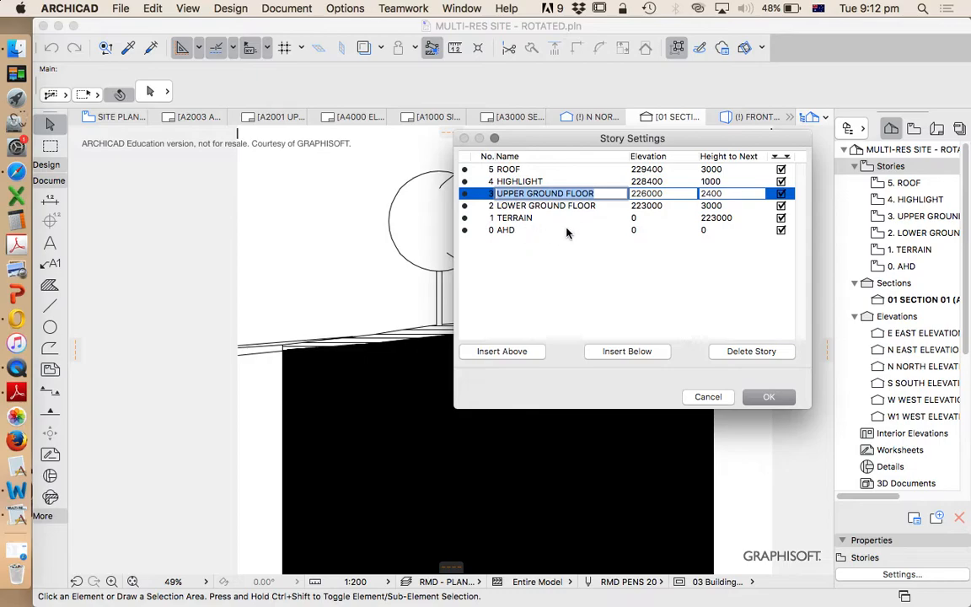
mouse_move(545, 225)
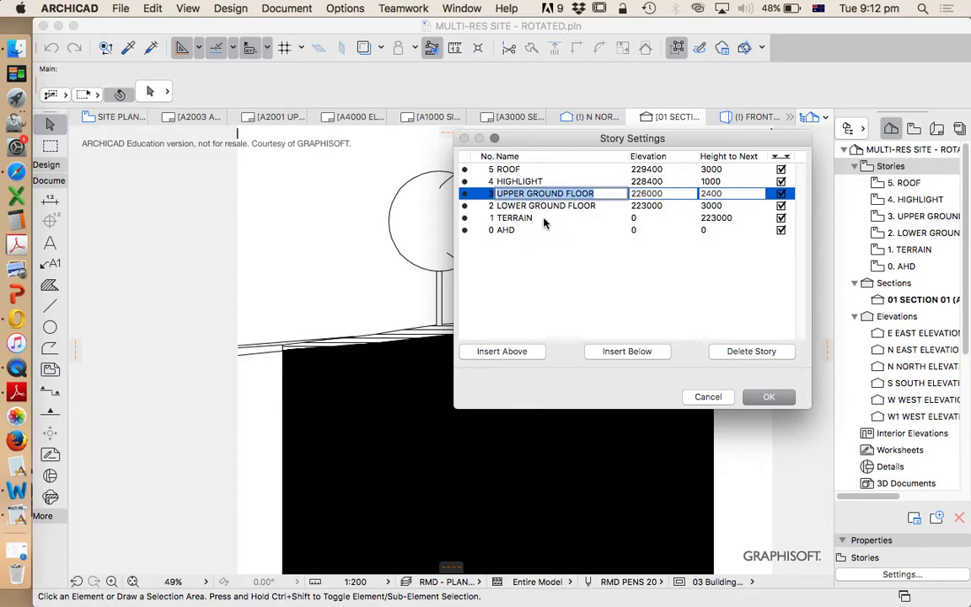
click(514, 218)
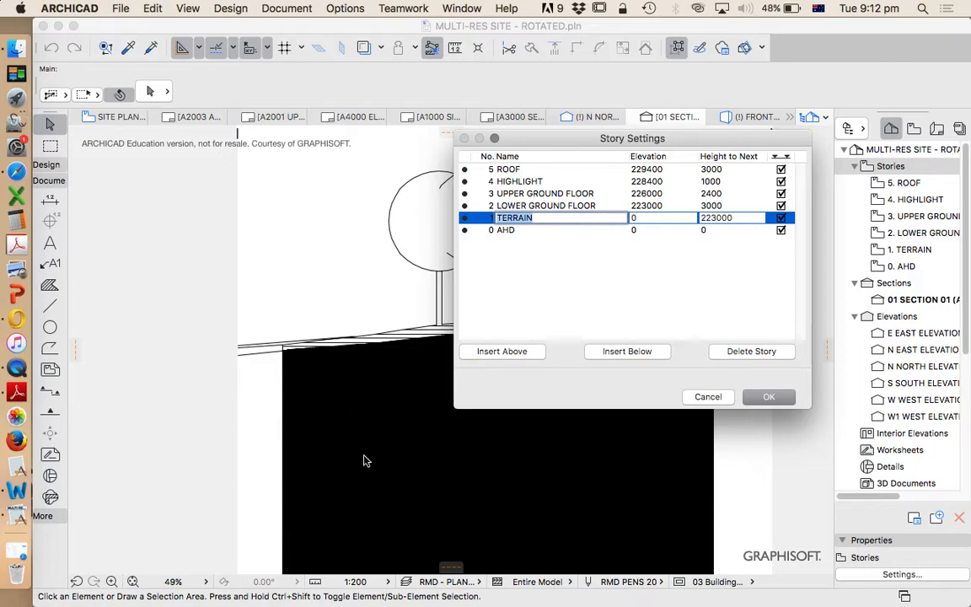
mouse_move(458, 275)
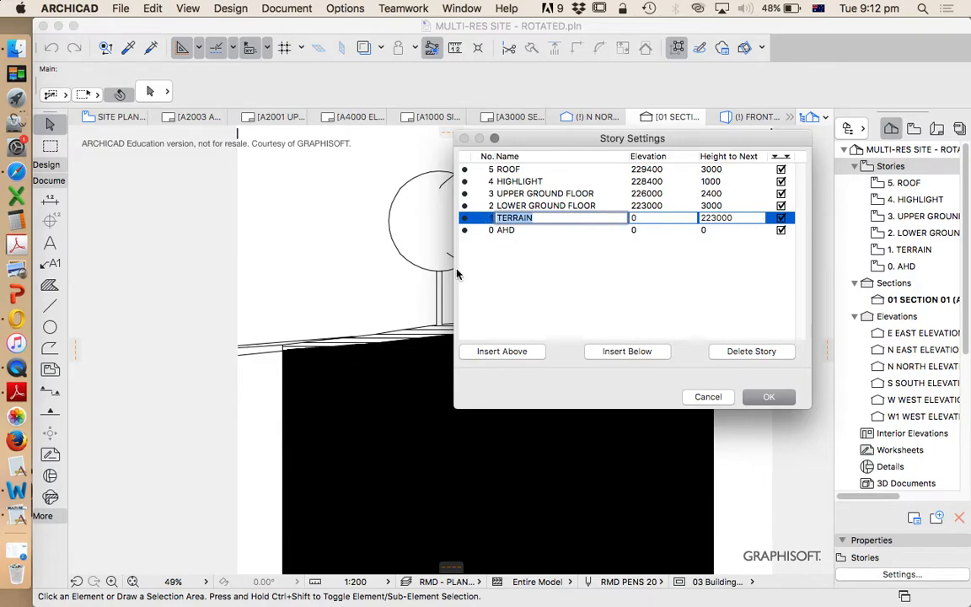
mouse_move(565, 206)
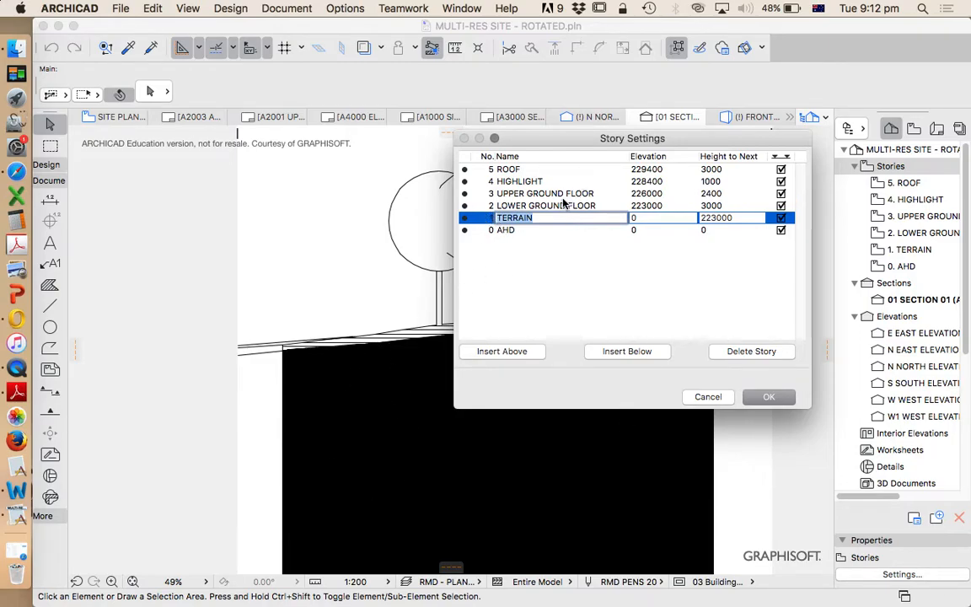
mouse_move(546, 209)
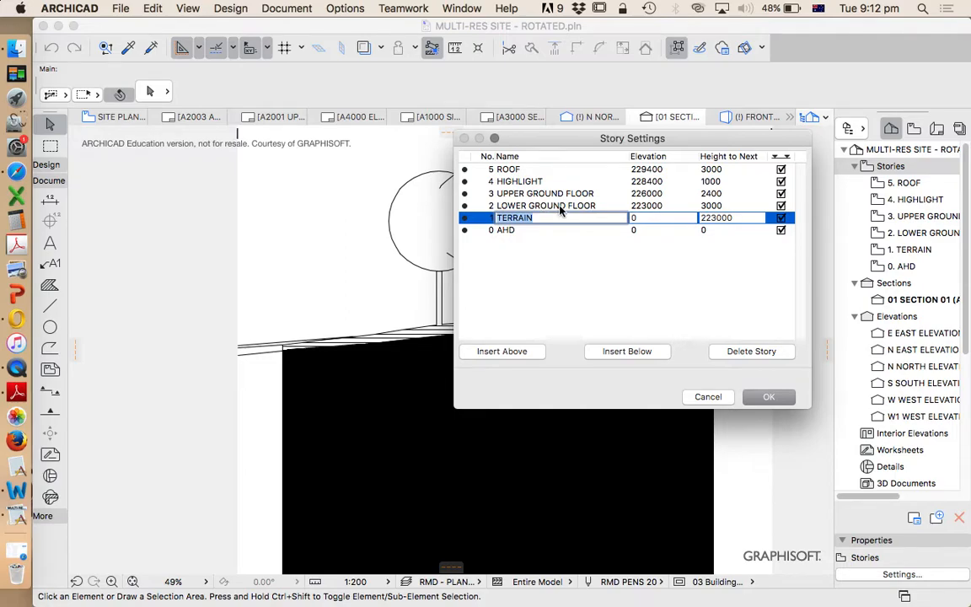
mouse_move(589, 210)
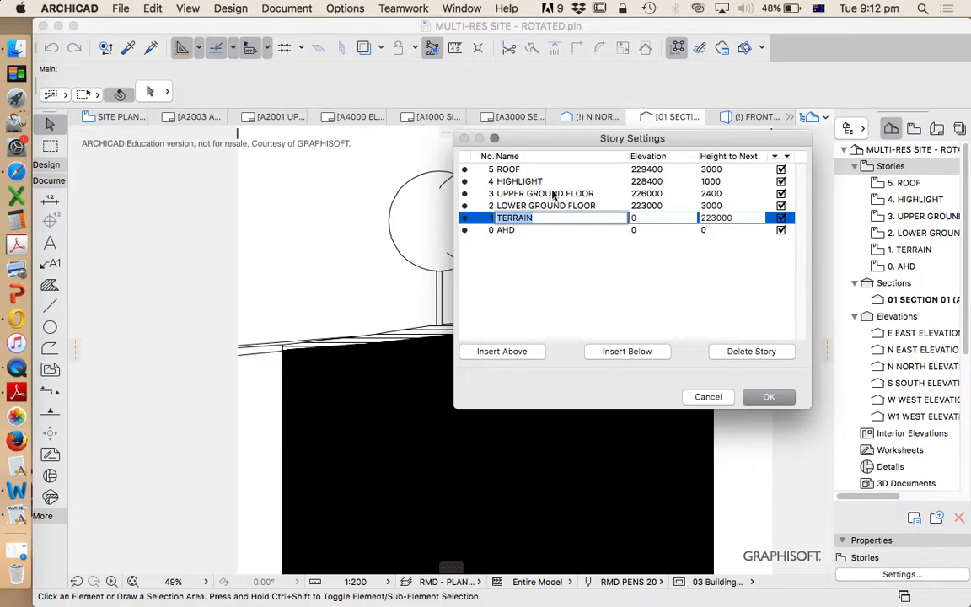
mouse_move(603, 197)
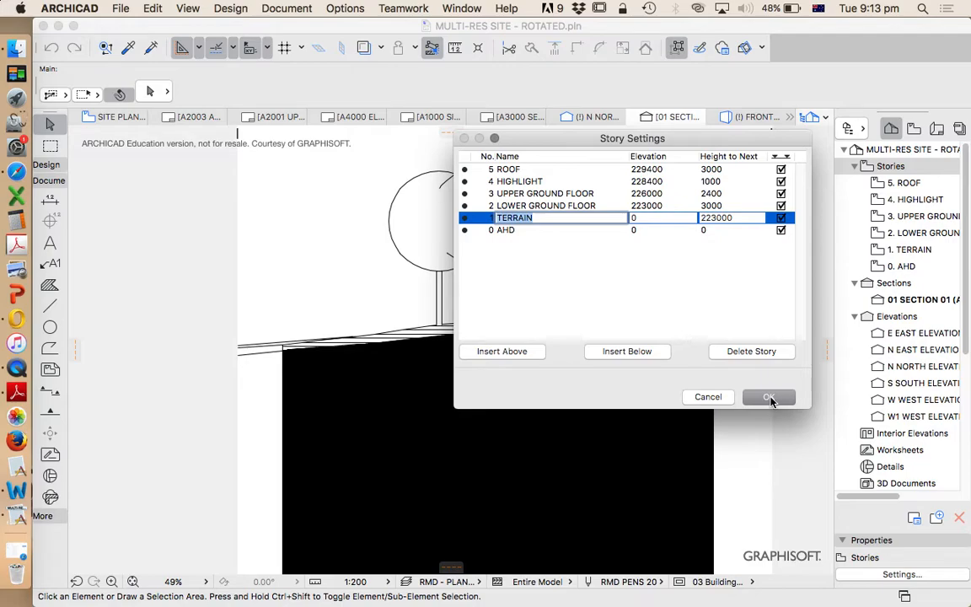
click(768, 397)
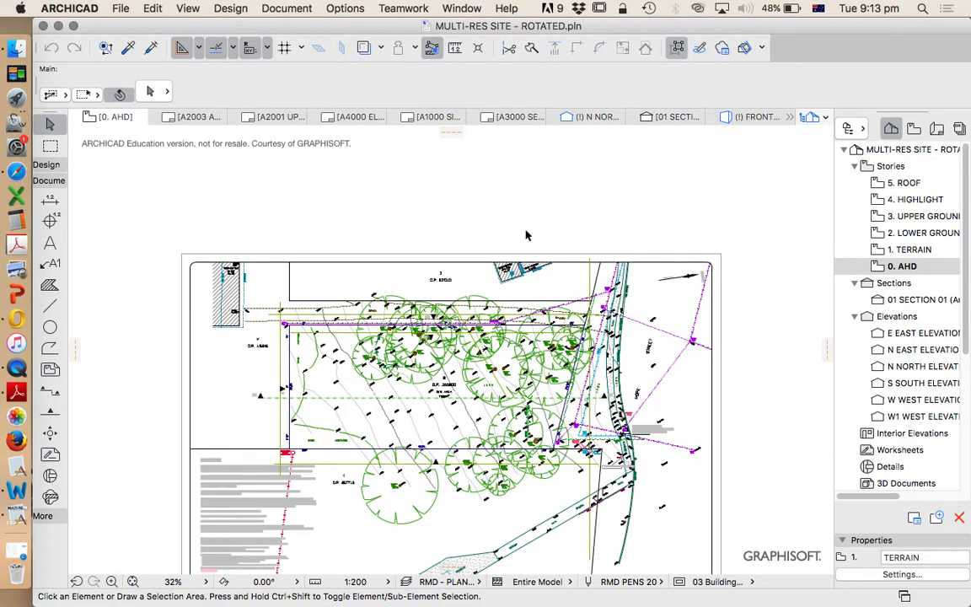
- Zoom around the 0. AHD site plan to read the spot levels, roughly 220 to 222
scroll(down, 3)
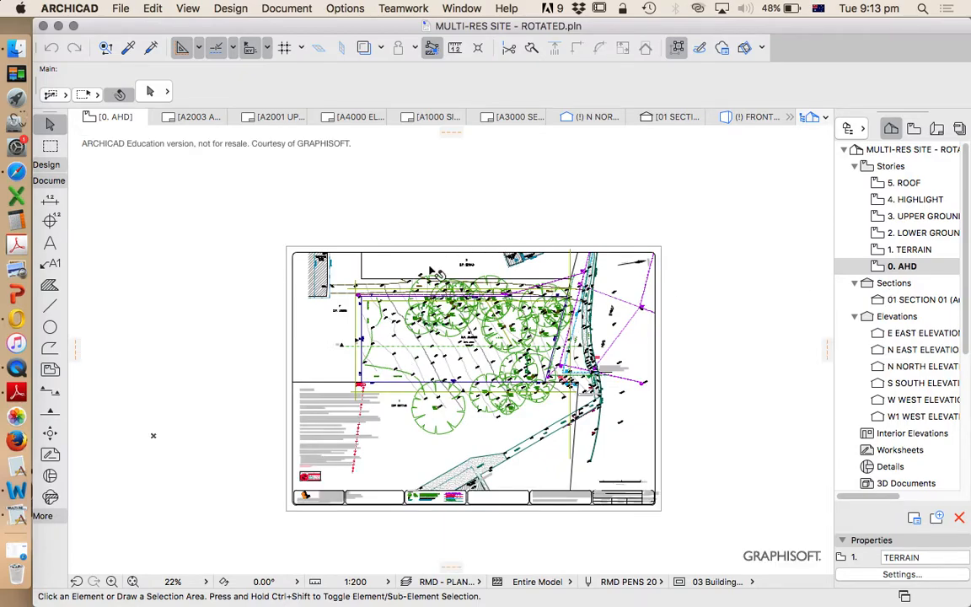
mouse_move(383, 380)
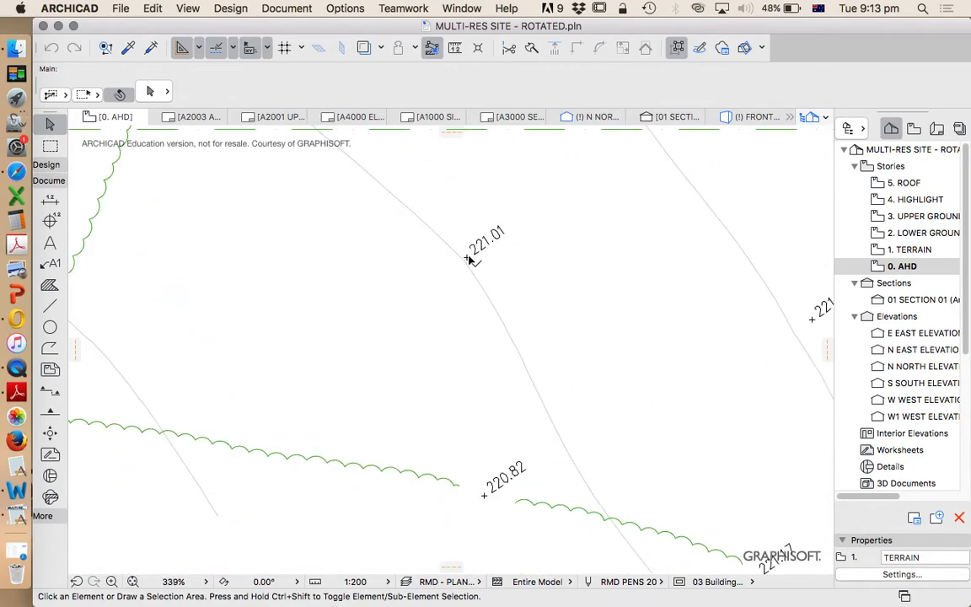
mouse_move(468, 254)
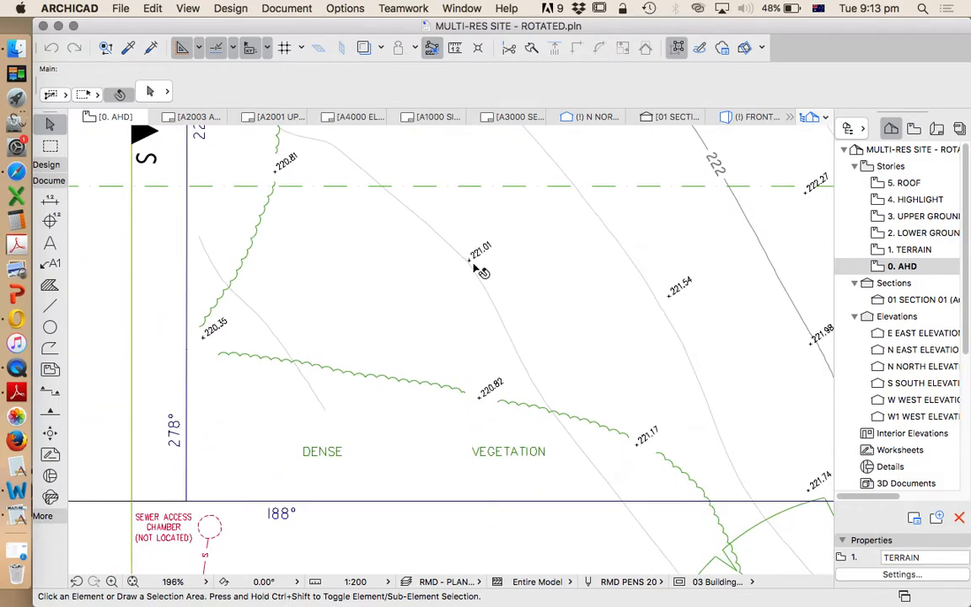
scroll(down, 3)
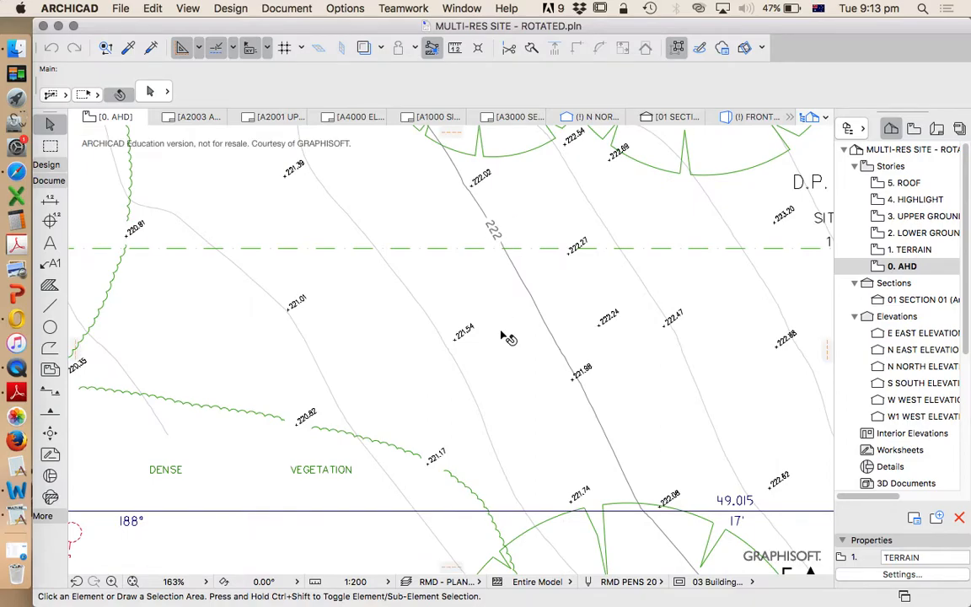
scroll(down, 3)
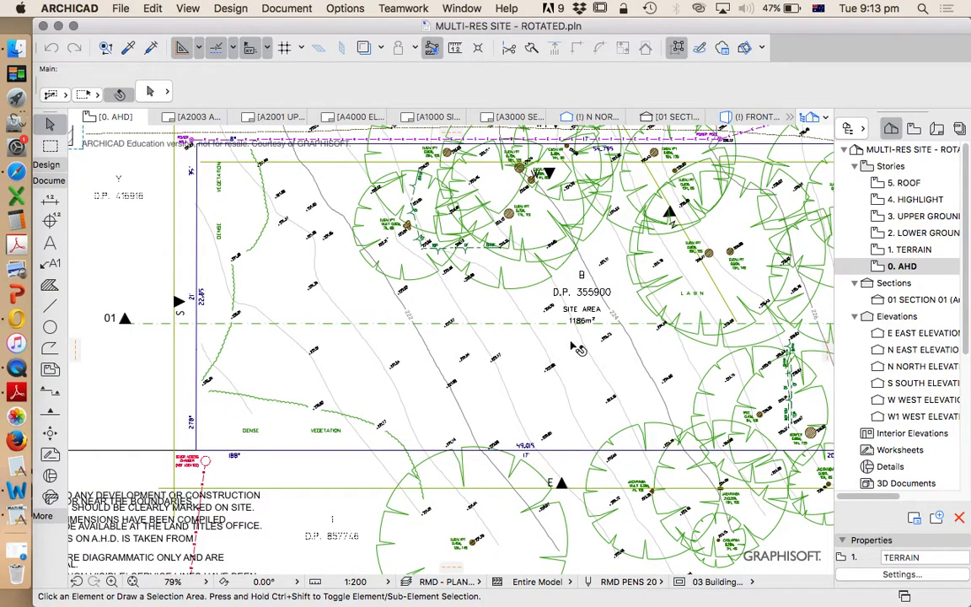
- On the 1. TERRAIN story, select and inspect the triangulated terrain mesh over the site
click(915, 249)
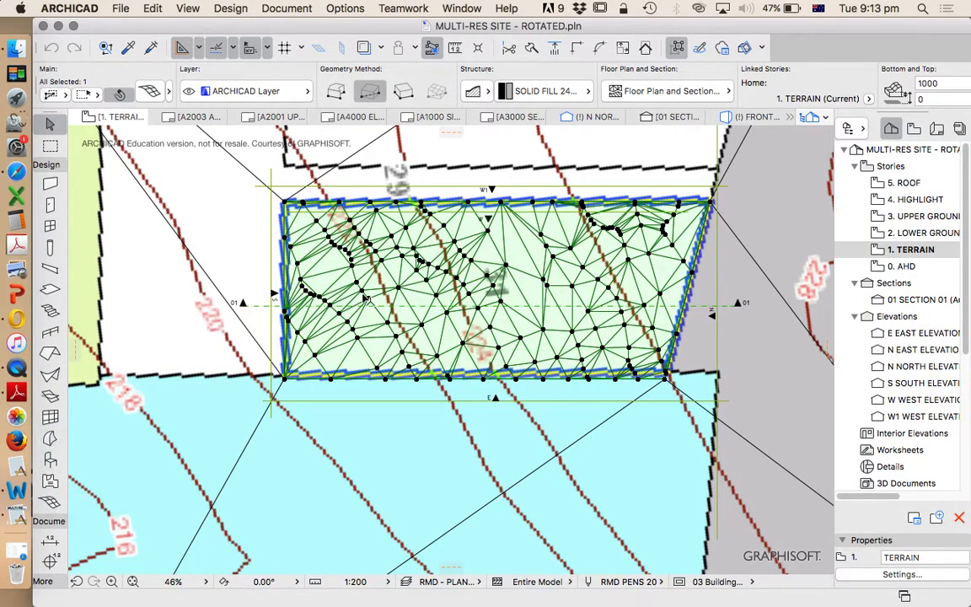
scroll(down, 3)
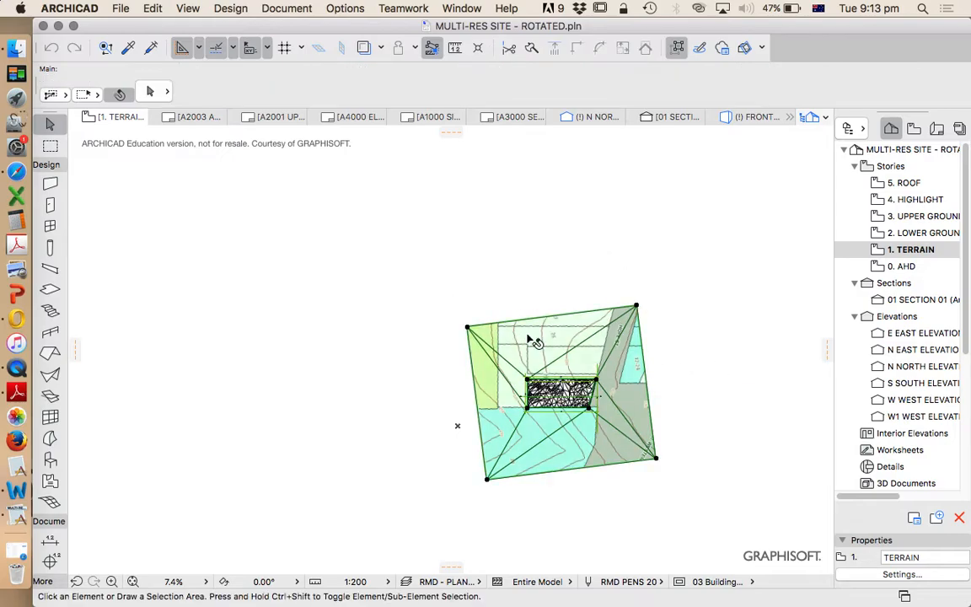
click(561, 392)
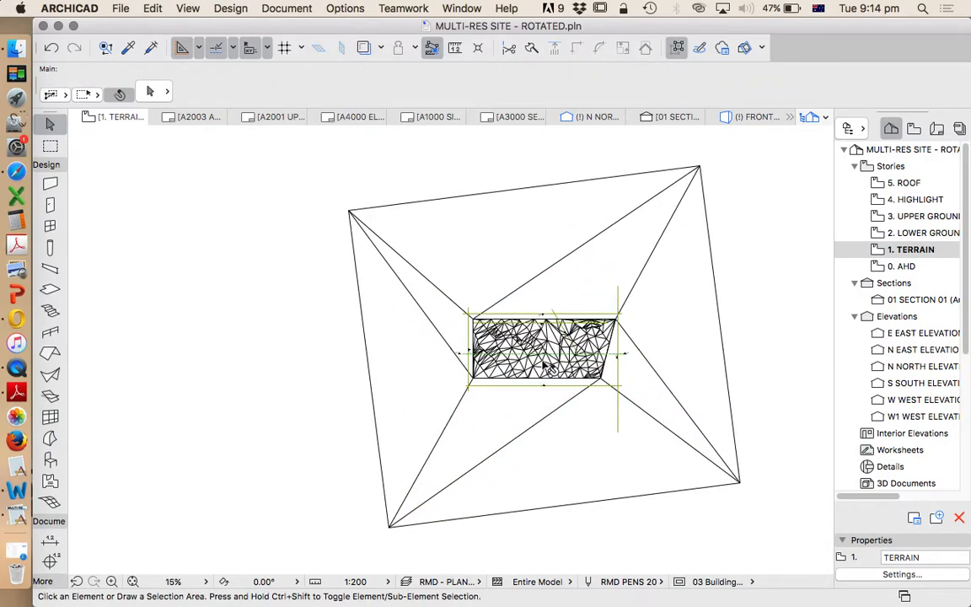
scroll(up, 3)
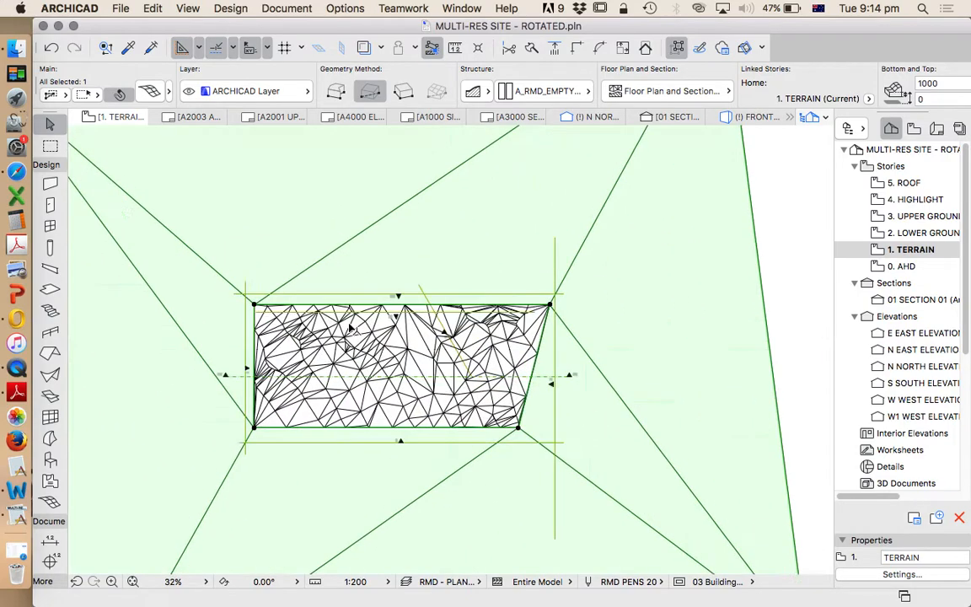
scroll(down, 3)
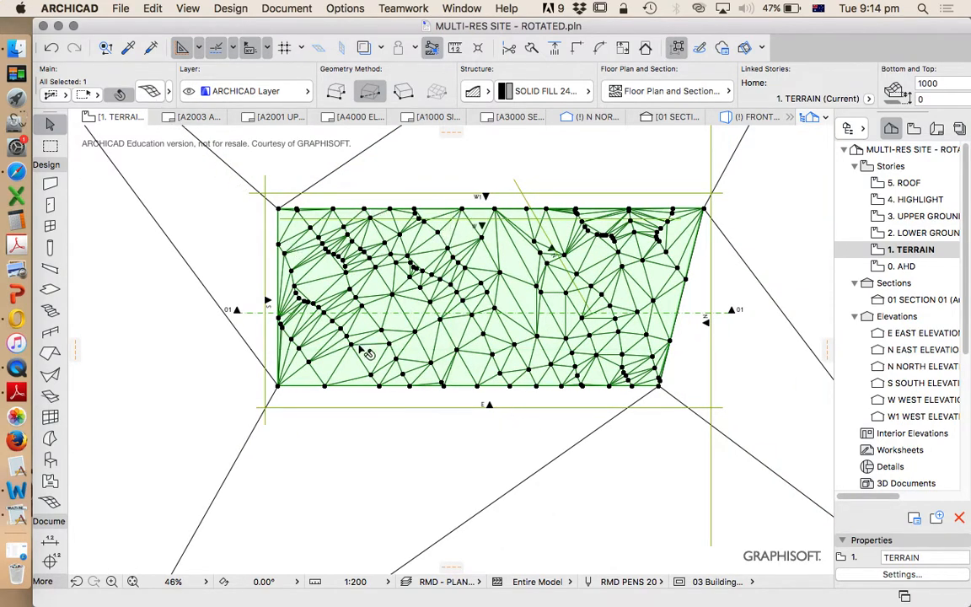
mouse_move(698, 284)
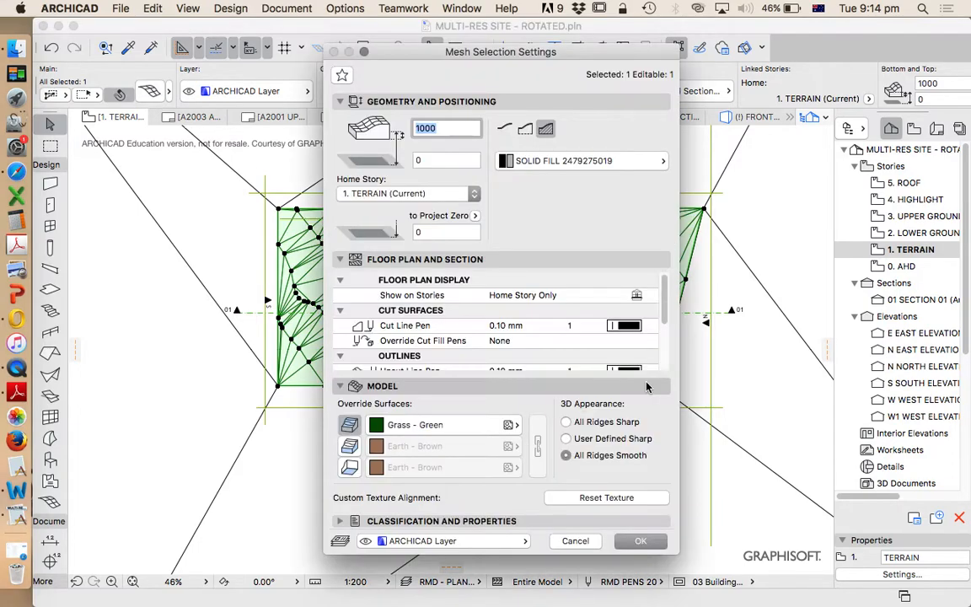
- View the terrain mesh in 3D with the editing plane hidden, then return to LOWER GROUND
click(566, 421)
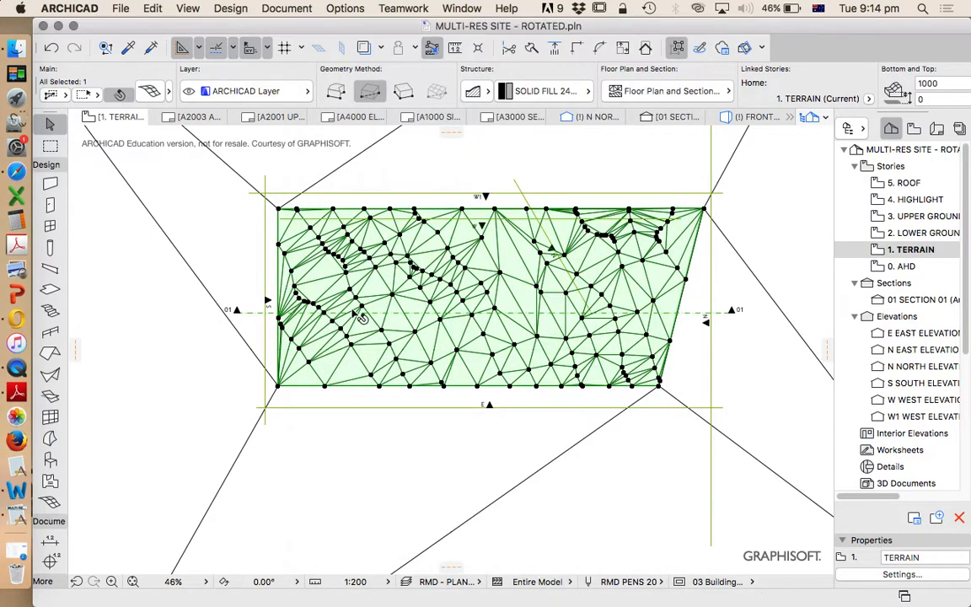
right_click(361, 319)
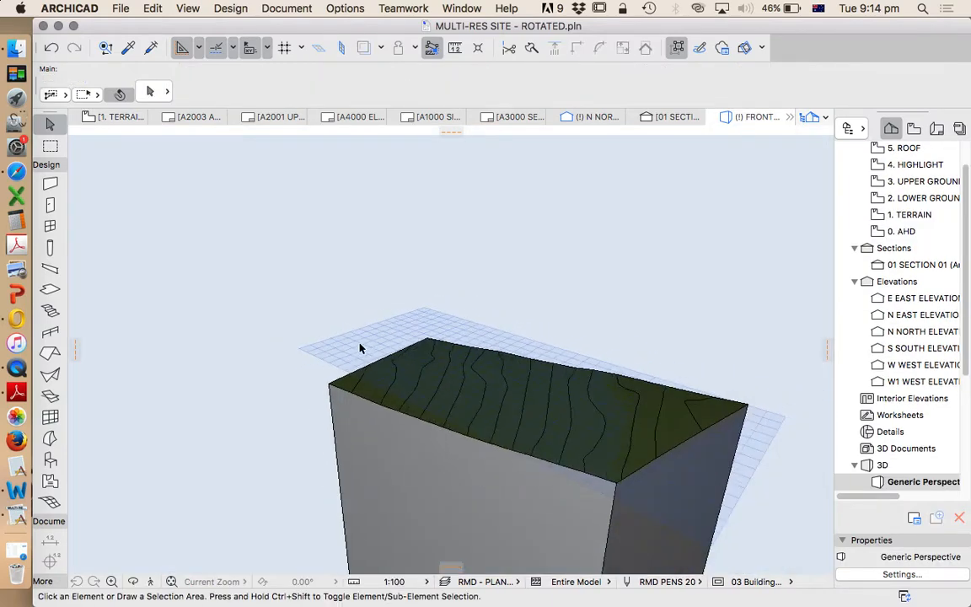
click(187, 8)
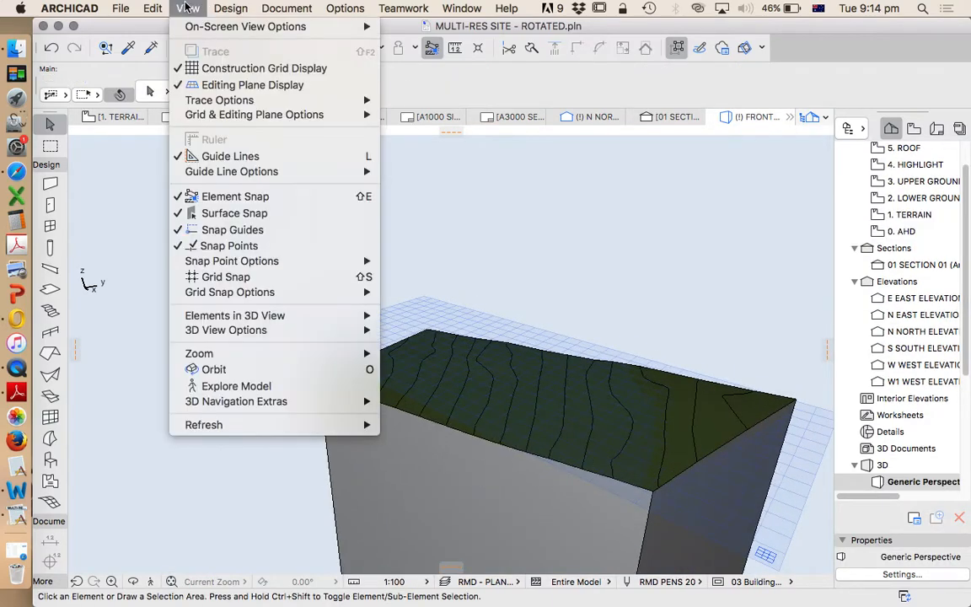
click(496, 413)
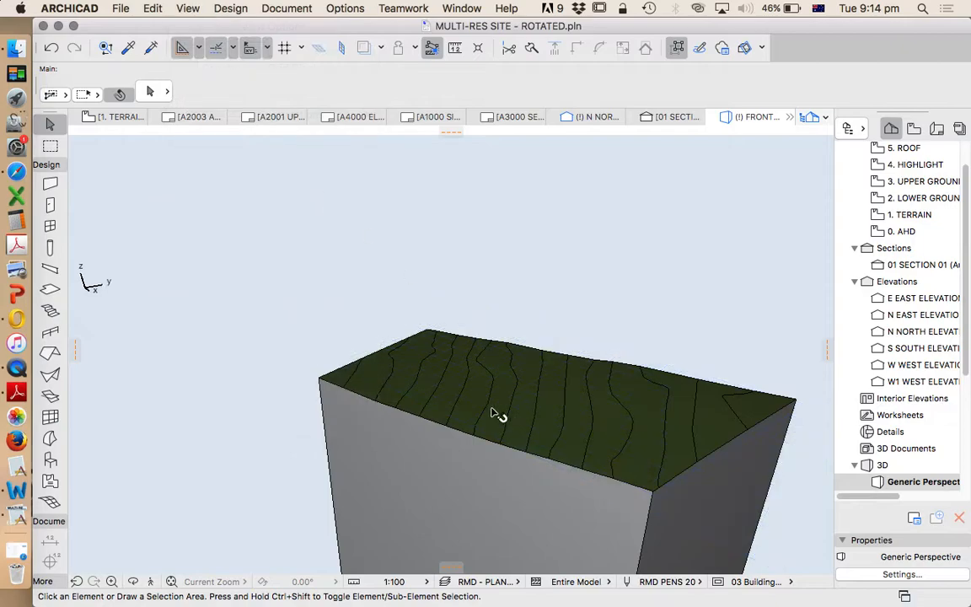
click(497, 413)
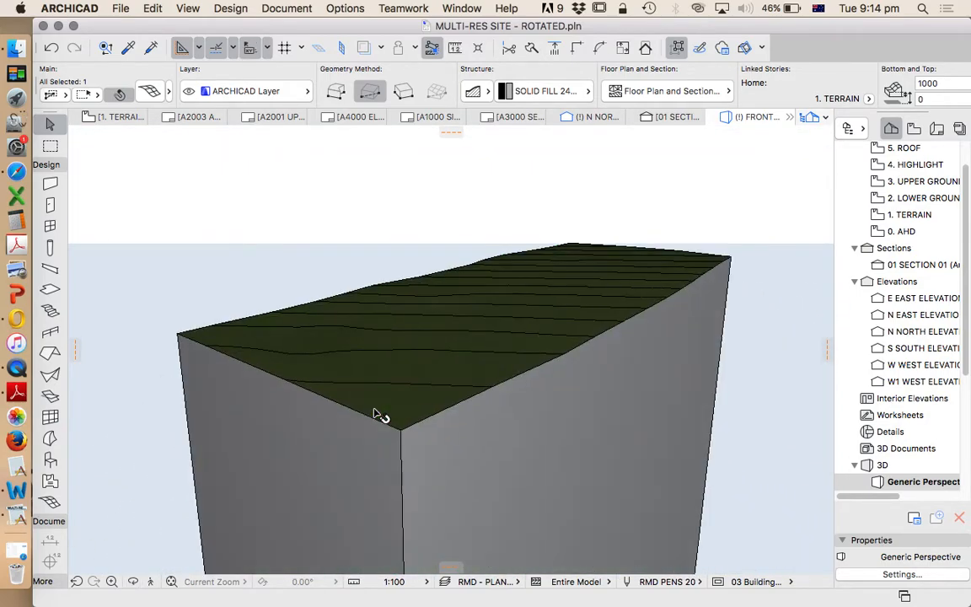
click(379, 413)
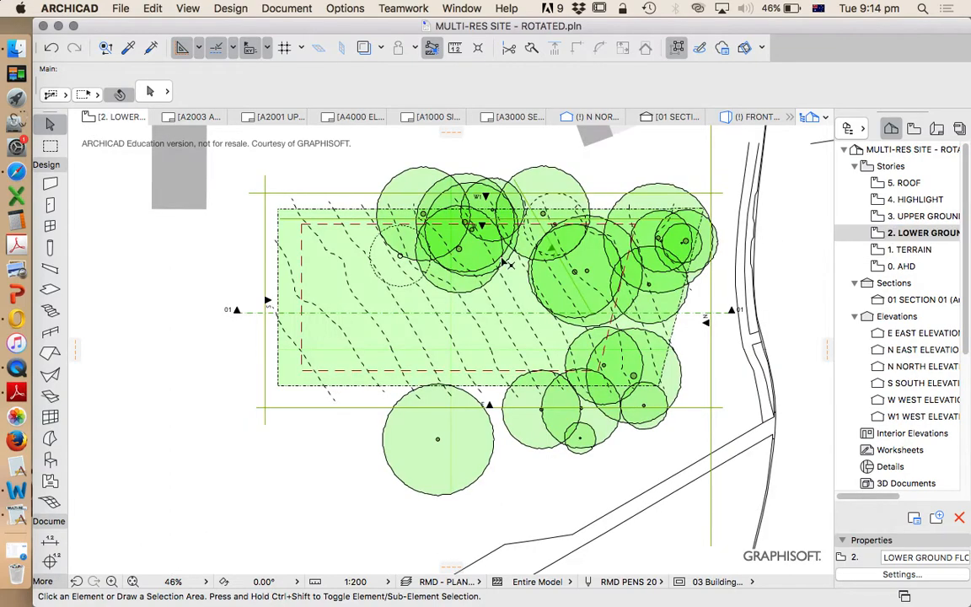
- Browse the upper ground, roof and lower ground stories, ending on the 0. AHD plan
click(505, 266)
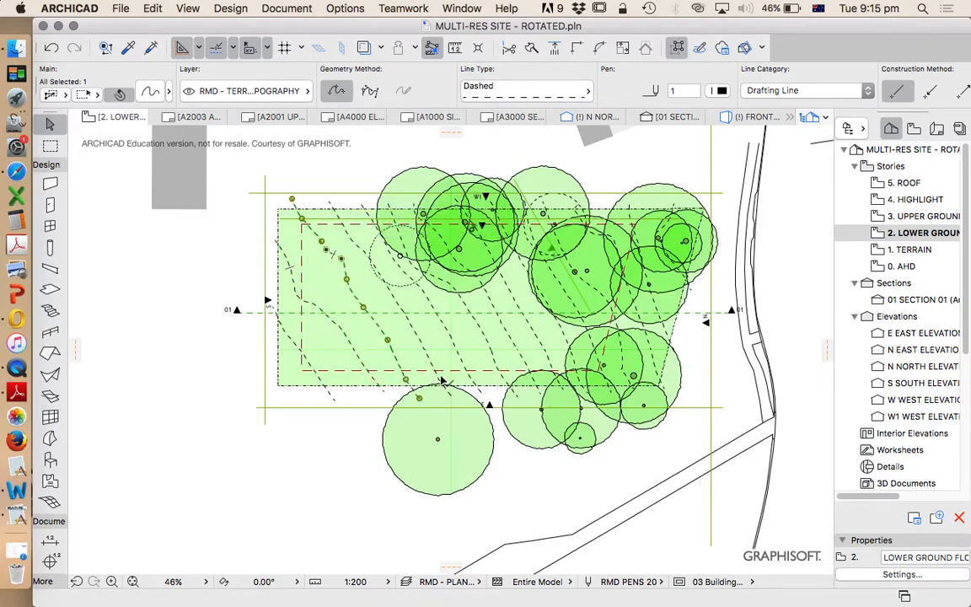
click(443, 382)
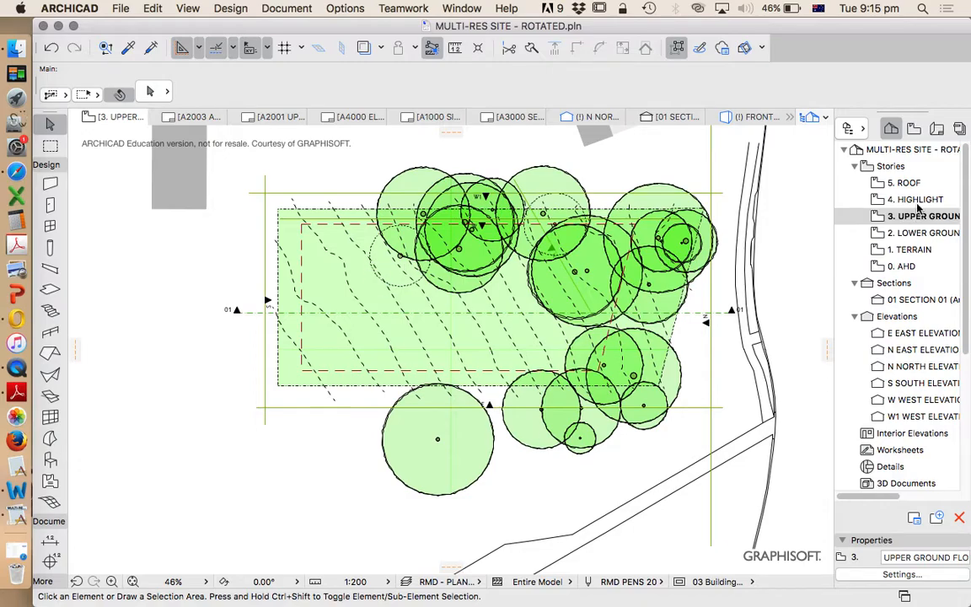
click(917, 199)
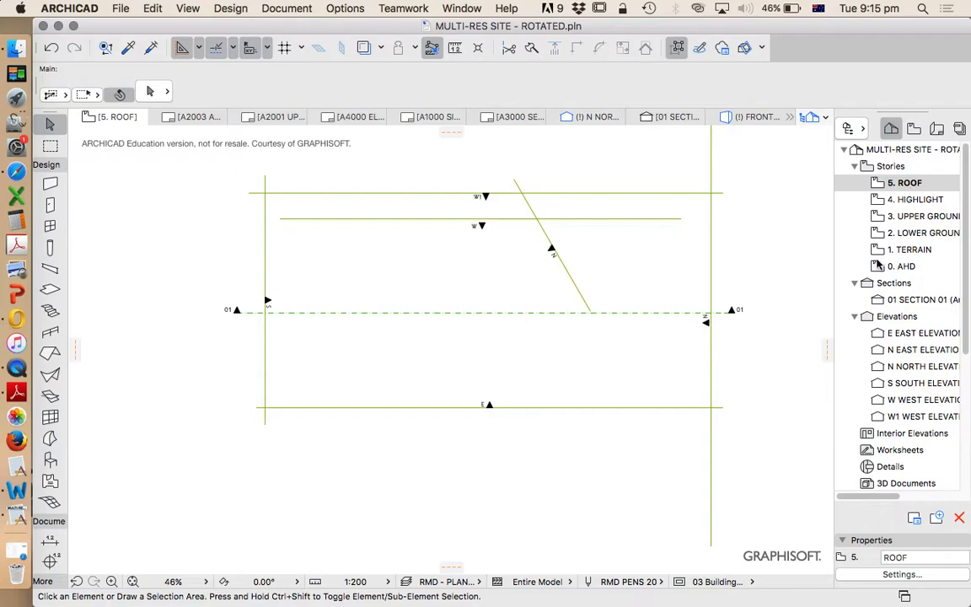
mouse_move(615, 288)
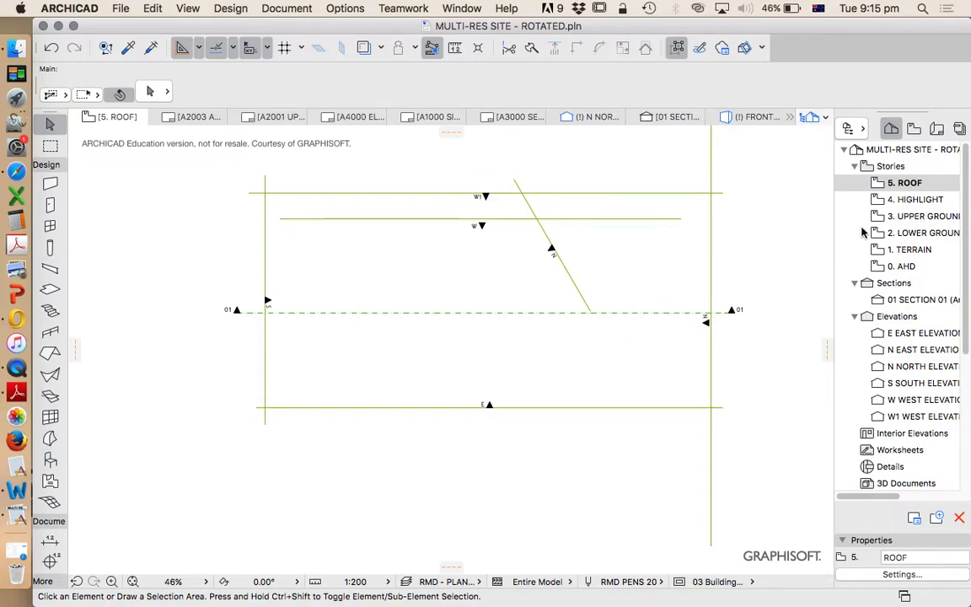
click(925, 233)
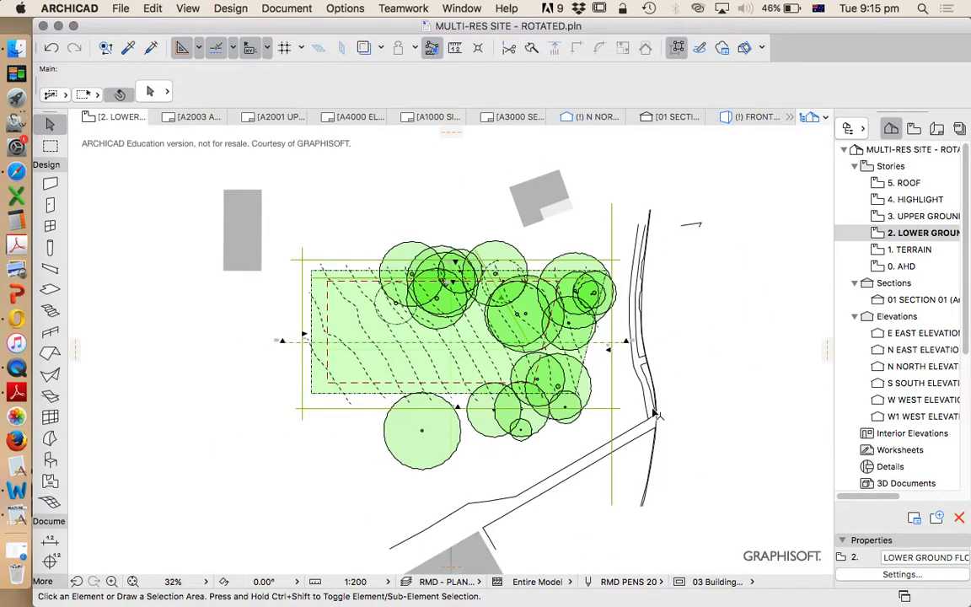
mouse_move(710, 261)
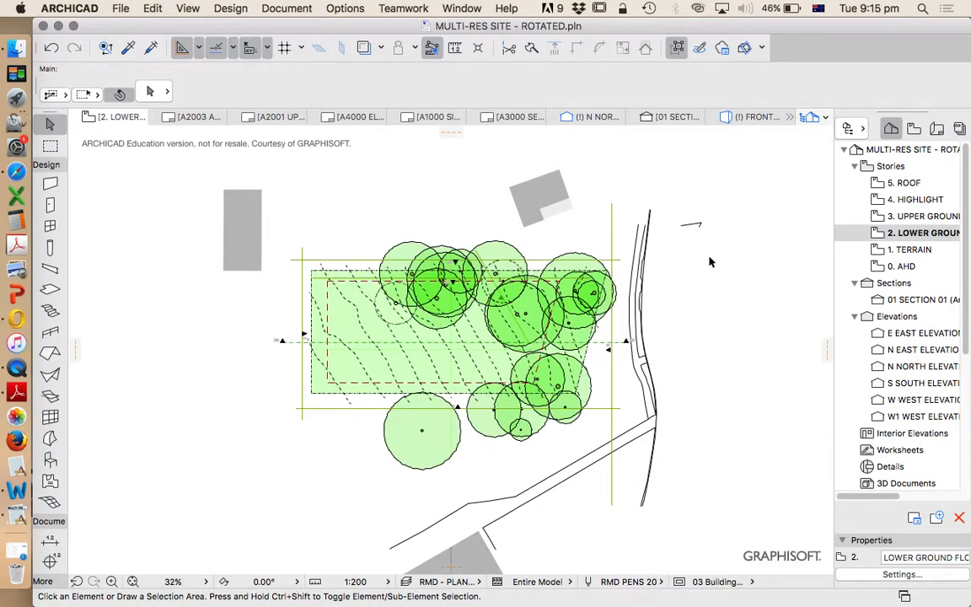
mouse_move(365, 355)
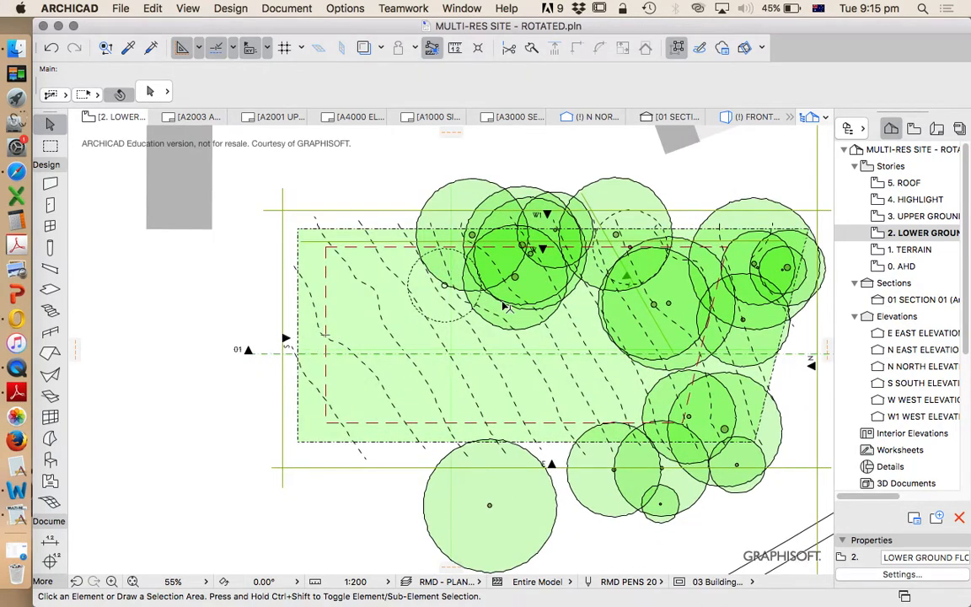
mouse_move(316, 327)
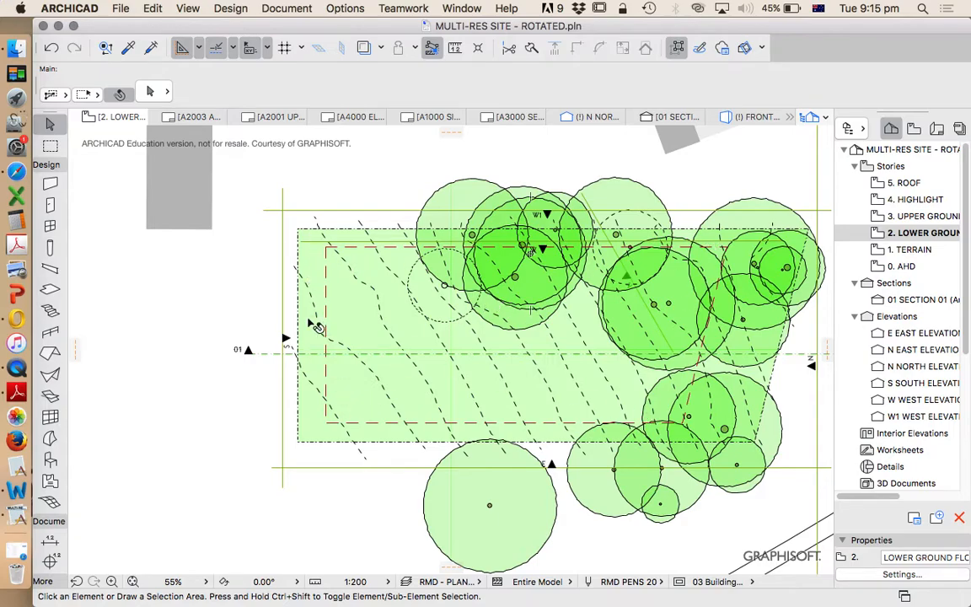
mouse_move(670, 337)
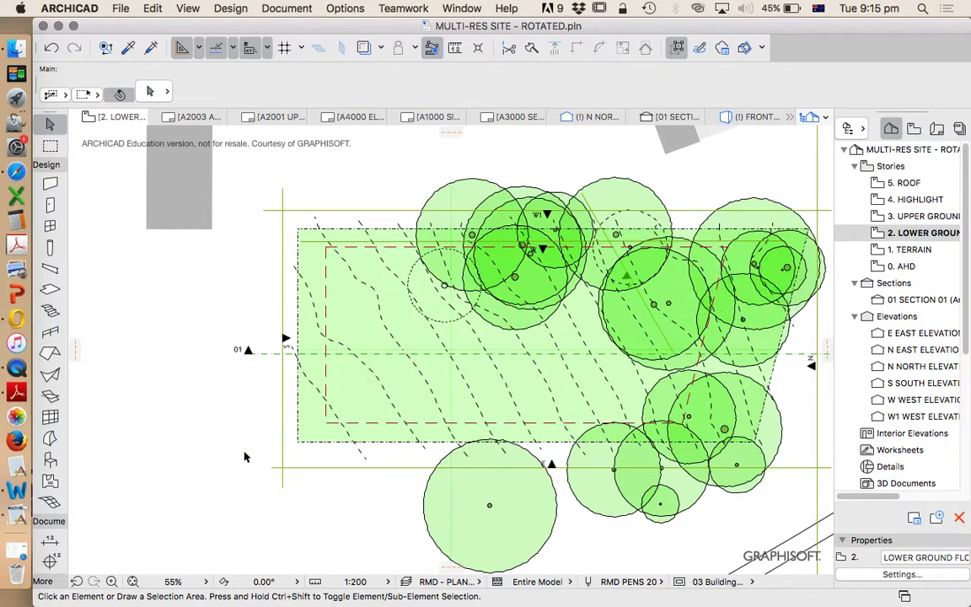
click(914, 249)
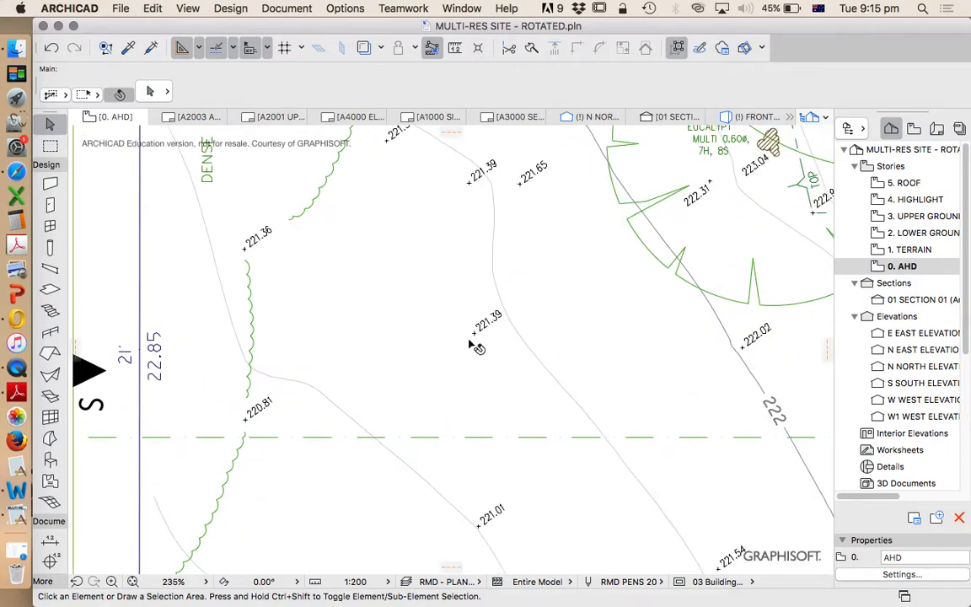
mouse_move(285, 454)
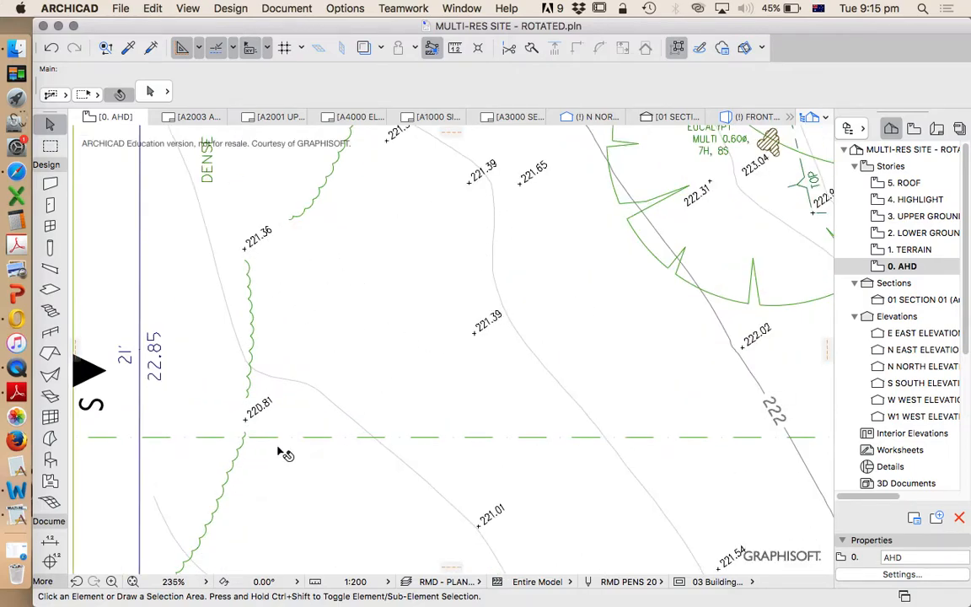
mouse_move(261, 245)
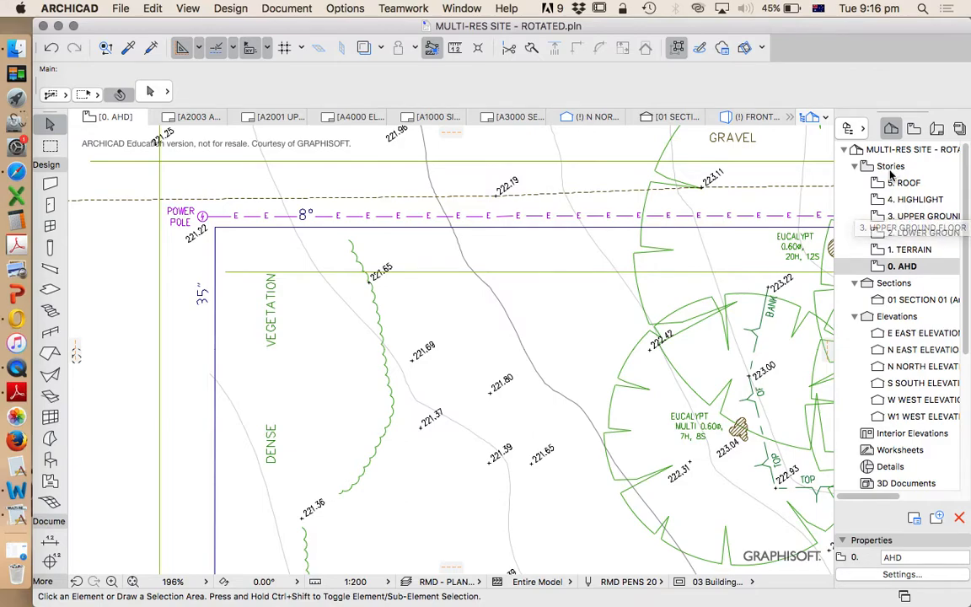
- Set story elevations from lower ground at 221000 up to roof at 230000
right_click(914, 199)
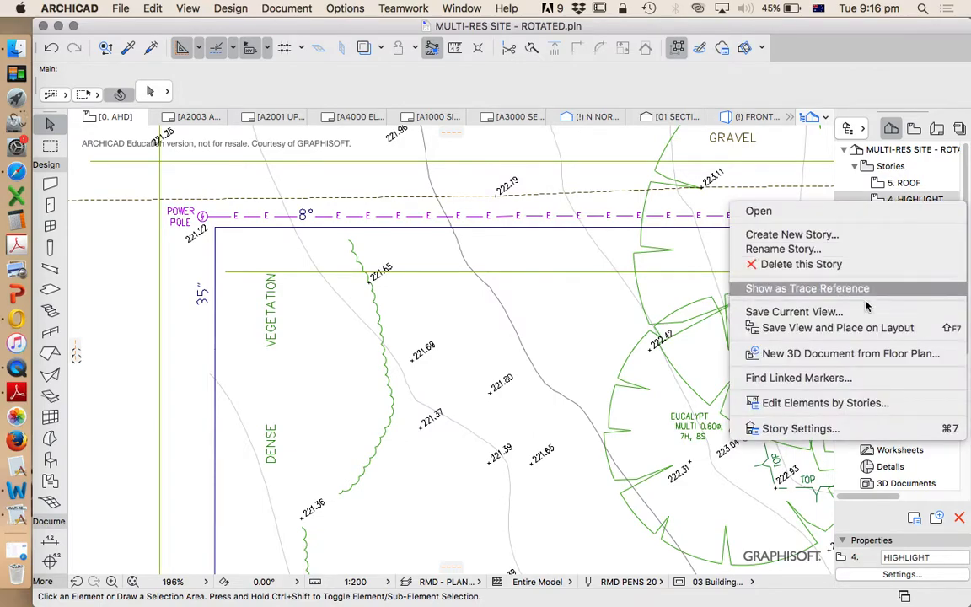
click(799, 428)
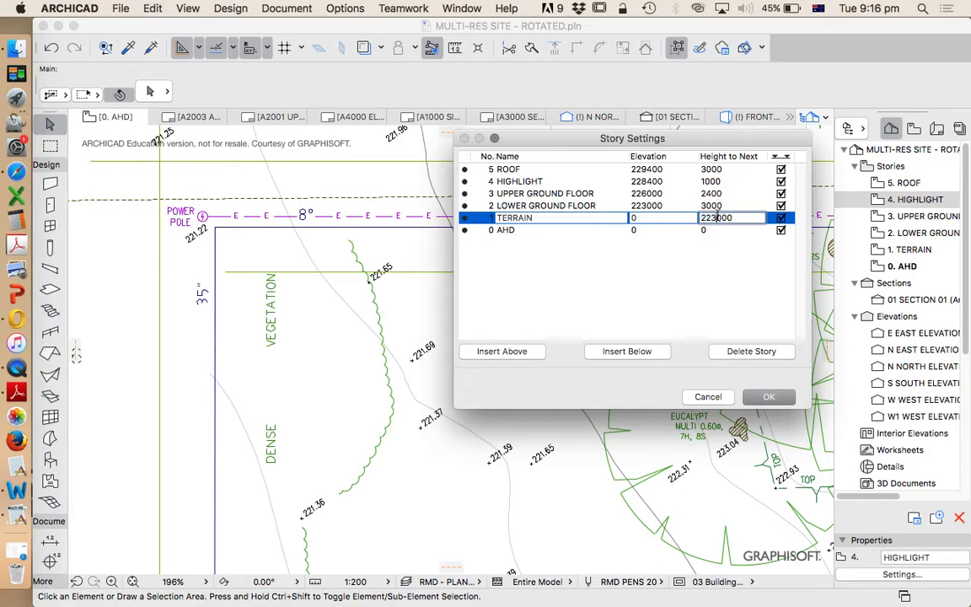
text(221000)
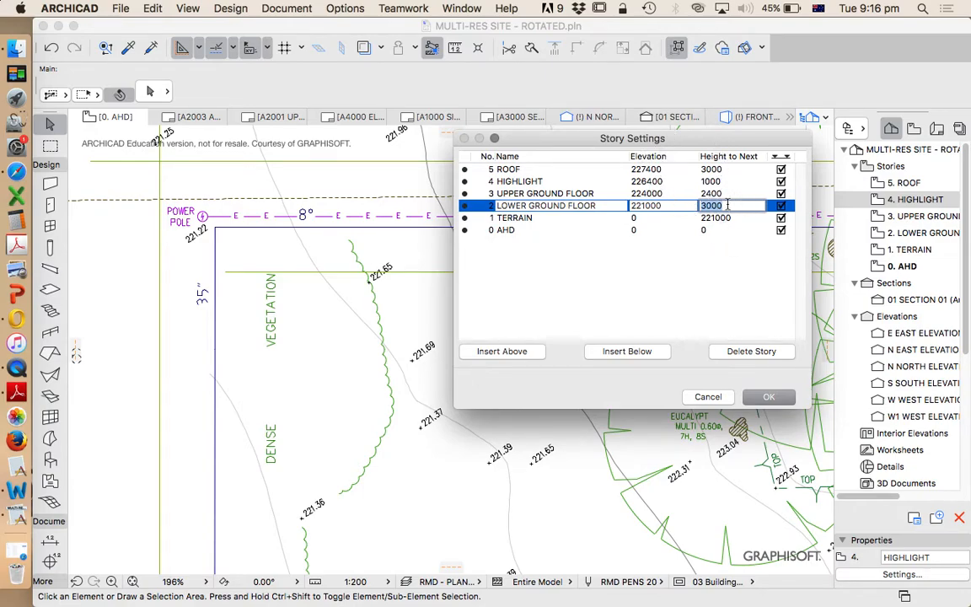
click(710, 205)
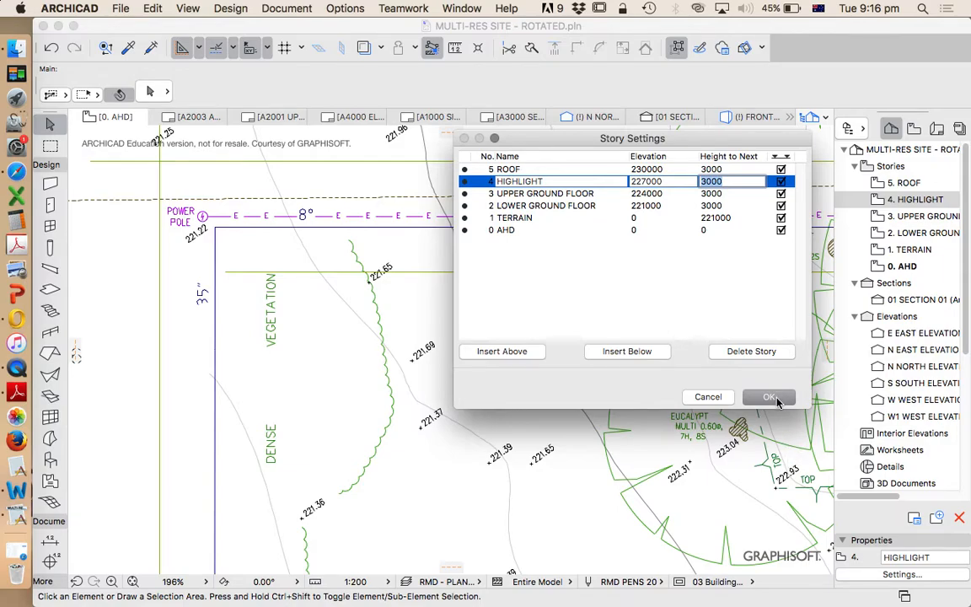
click(768, 397)
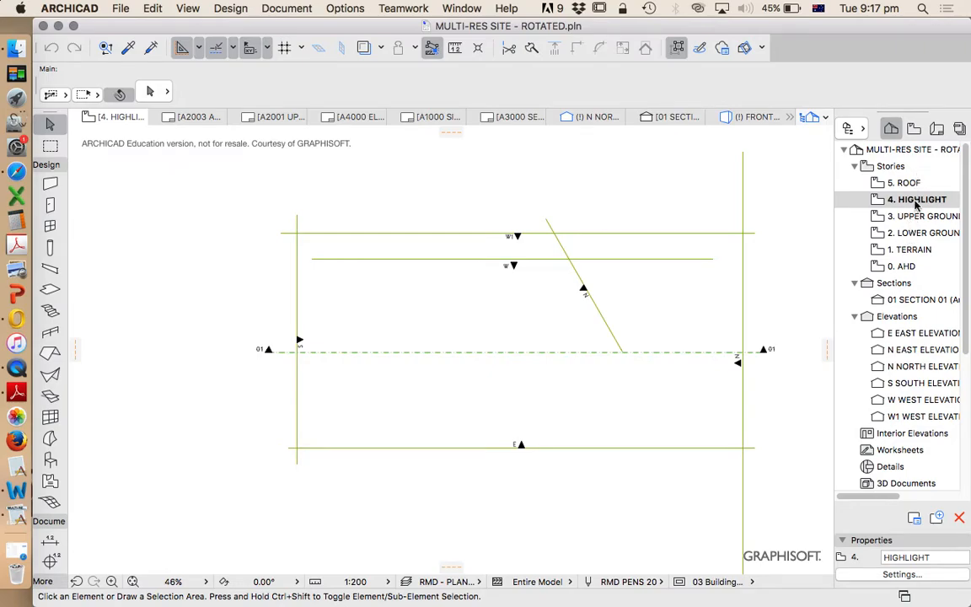
- Rename the lower ground, upper ground and highlight stories to BASEMENT, GROUND and FIRST
right_click(914, 216)
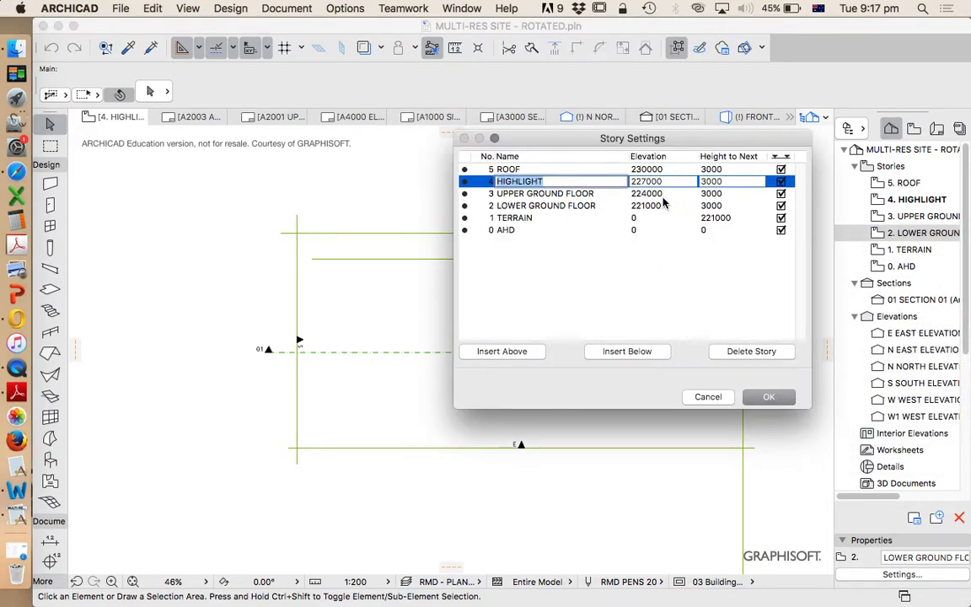
click(546, 205)
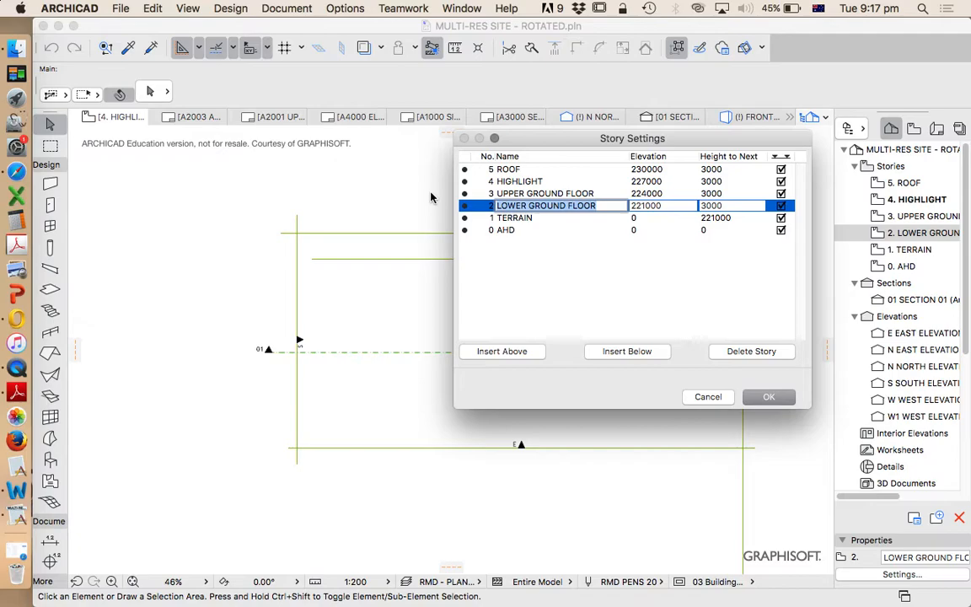
text(BASEMENT)
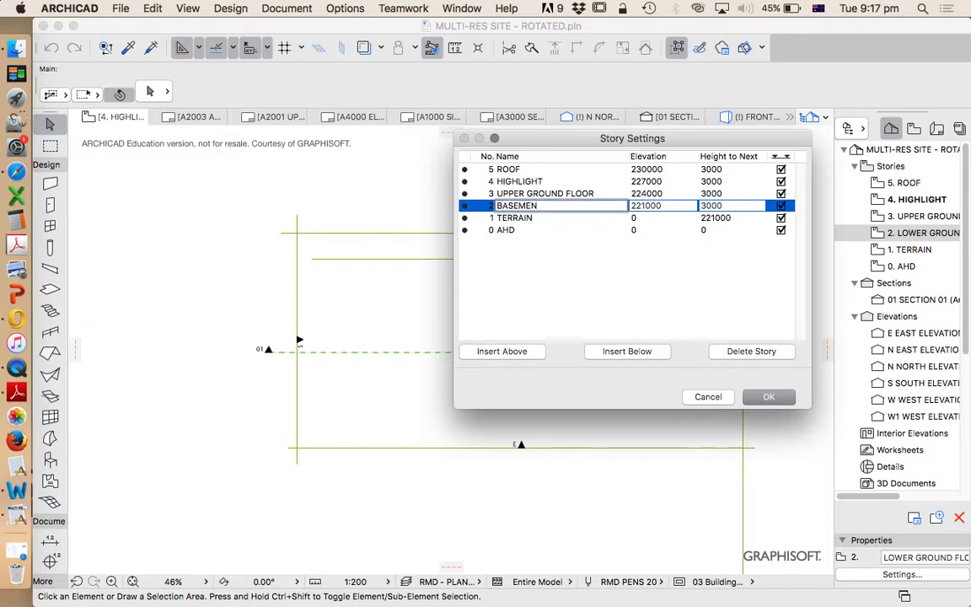
click(545, 193)
text(GROUN)
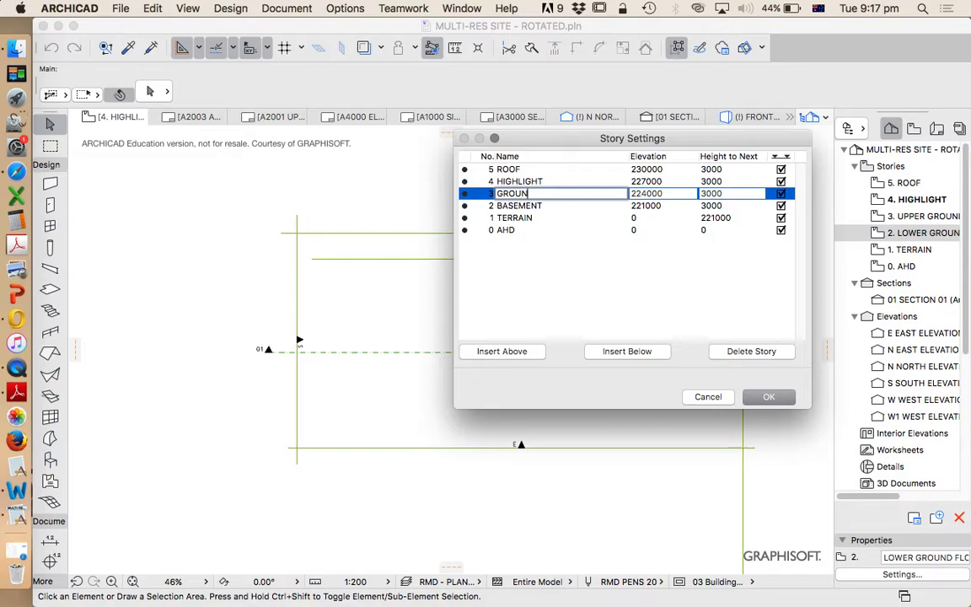
click(518, 181)
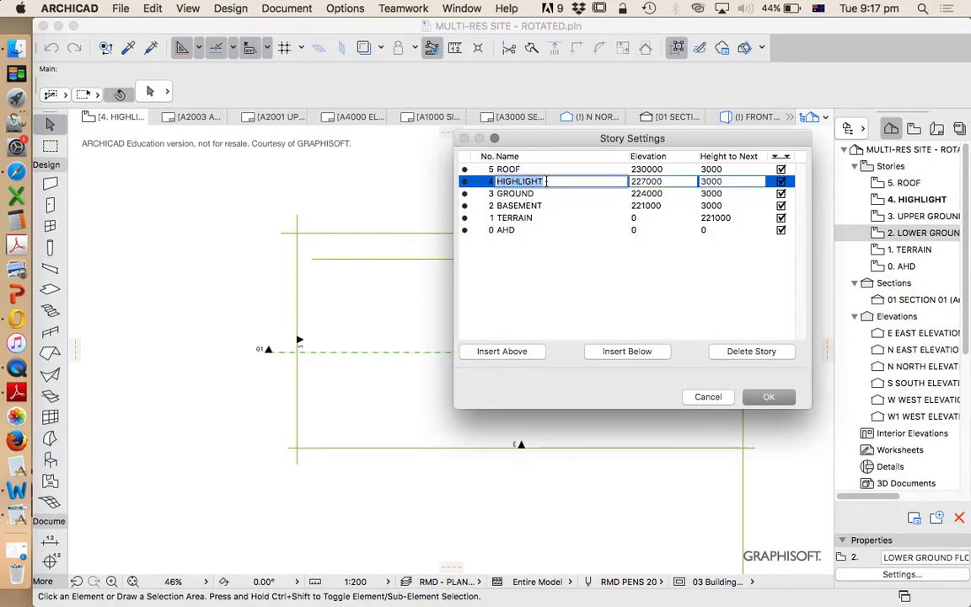
text(FI)
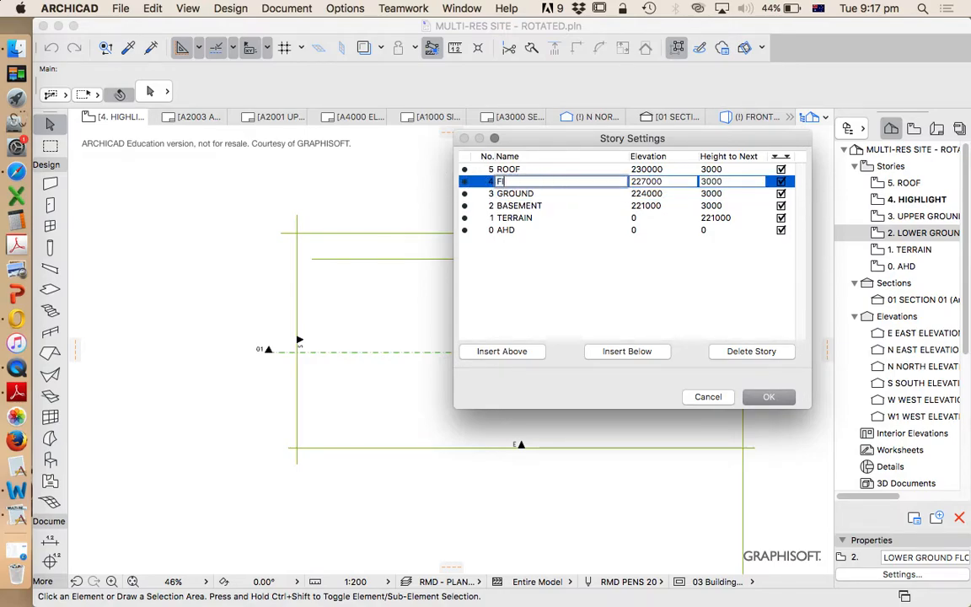
- Insert SECOND and THIRD stories above FIRST and confirm the story changes
click(501, 351)
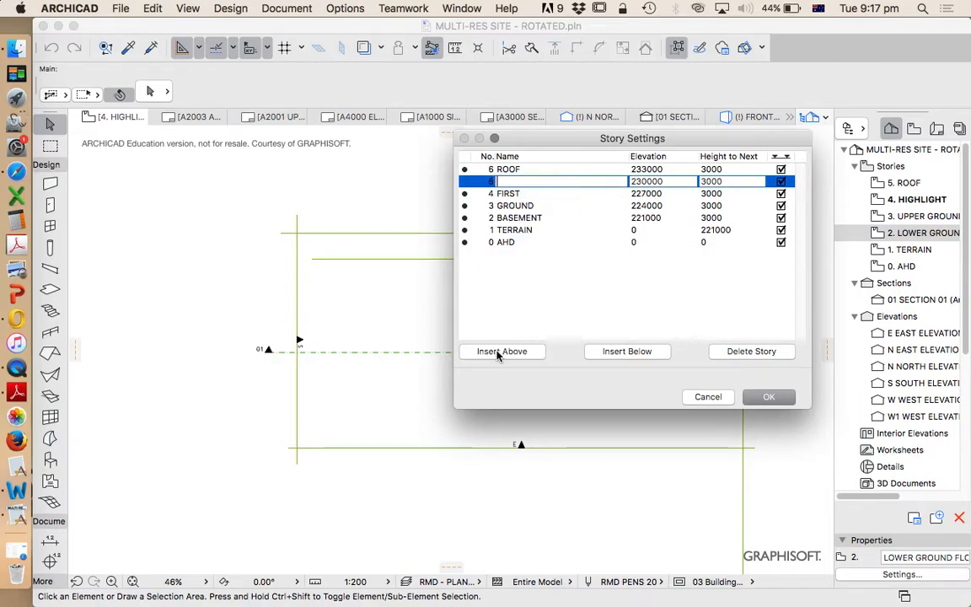
text(SECON)
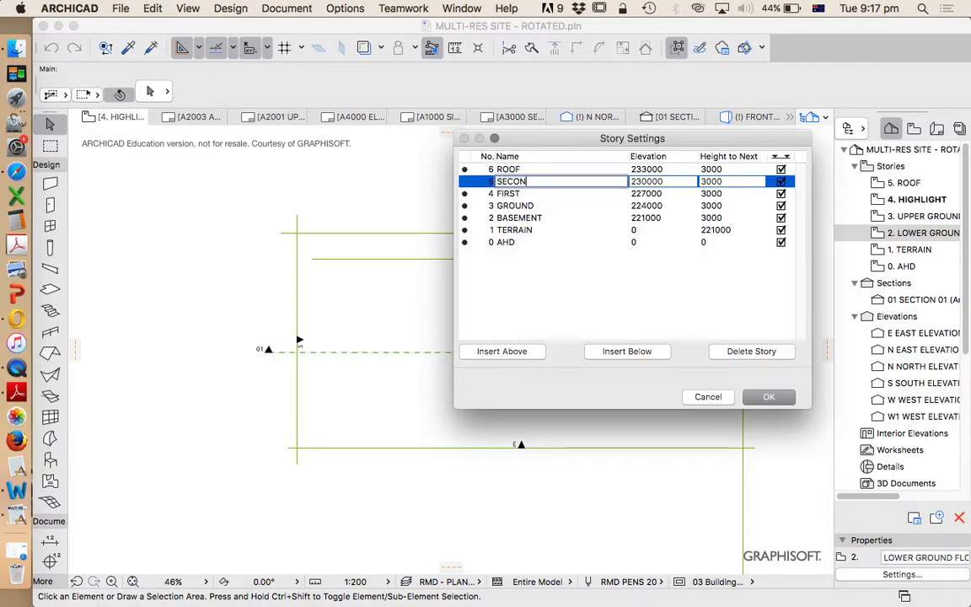
click(502, 351)
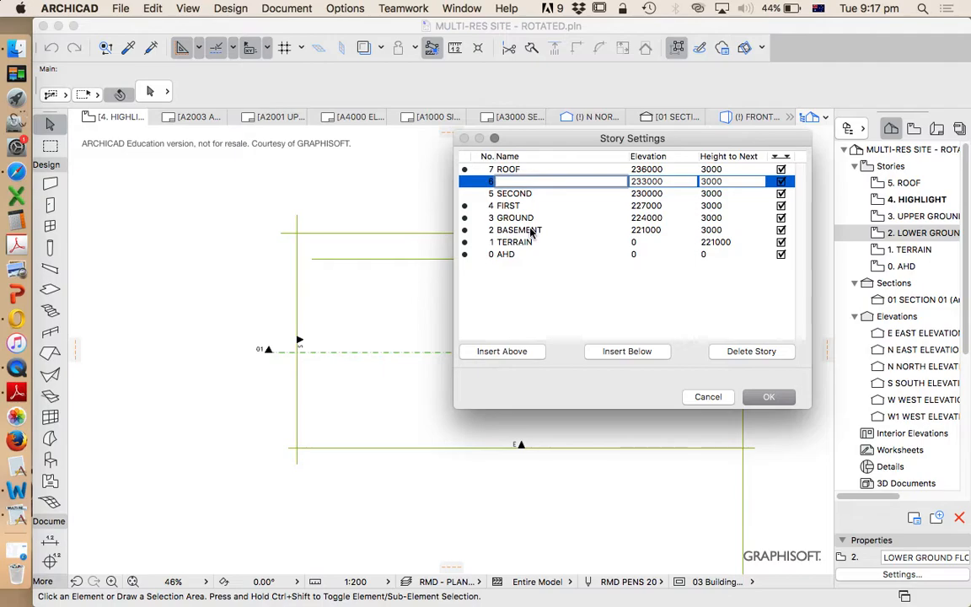
text(THIRD)
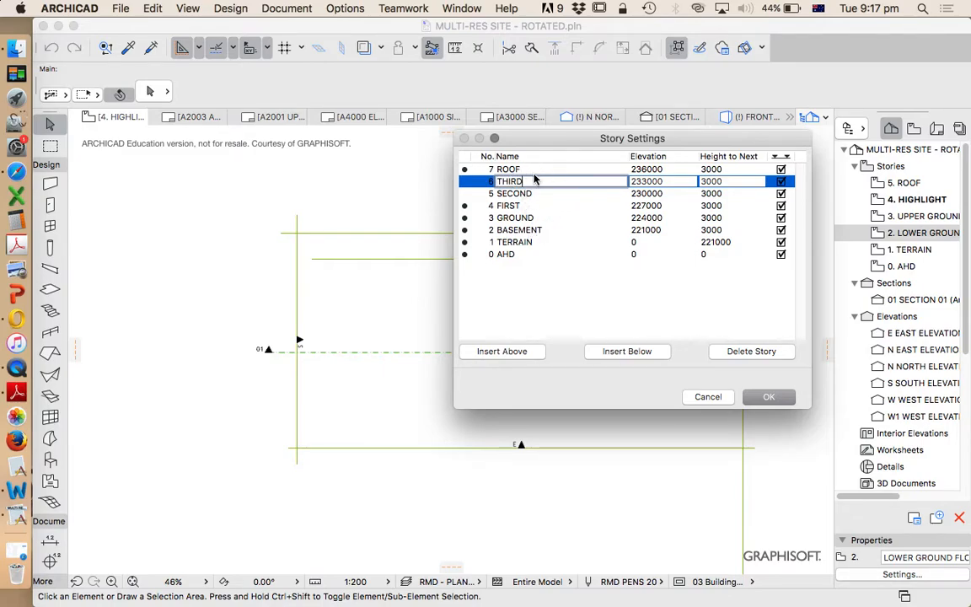
mouse_move(476, 156)
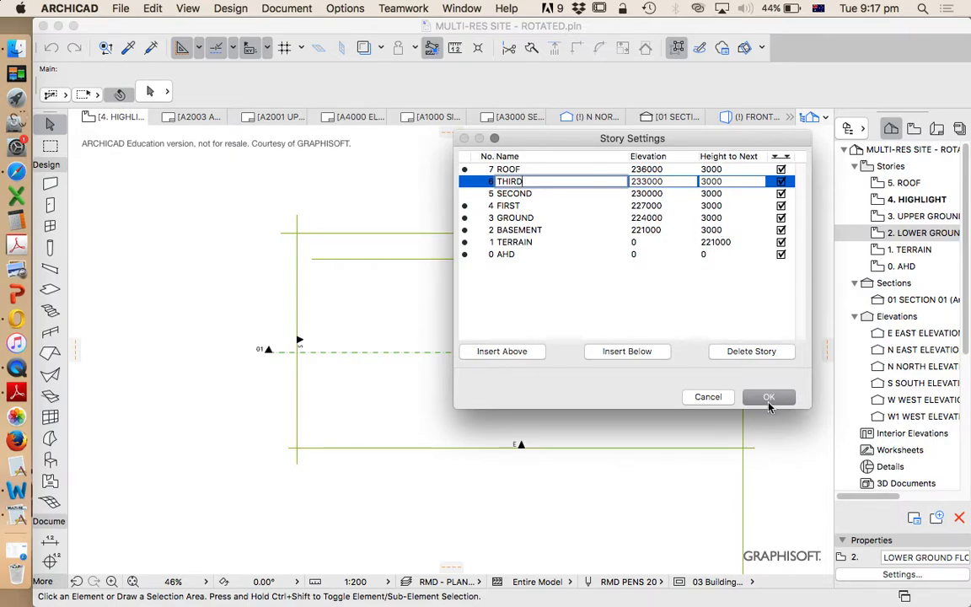
click(769, 397)
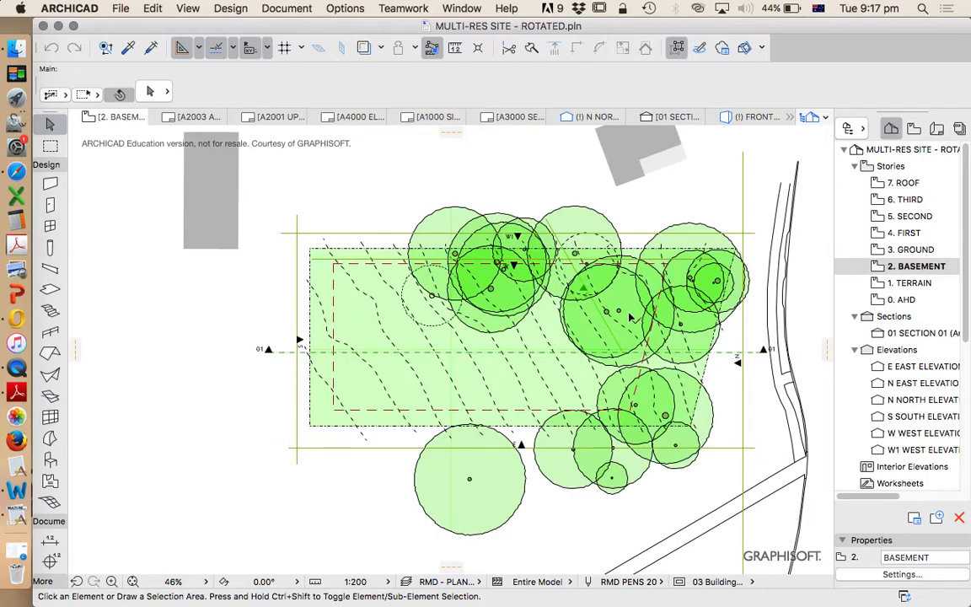
mouse_move(468, 384)
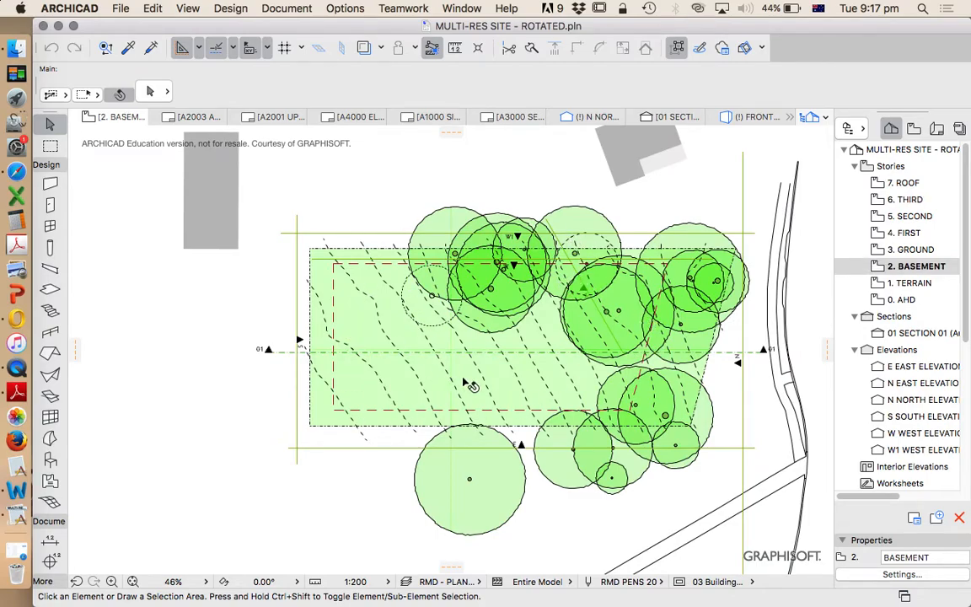
mouse_move(16, 319)
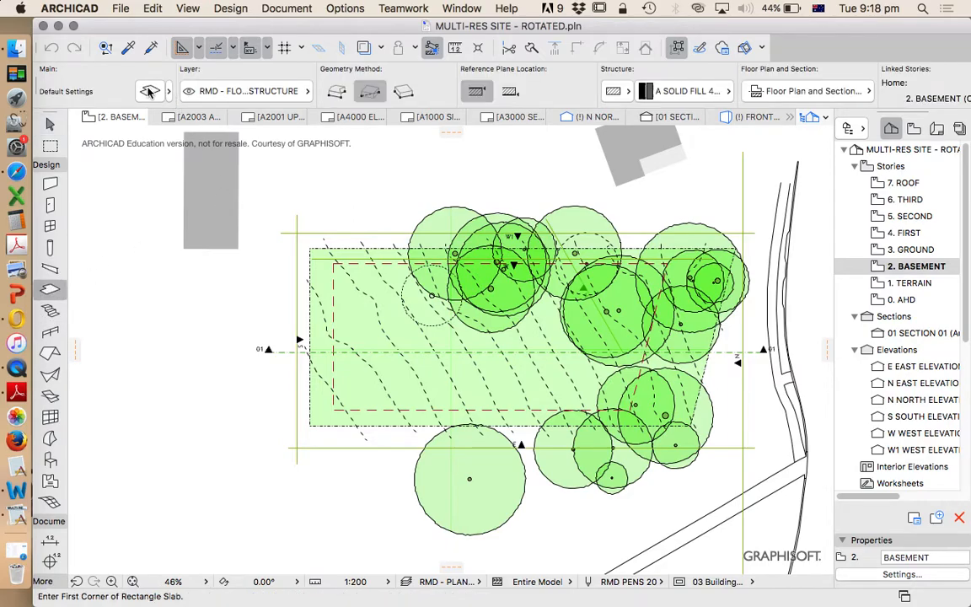
- Set slab defaults to offset 0 on the top reference plane, then check the cover fill
click(150, 91)
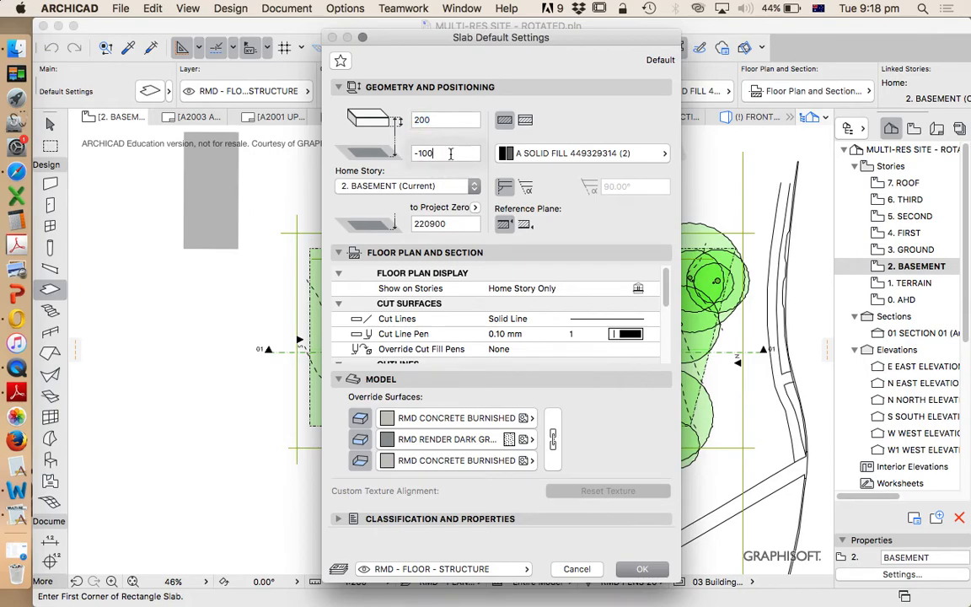
triple_click(447, 153)
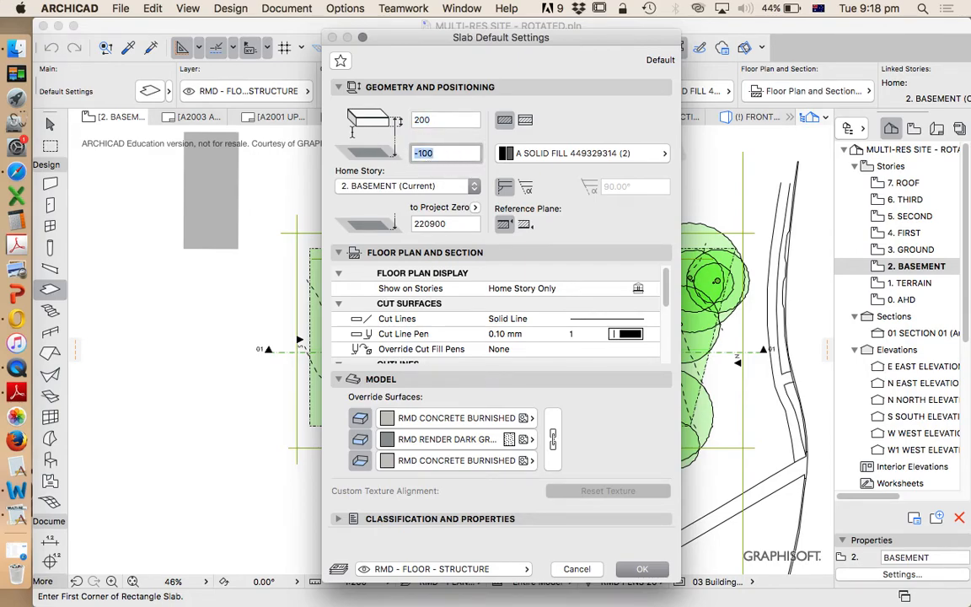
text(0)
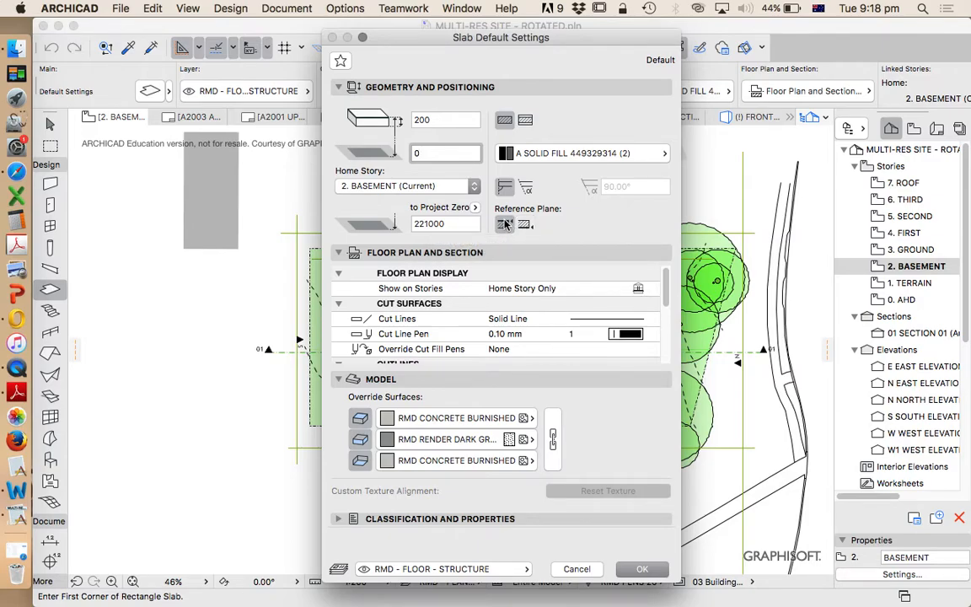
click(446, 152)
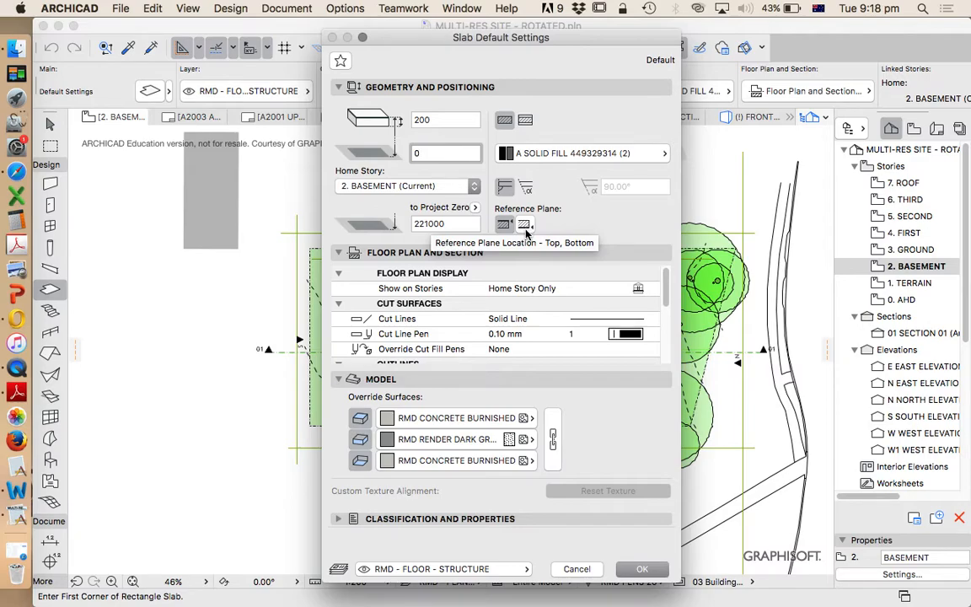
click(446, 153)
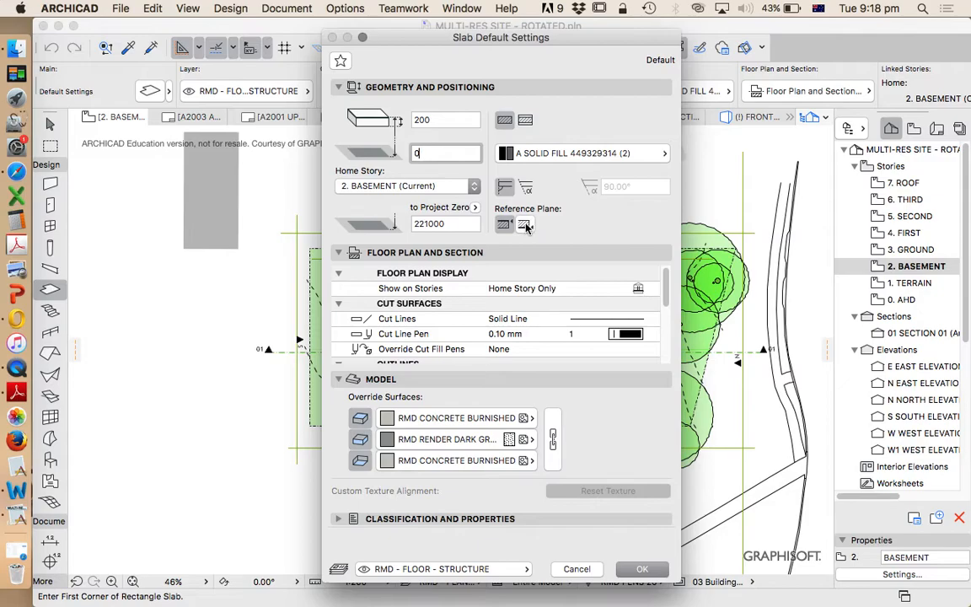
mouse_move(526, 224)
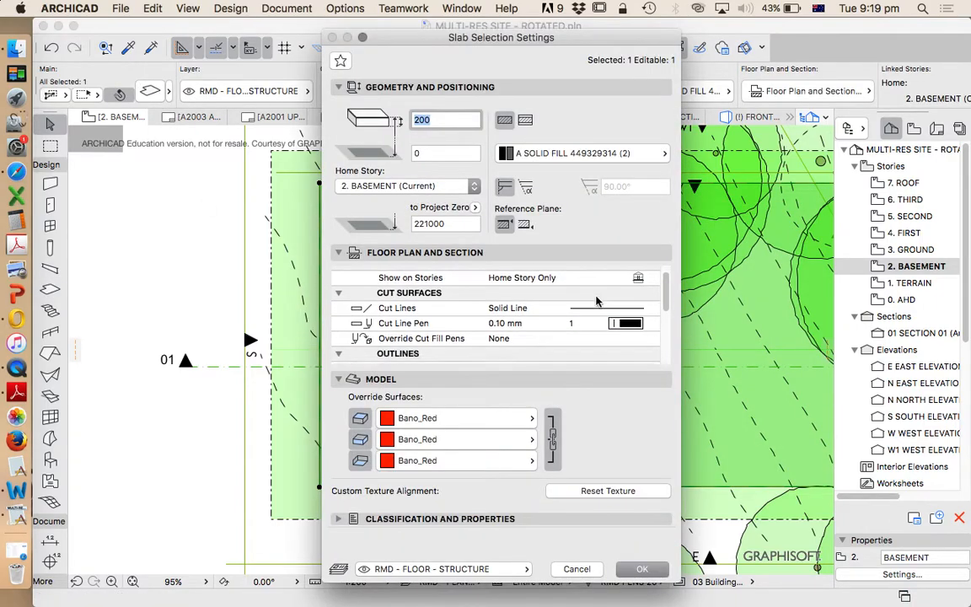
scroll(down, 3)
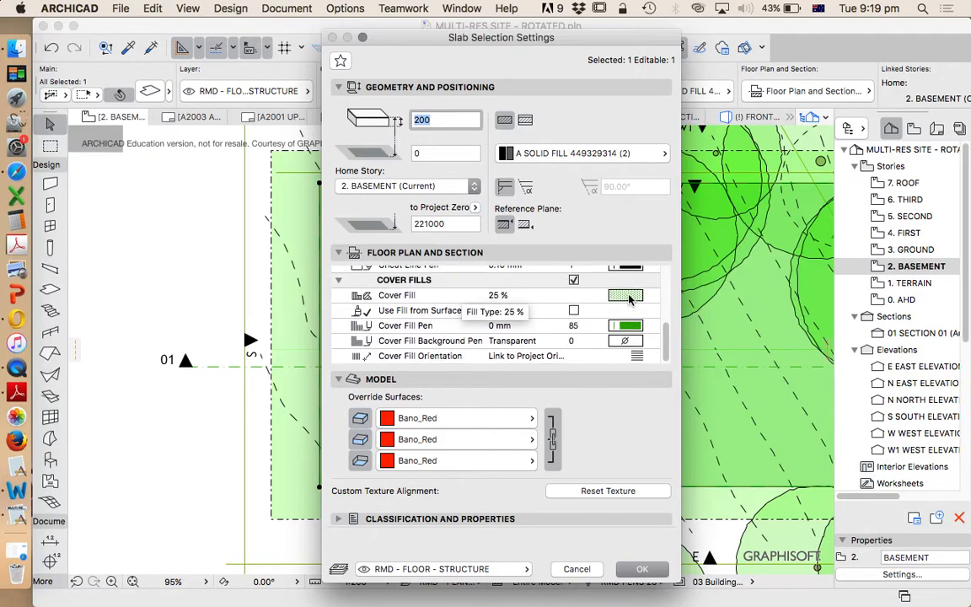
click(624, 325)
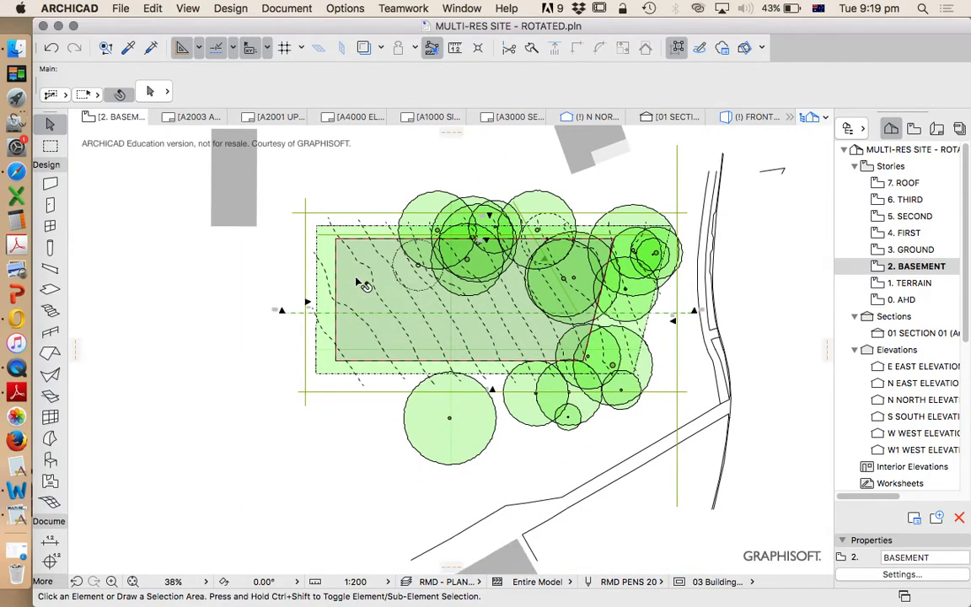
- Copy the basement slab and paste it onto the GROUND story
click(367, 283)
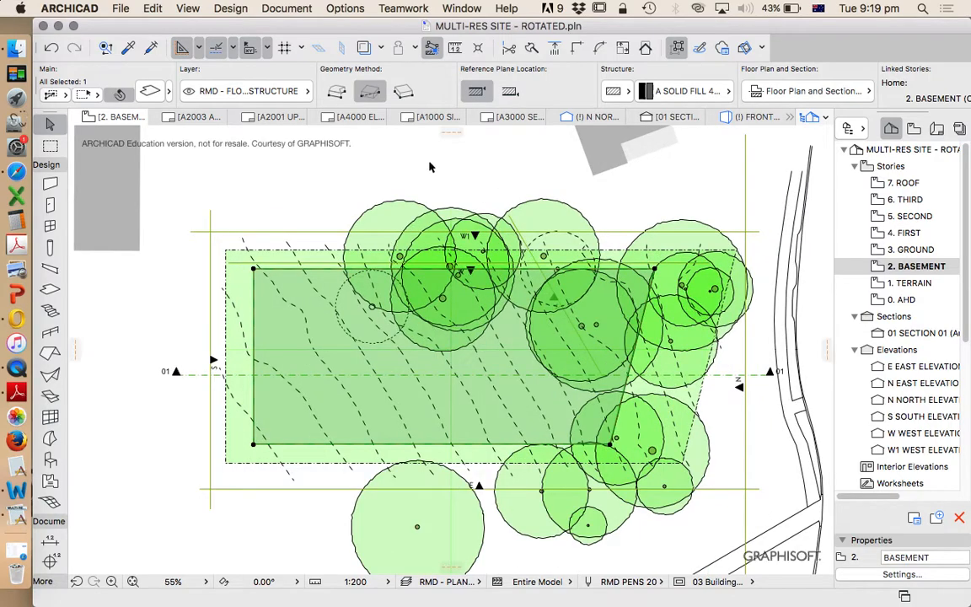
click(153, 8)
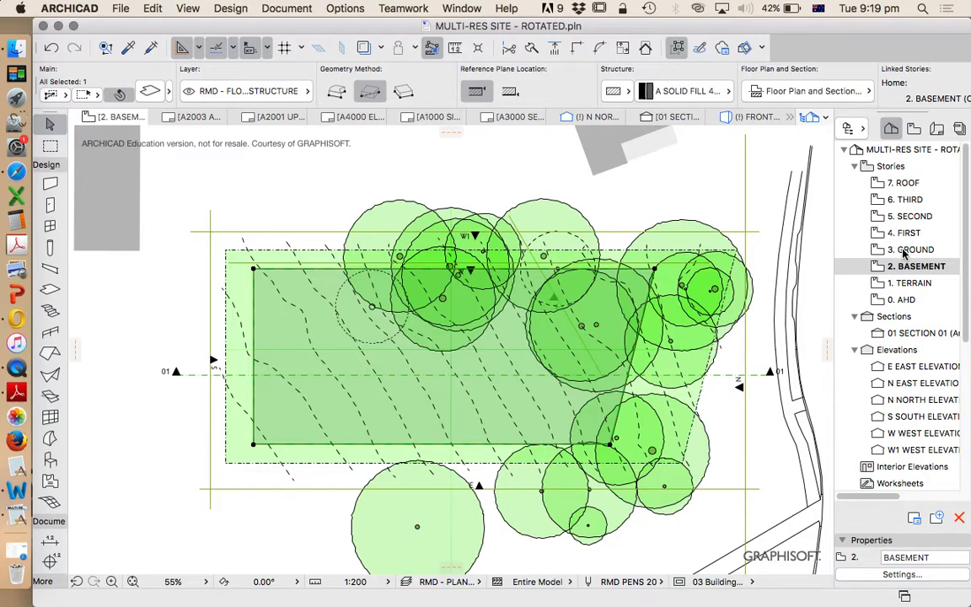
click(913, 248)
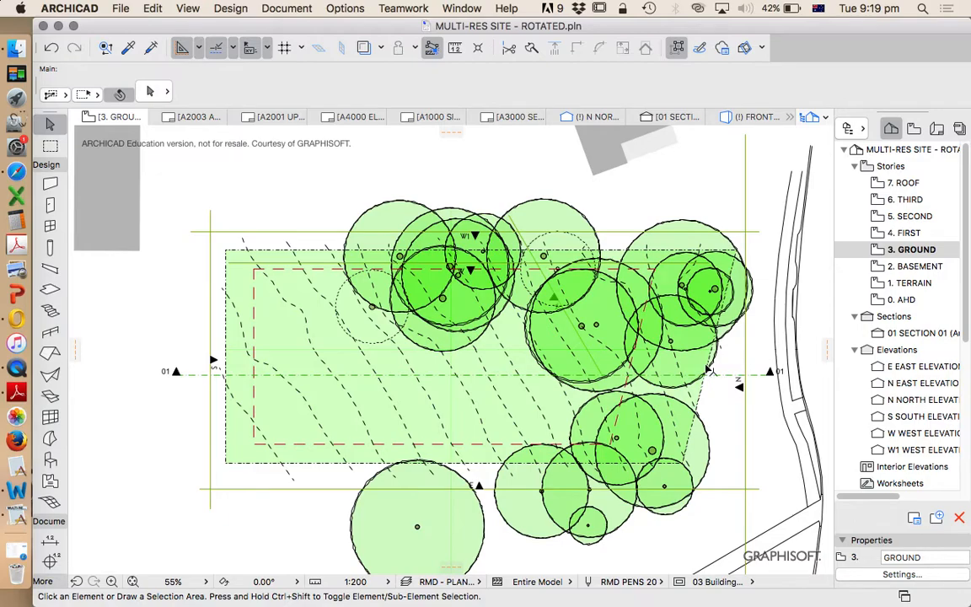
click(153, 8)
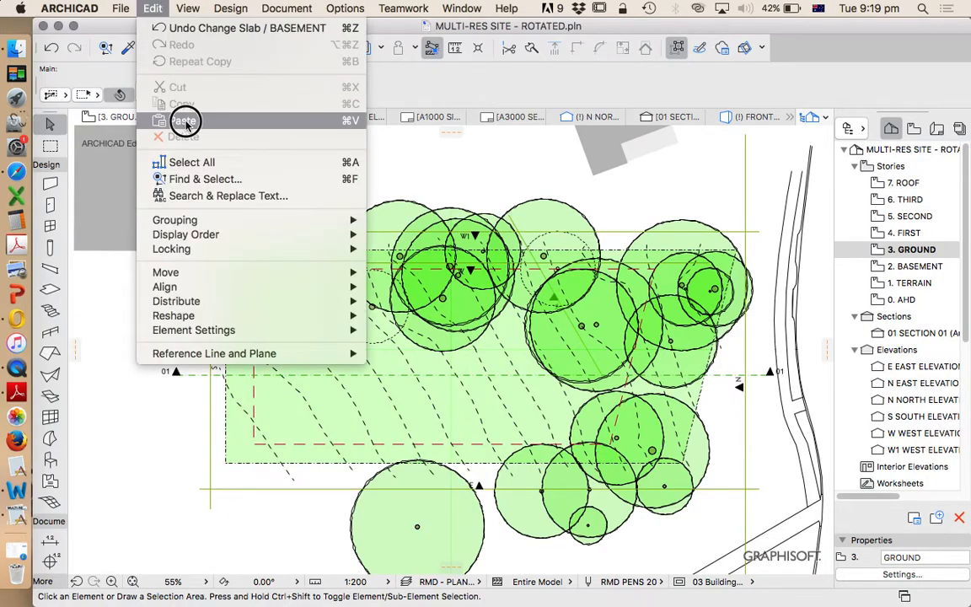
click(183, 120)
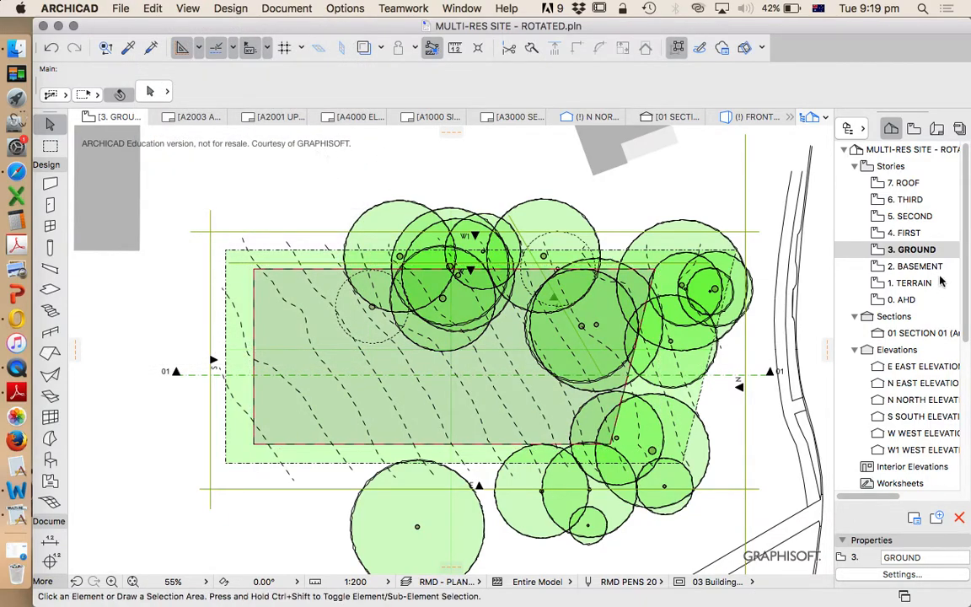
- Step up through the FIRST, SECOND and THIRD stories to the ROOF story plan
click(906, 233)
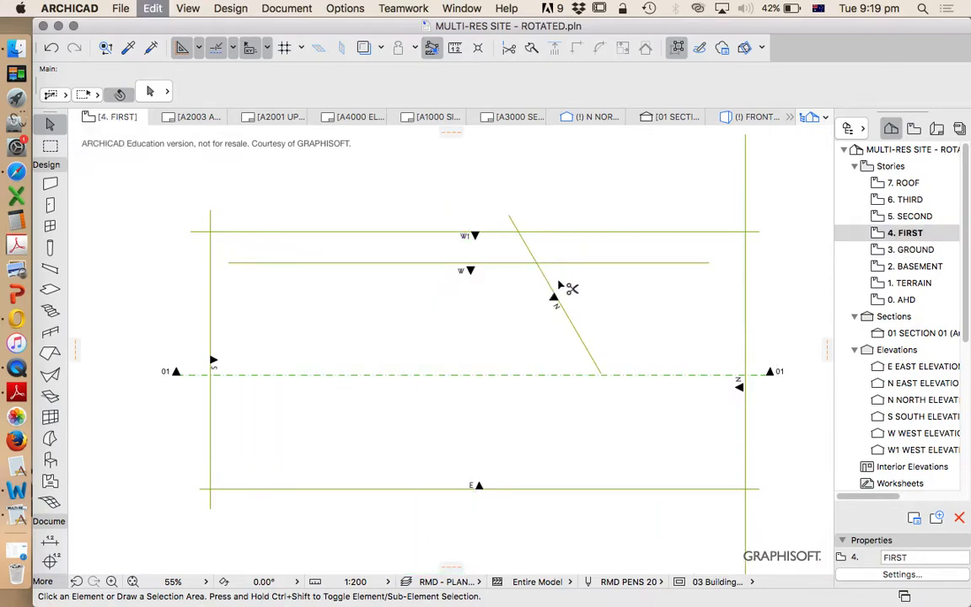
click(913, 216)
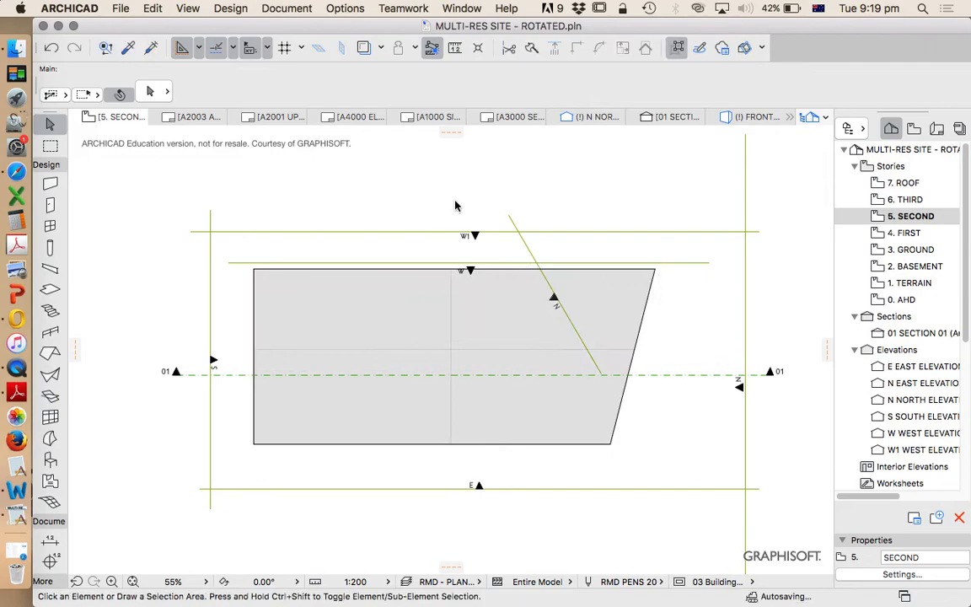
click(906, 199)
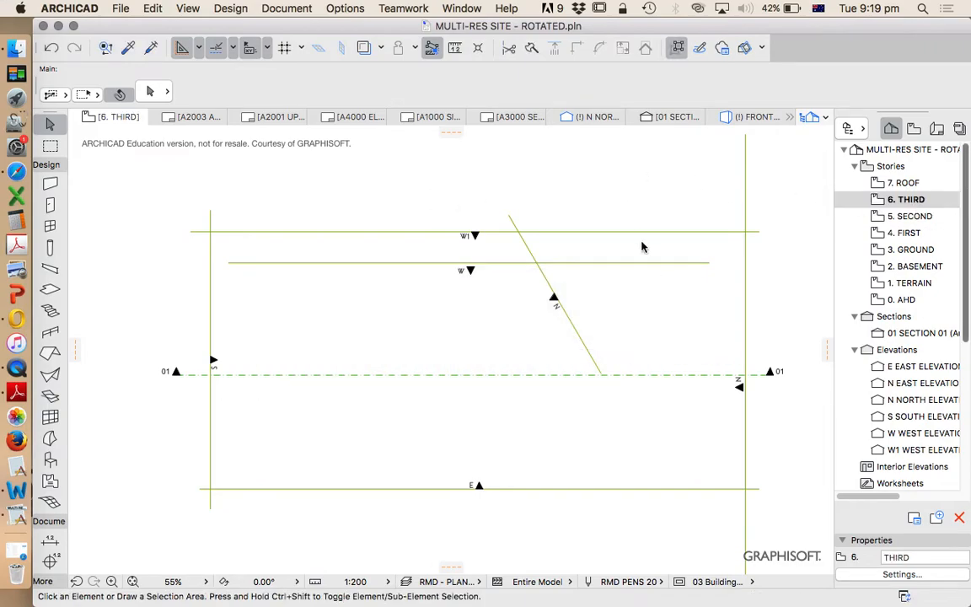
click(906, 182)
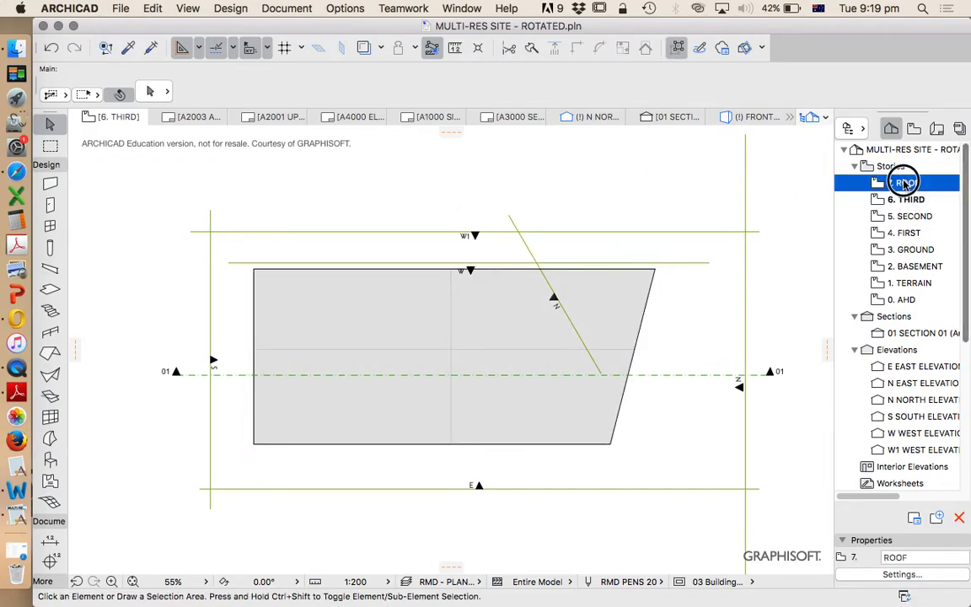
click(906, 182)
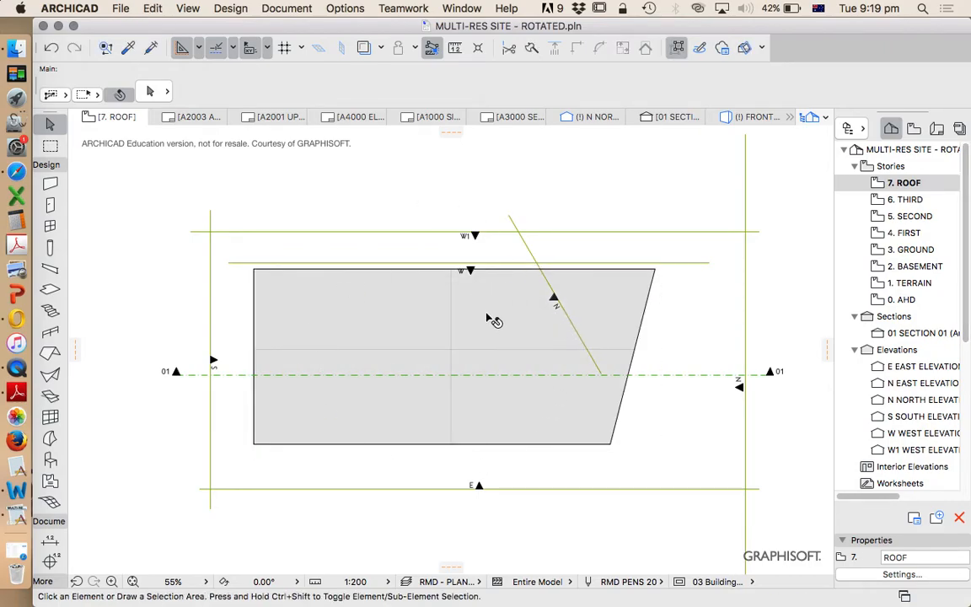
mouse_move(602, 335)
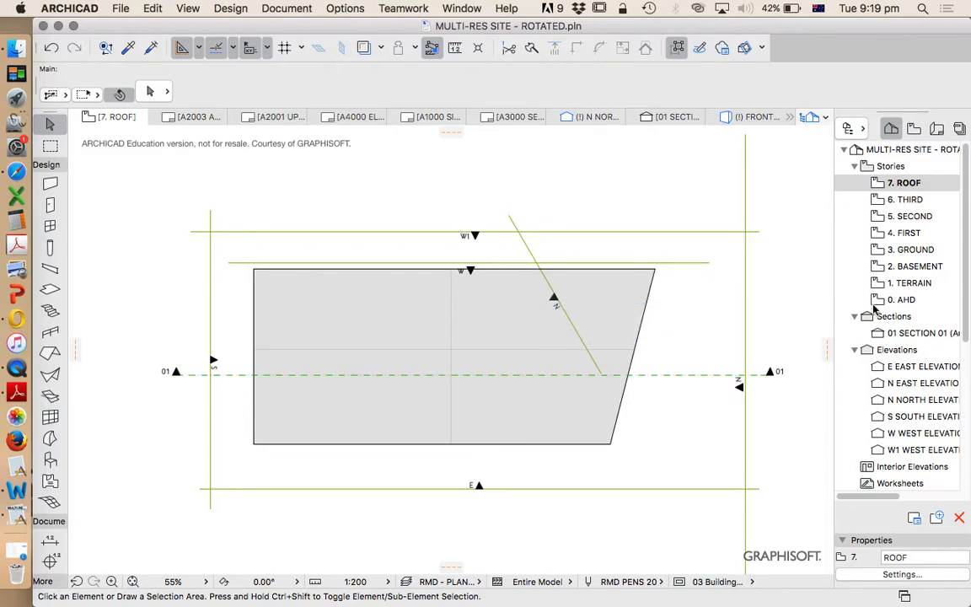
mouse_move(649, 163)
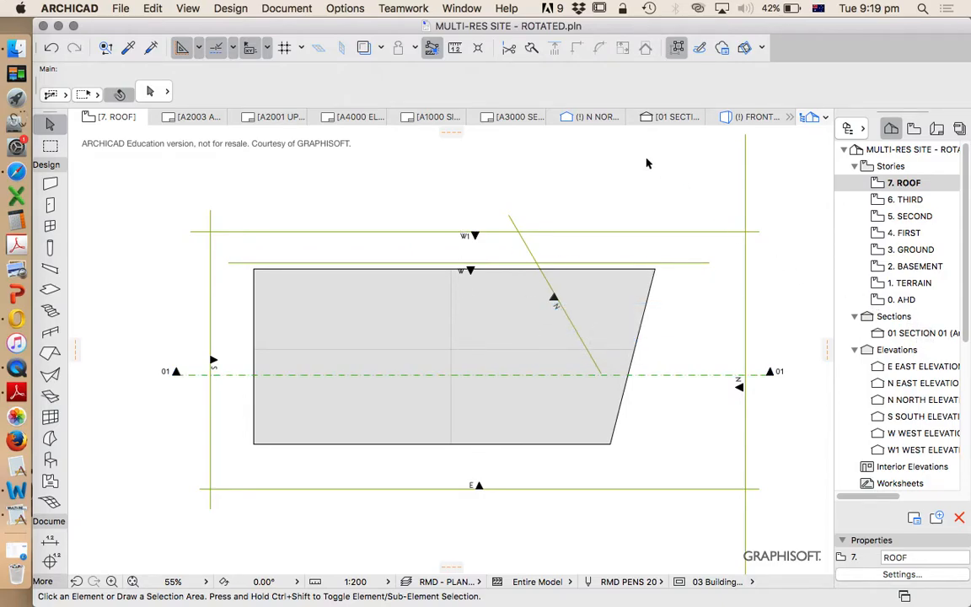
- Show the entire model in 3D and orbit around the red slab stack
right_click(647, 164)
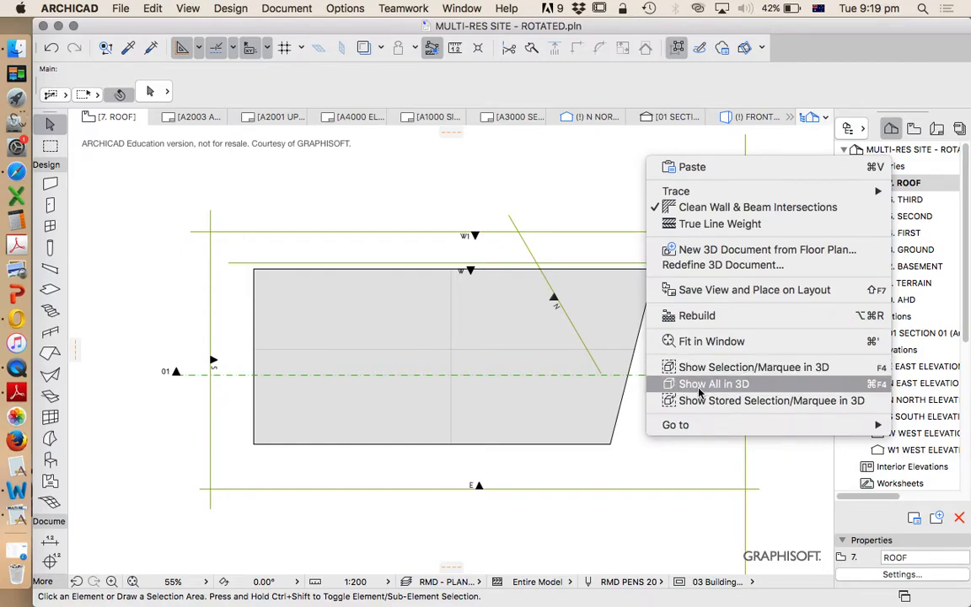
click(714, 383)
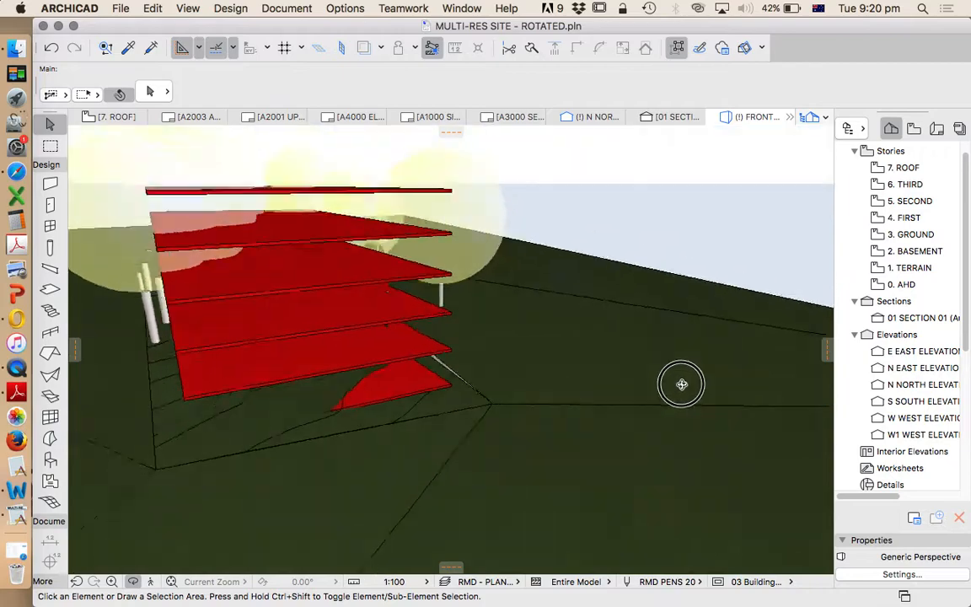
drag(681, 384, 637, 369)
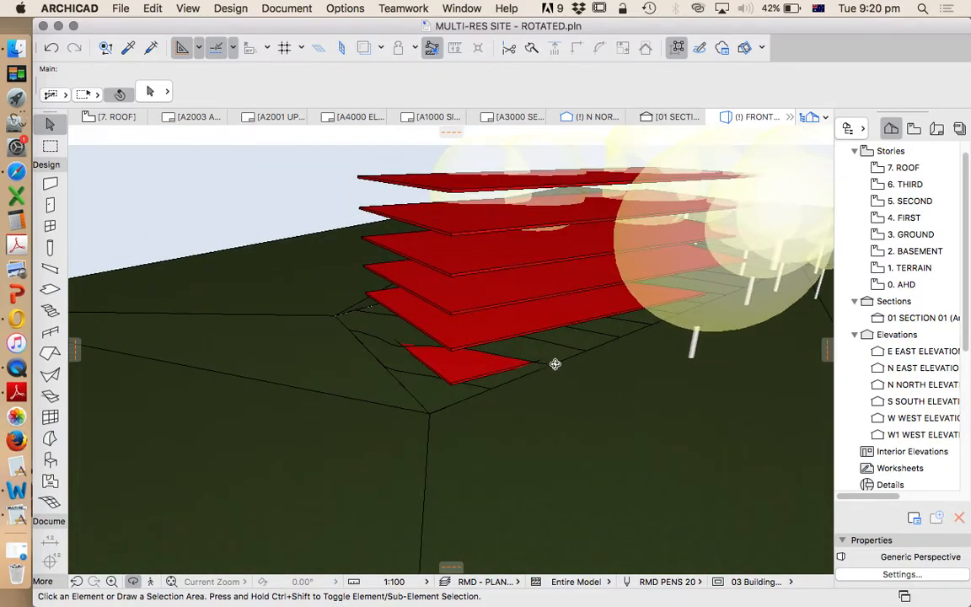
drag(555, 363, 650, 246)
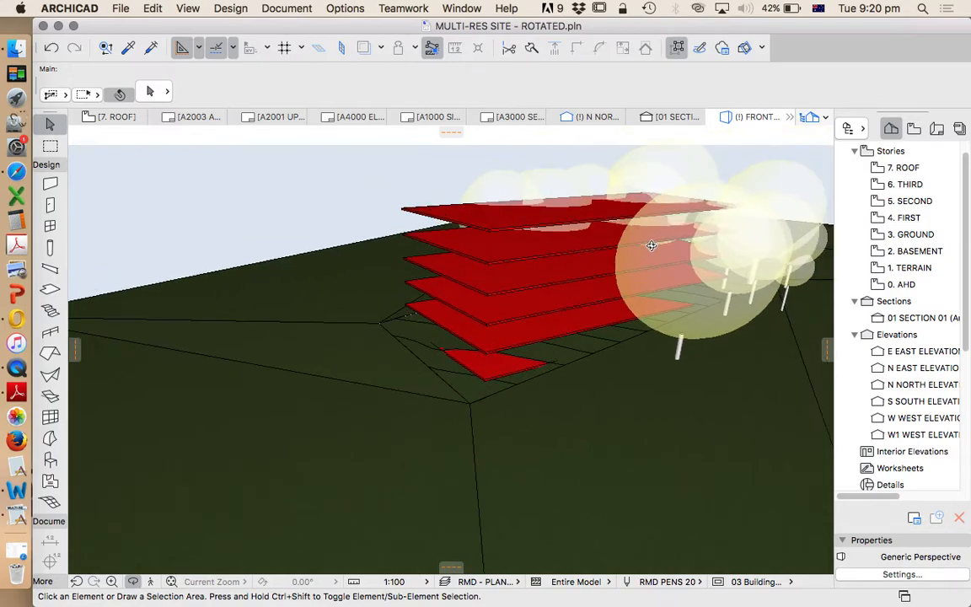
mouse_move(916, 327)
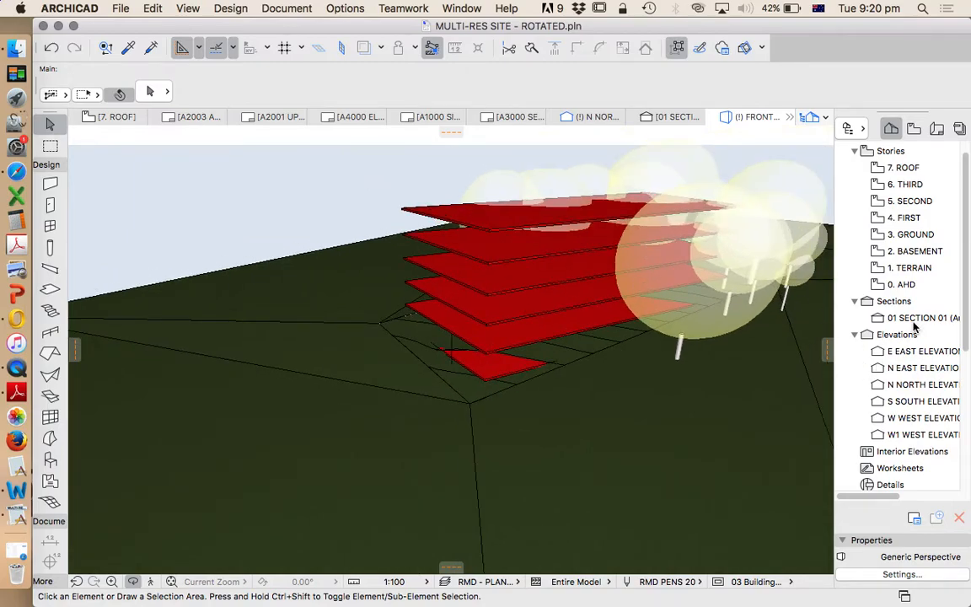
mouse_move(917, 318)
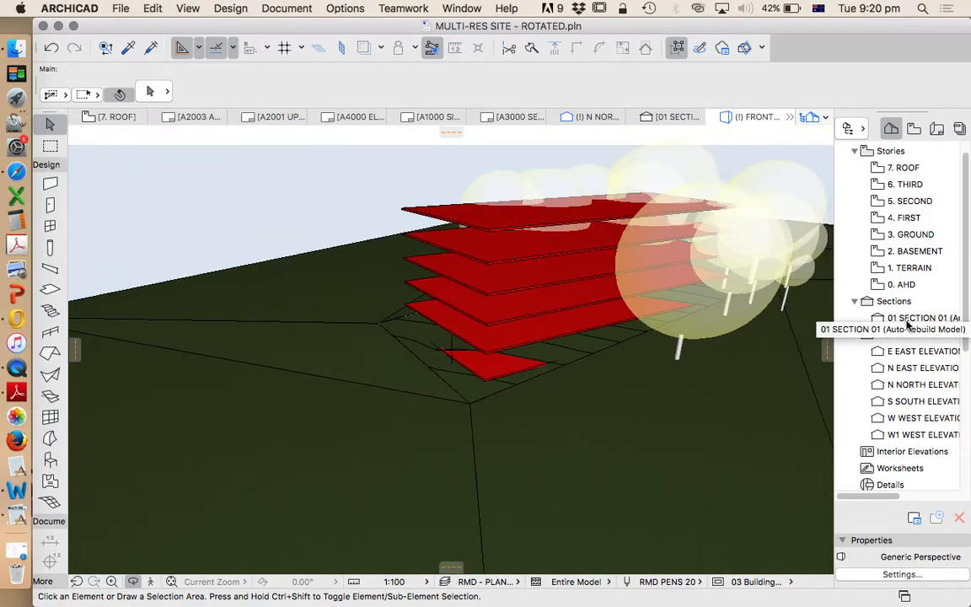
- Open SECTION 01 from the Navigator and zoom in on the story slab lines
click(919, 318)
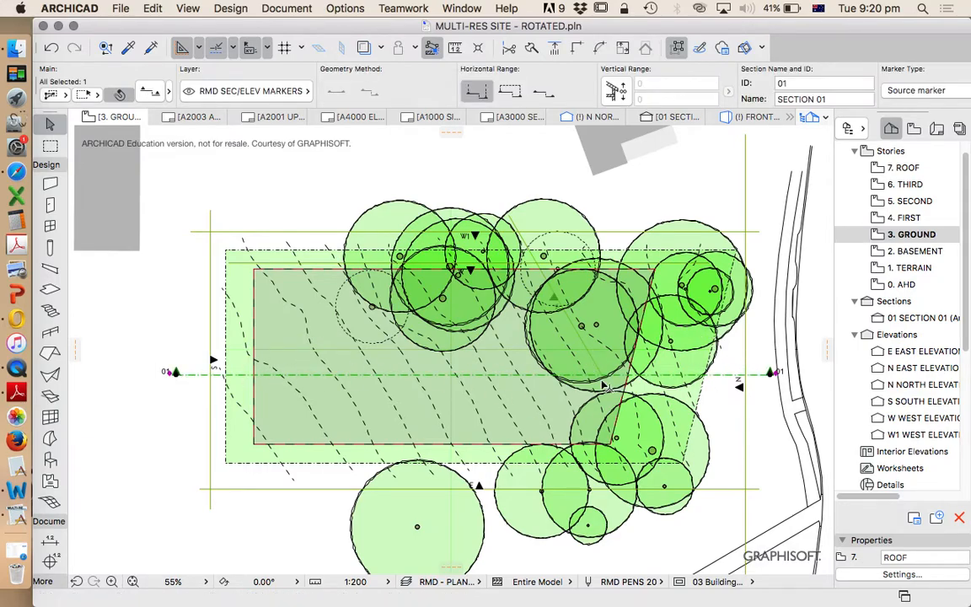
mouse_move(331, 403)
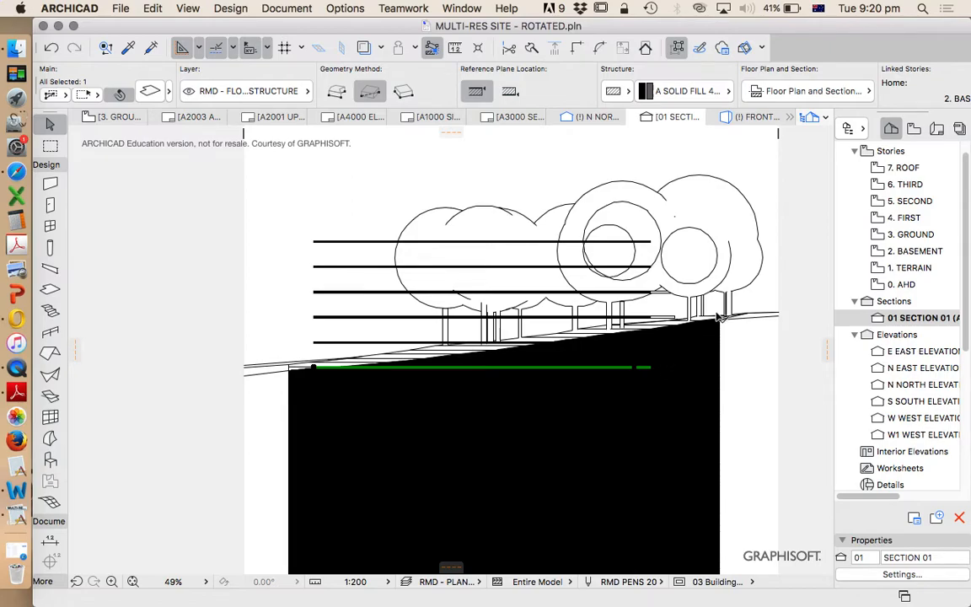
scroll(down, 3)
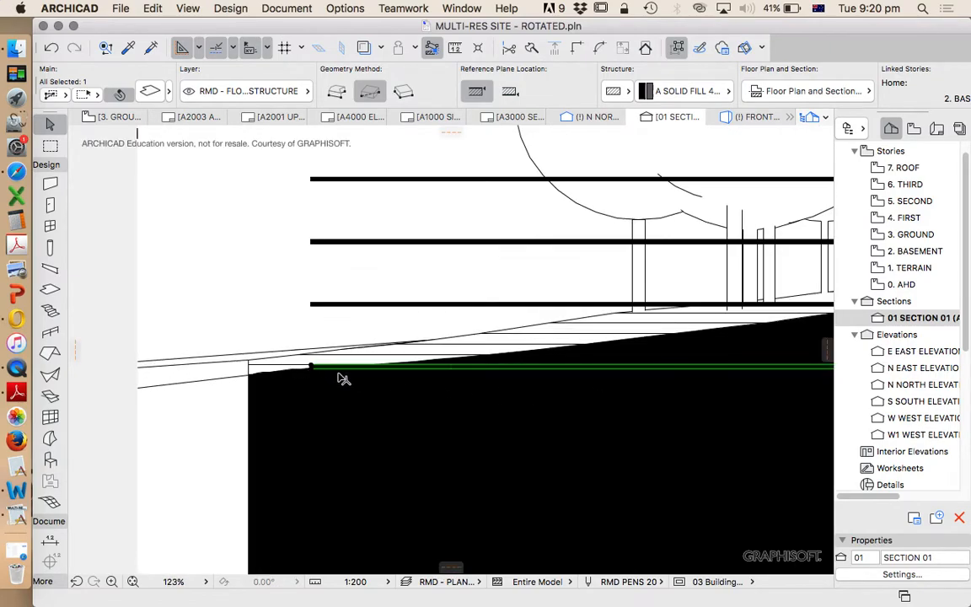
mouse_move(256, 312)
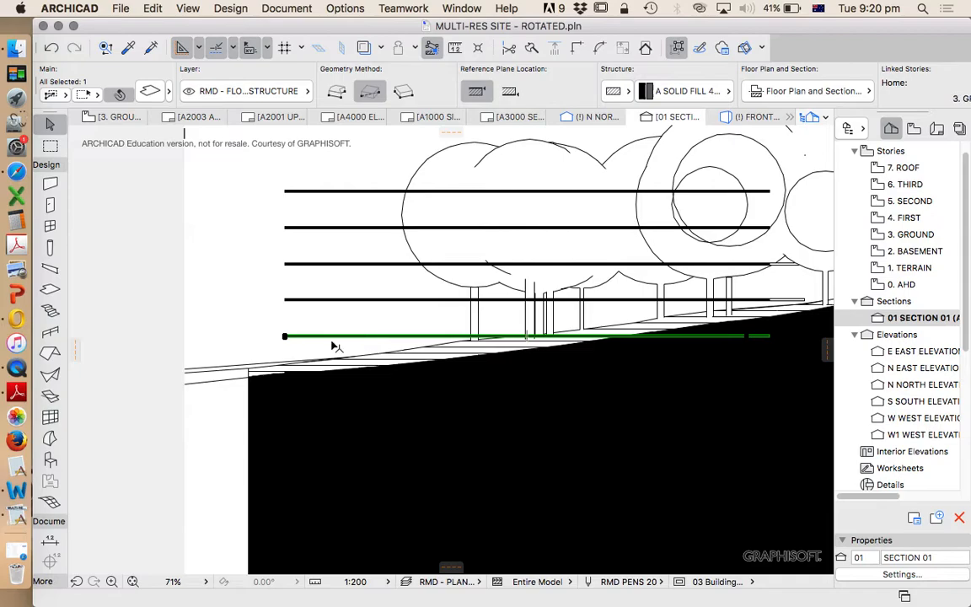
scroll(down, 3)
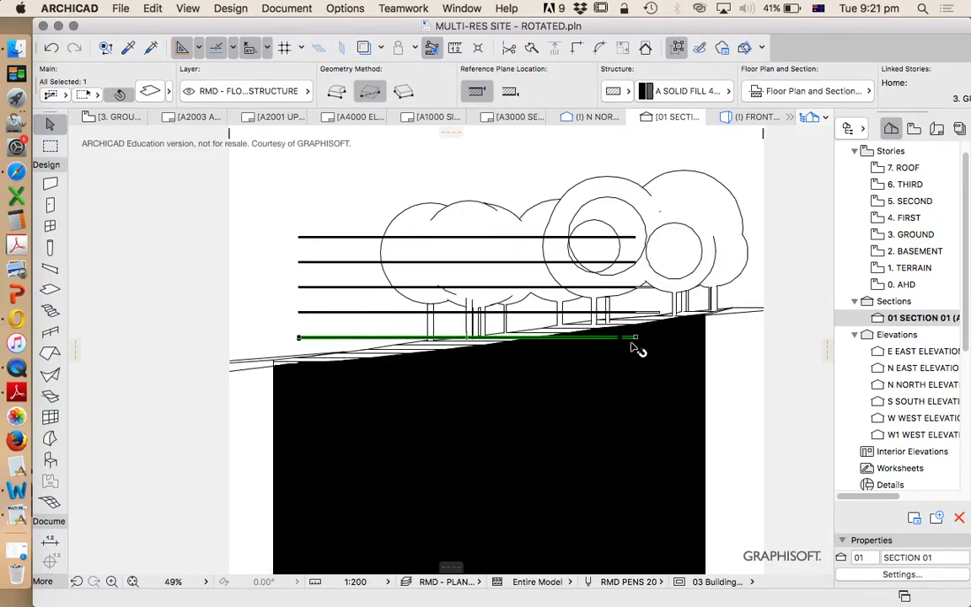
mouse_move(691, 333)
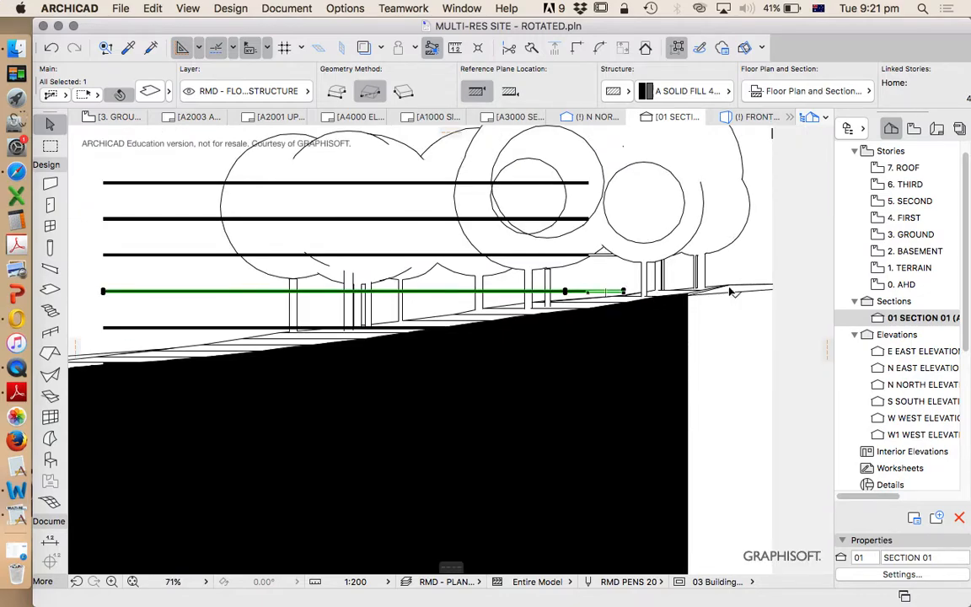
mouse_move(152, 337)
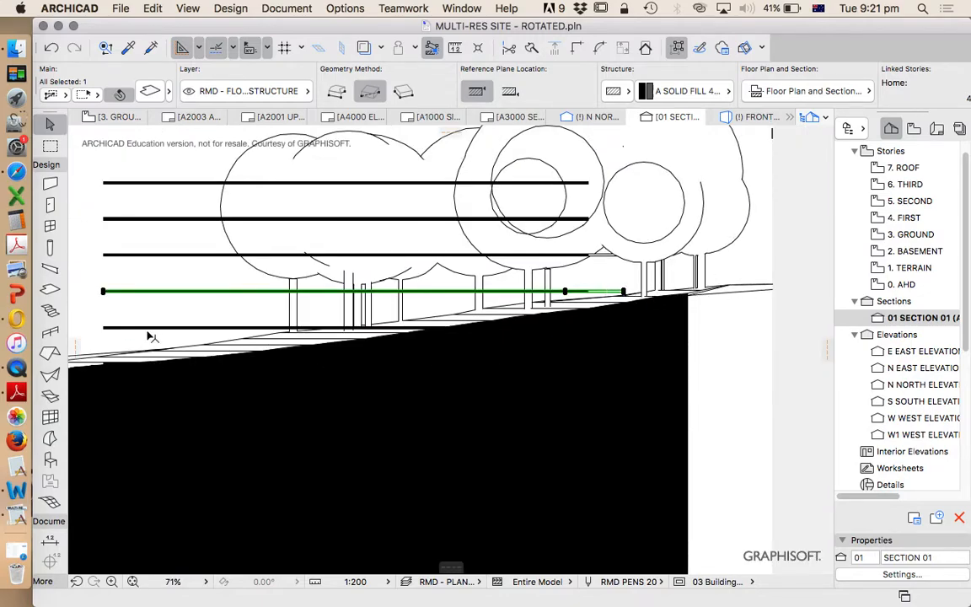
mouse_move(186, 247)
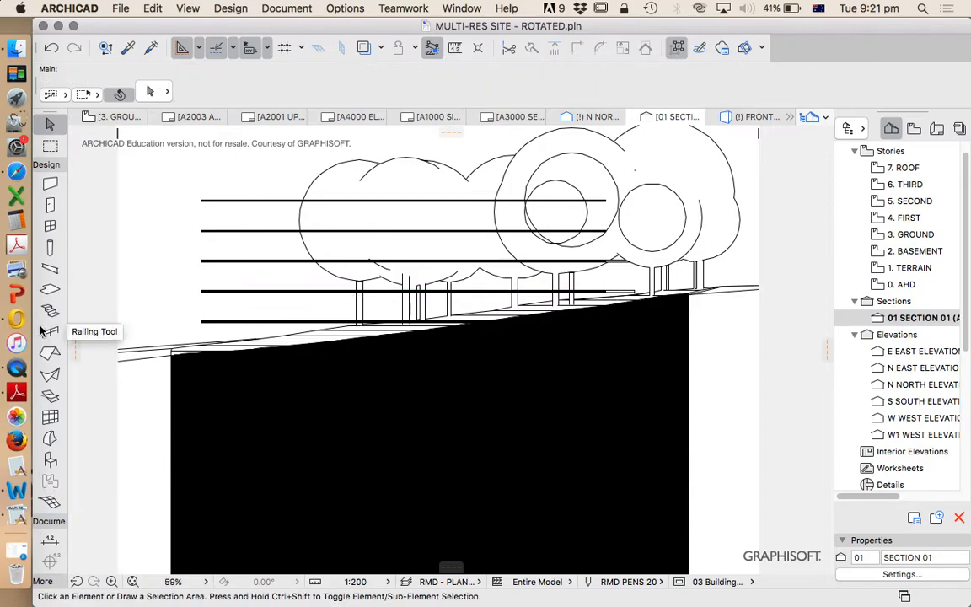
mouse_move(49, 124)
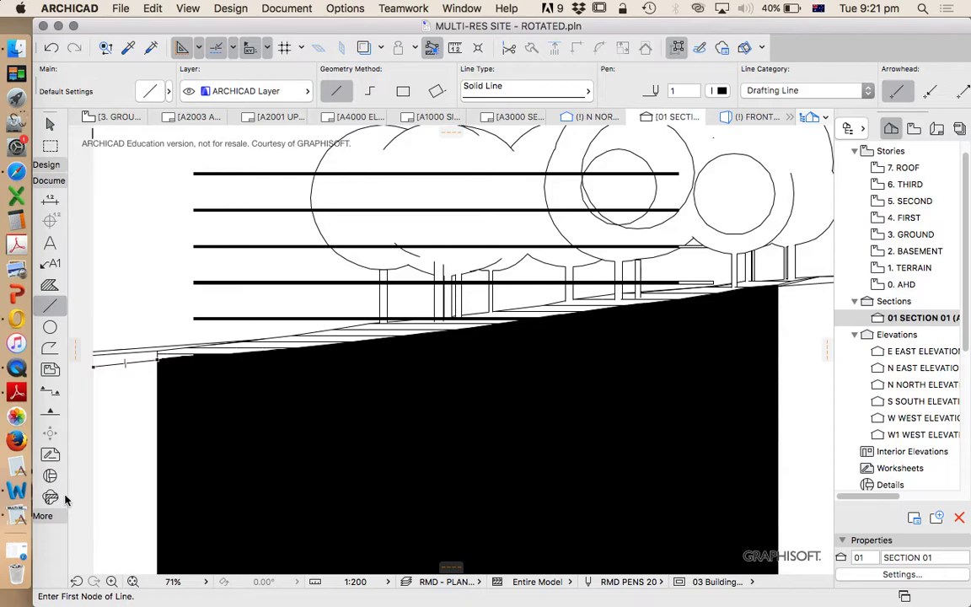
mouse_move(549, 108)
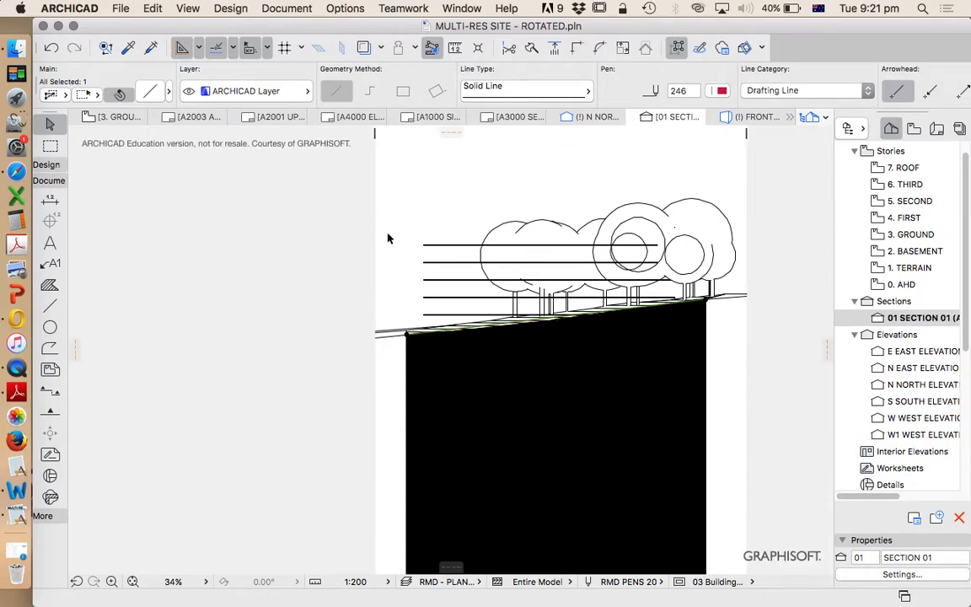
mouse_move(693, 188)
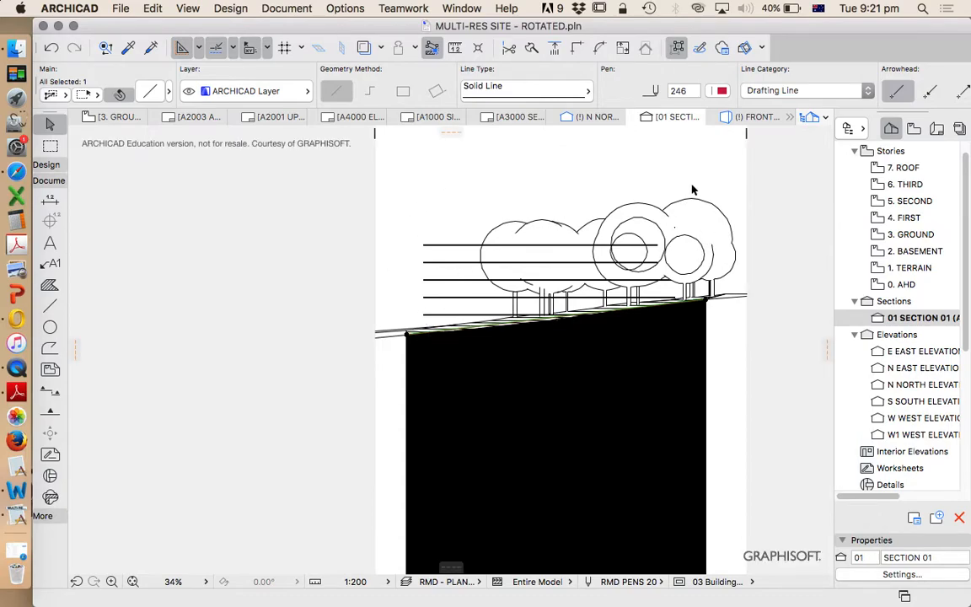
mouse_move(385, 299)
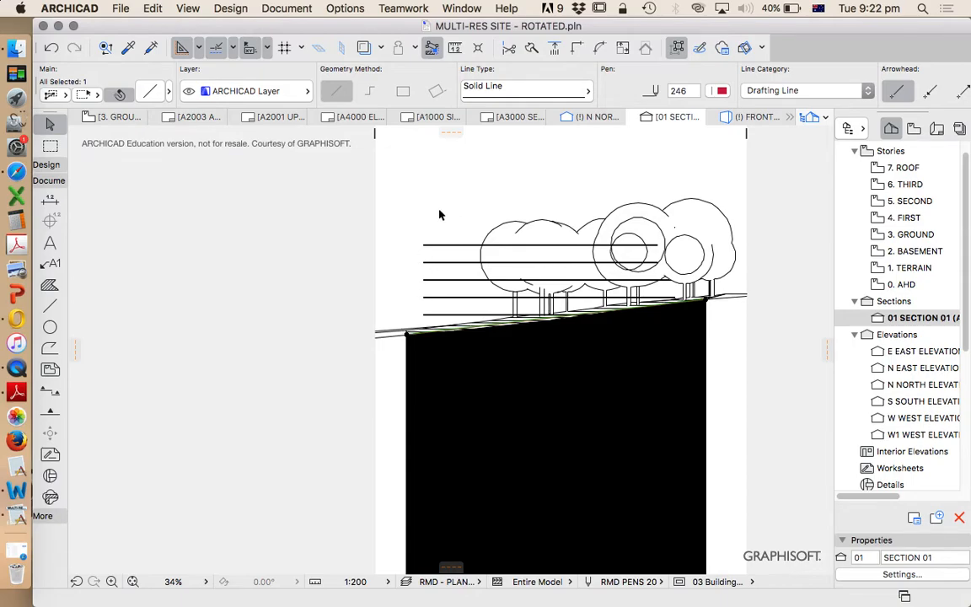
mouse_move(397, 194)
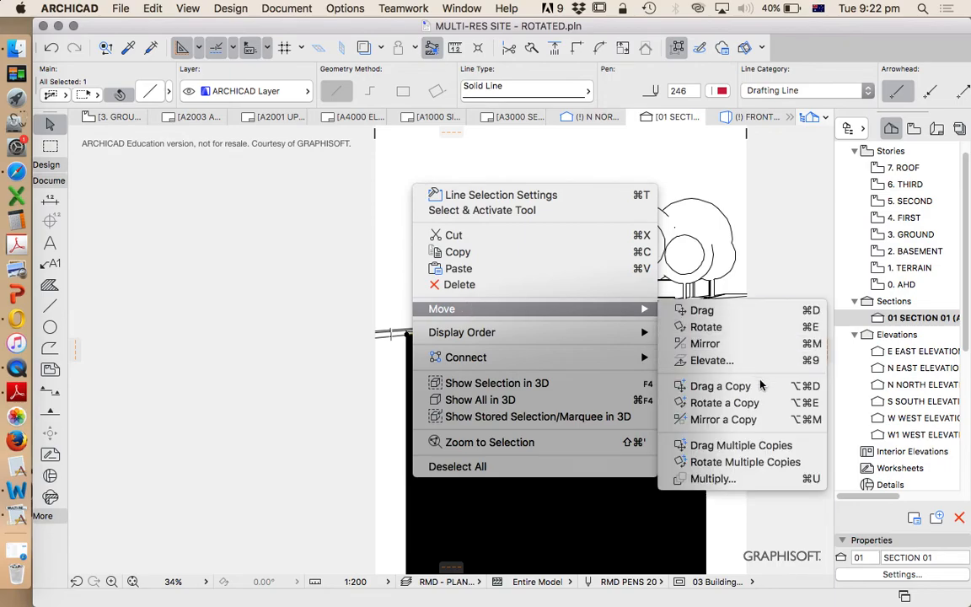
- Copy the ground line 9000 mm upward and trace the height envelope outline
click(720, 385)
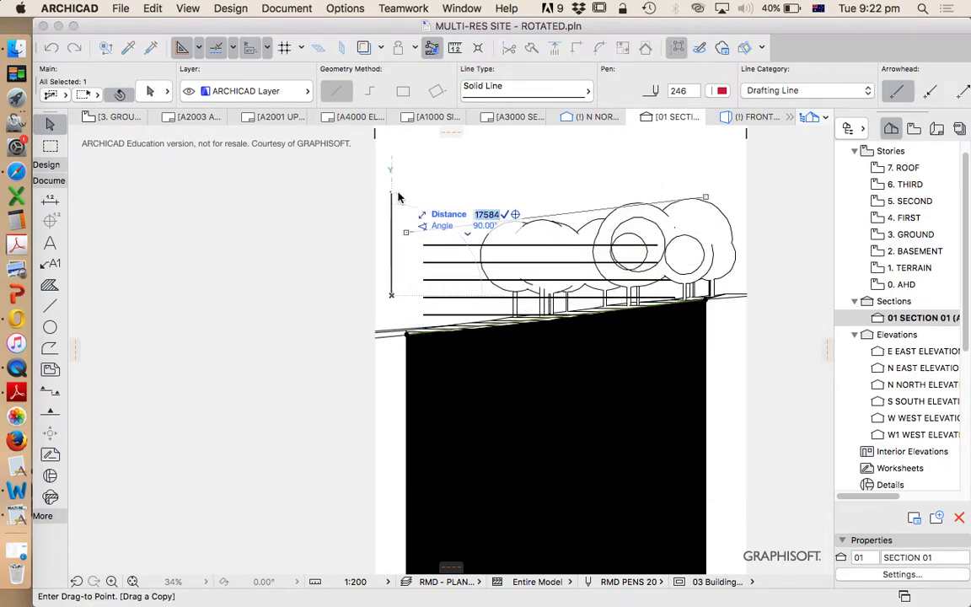
text(9000)
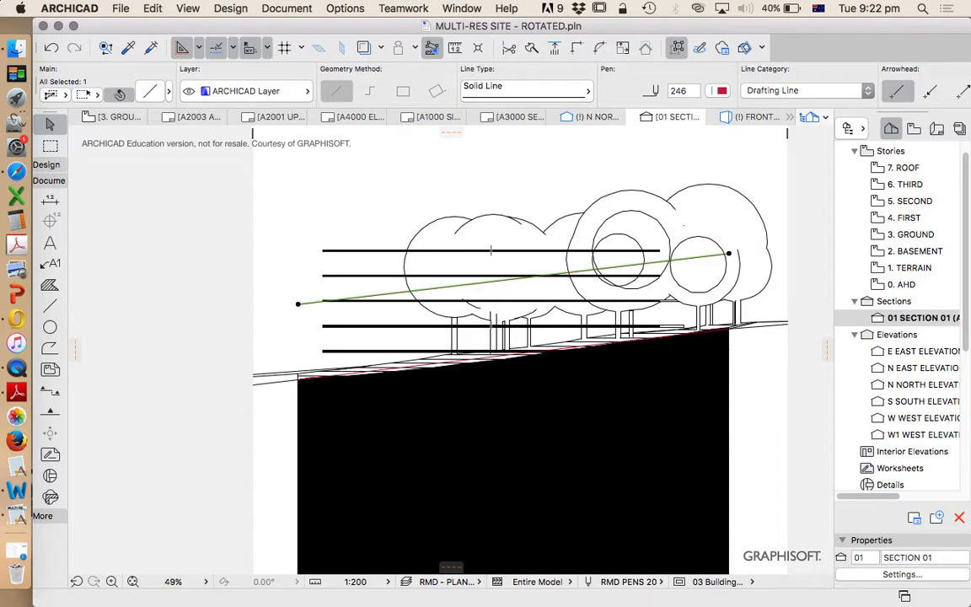
click(49, 306)
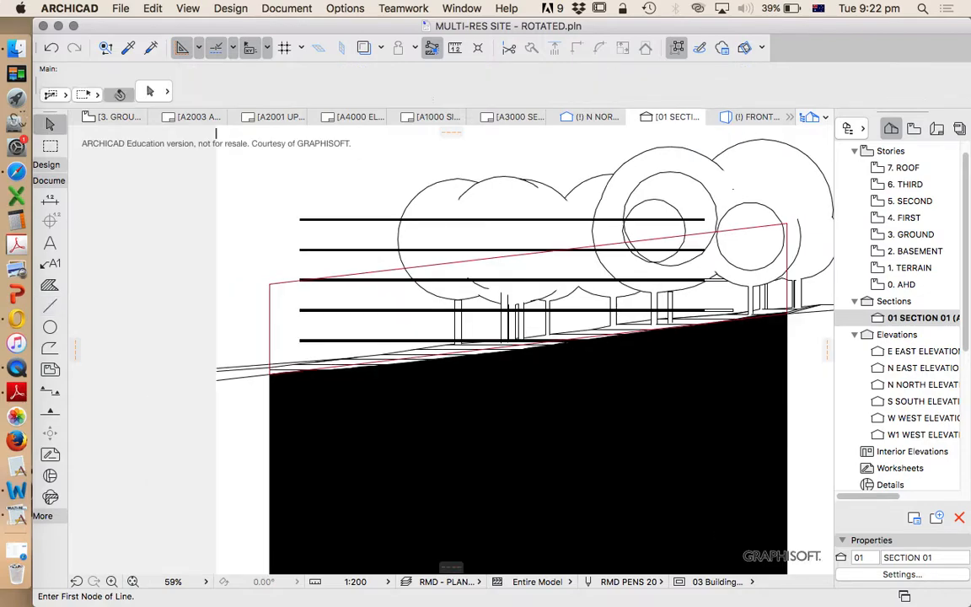
- Delete the THIRD story in Story Settings and accept the deletion warning
click(502, 220)
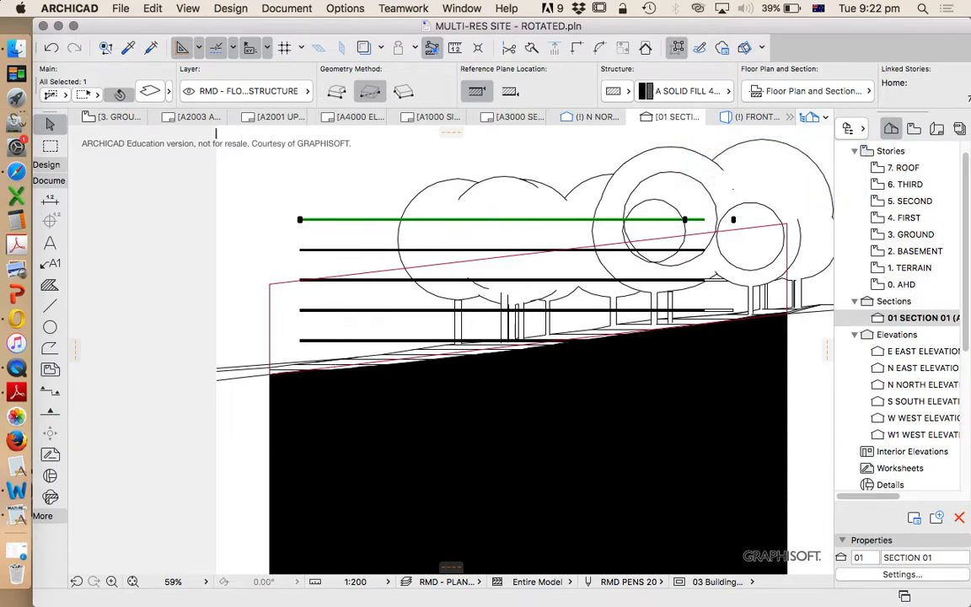
mouse_move(537, 300)
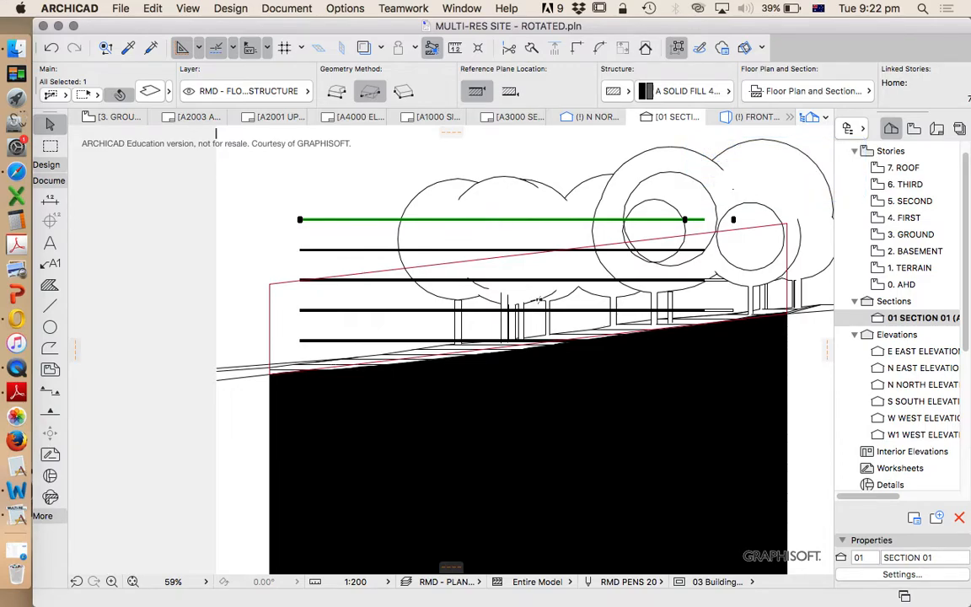
right_click(906, 166)
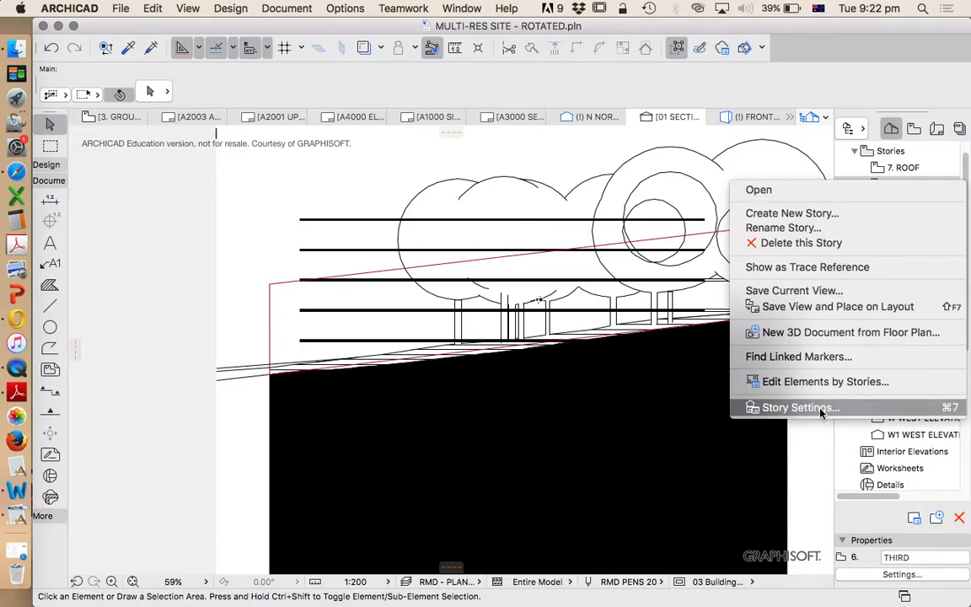
click(800, 407)
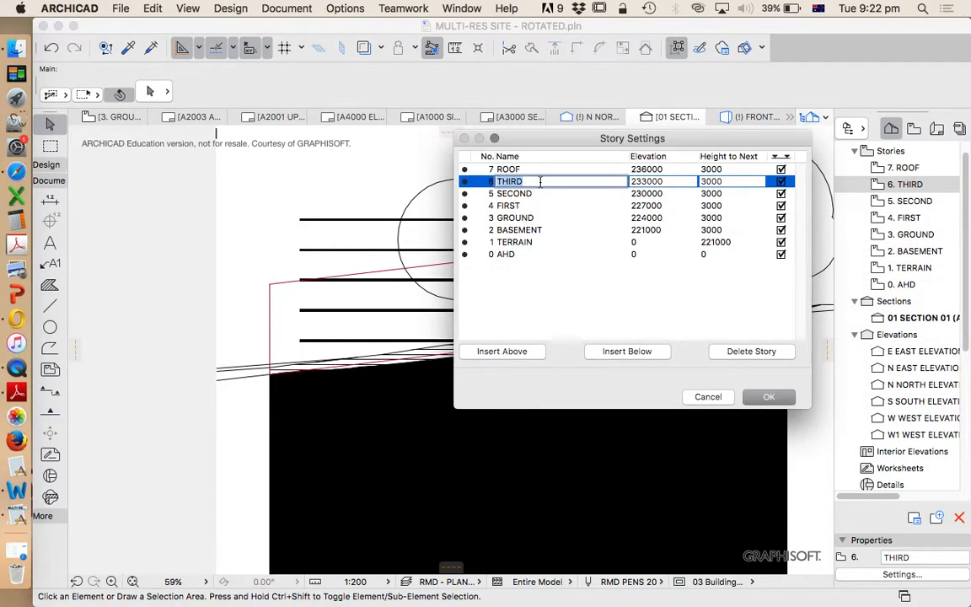
click(750, 350)
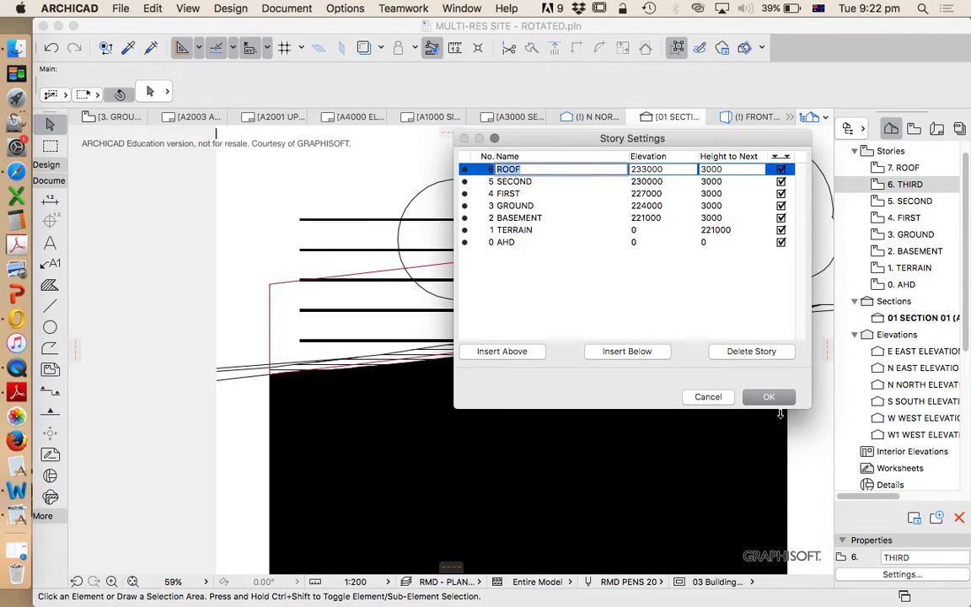
click(750, 350)
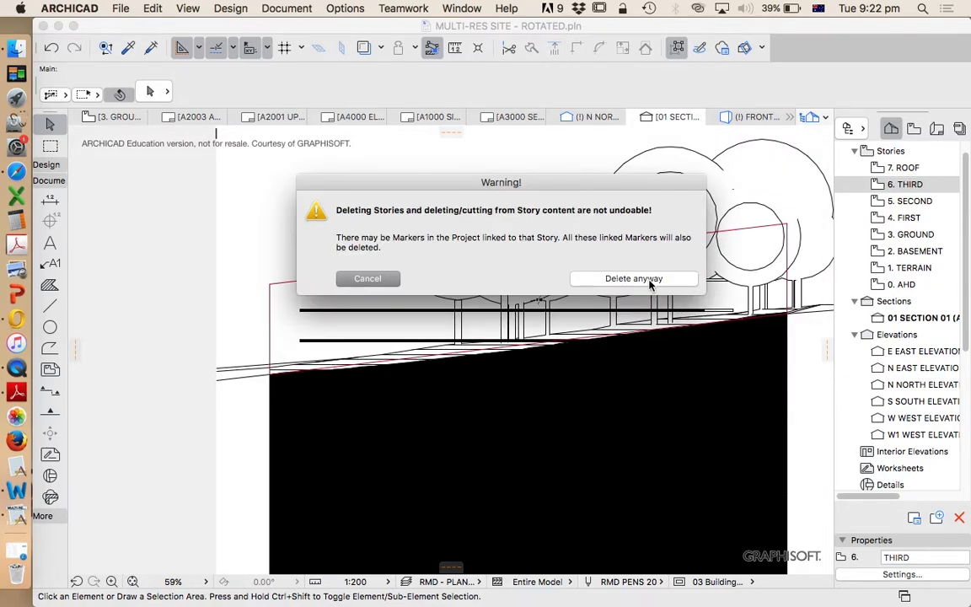
click(634, 278)
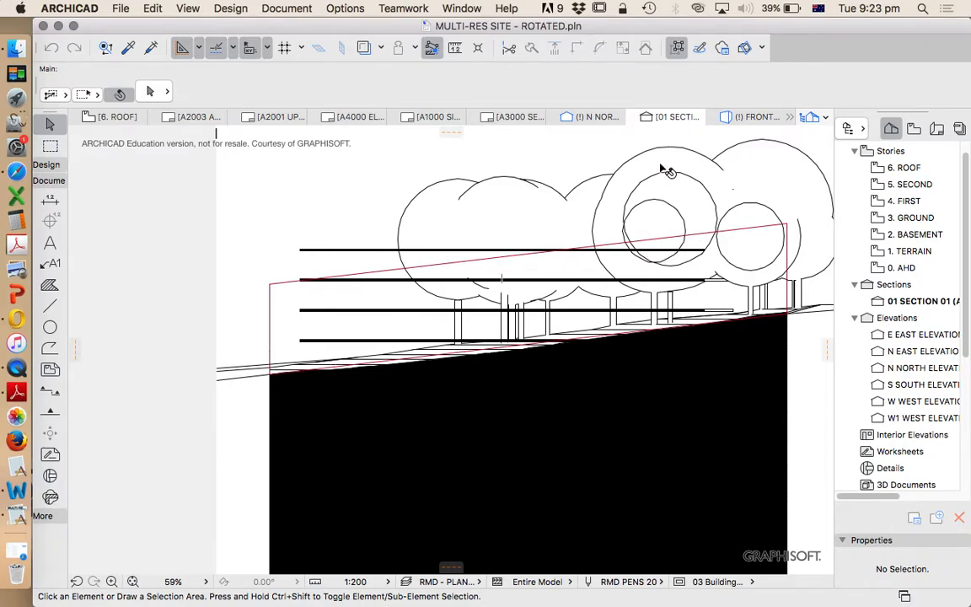
mouse_move(586, 244)
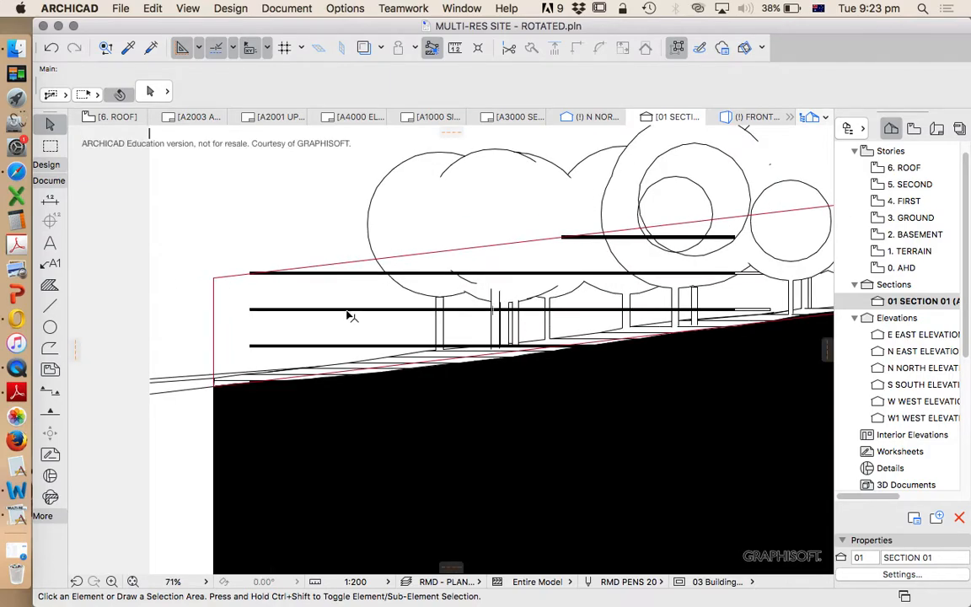
mouse_move(607, 320)
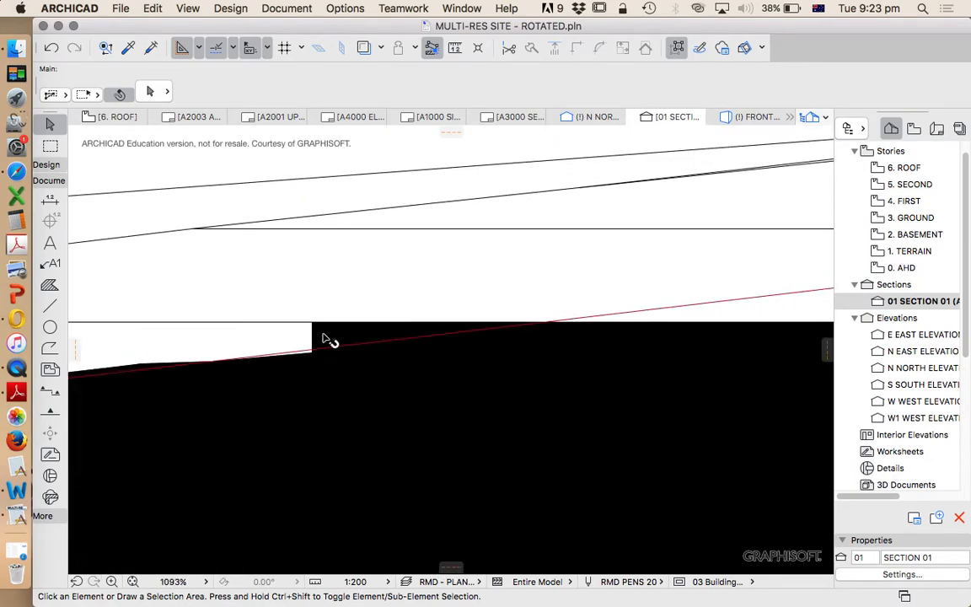
- Subtract the basement slab from the terrain using Solid Element Operations with upward extrusion
click(230, 8)
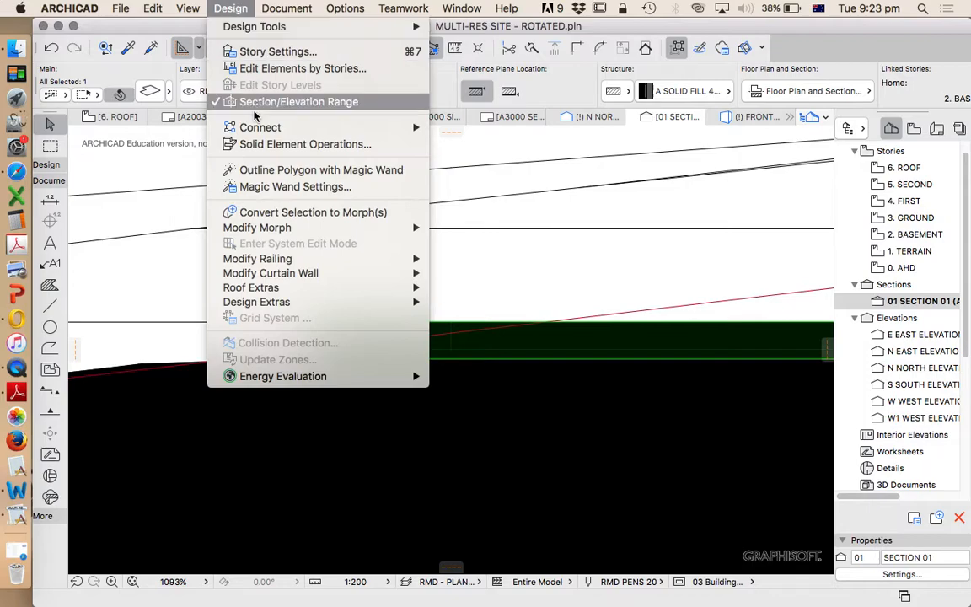
click(304, 143)
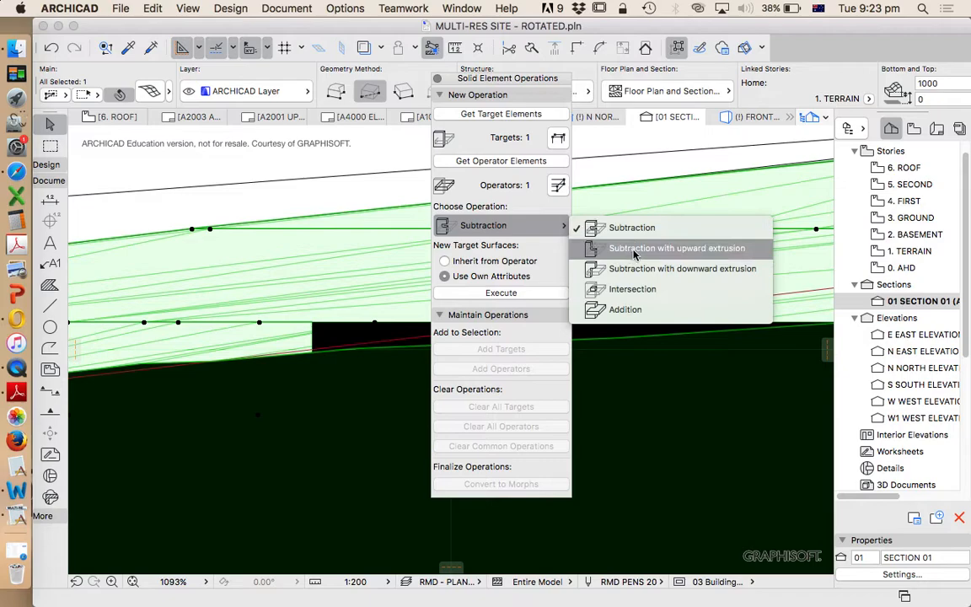
click(677, 248)
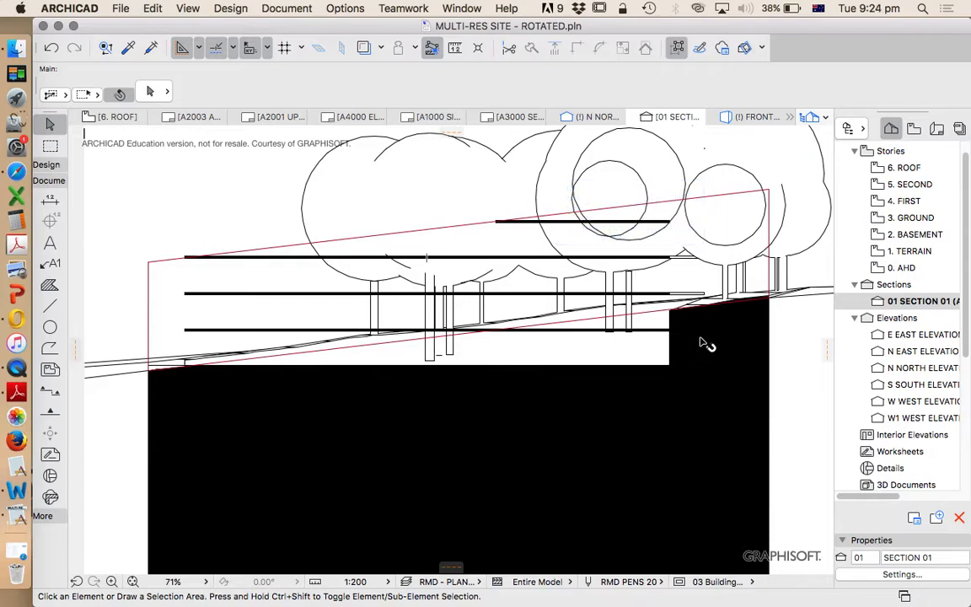
click(362, 348)
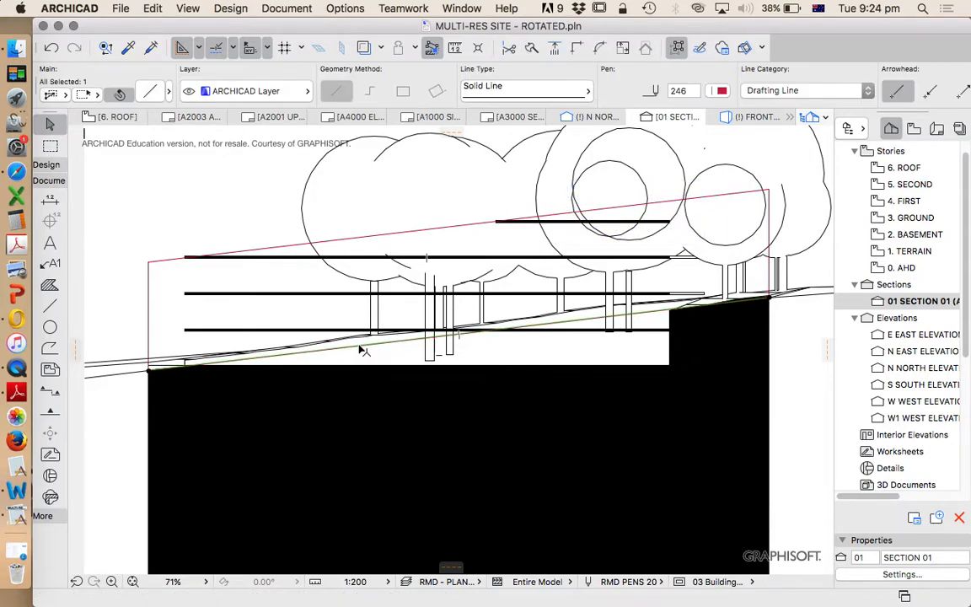
mouse_move(790, 319)
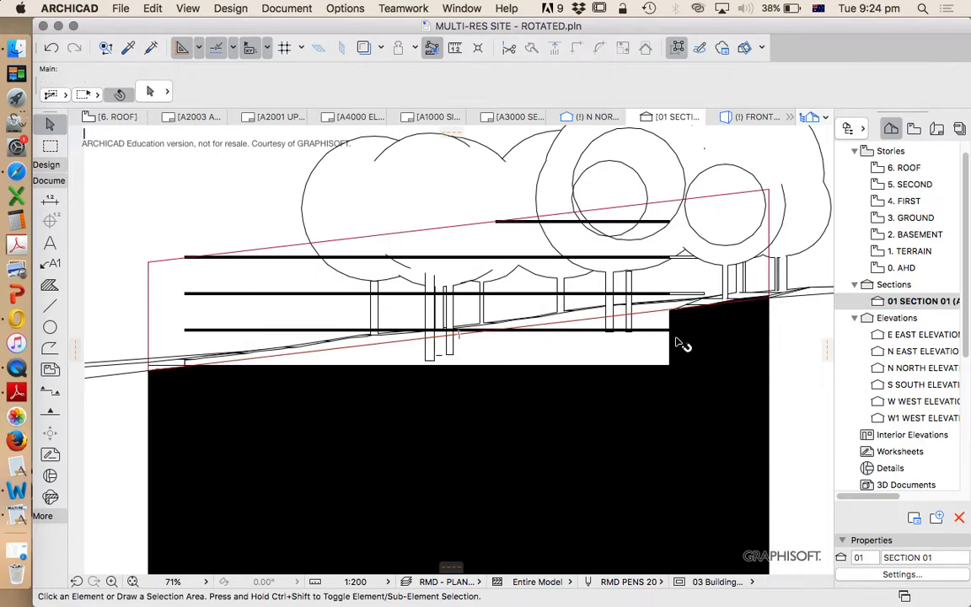
mouse_move(611, 367)
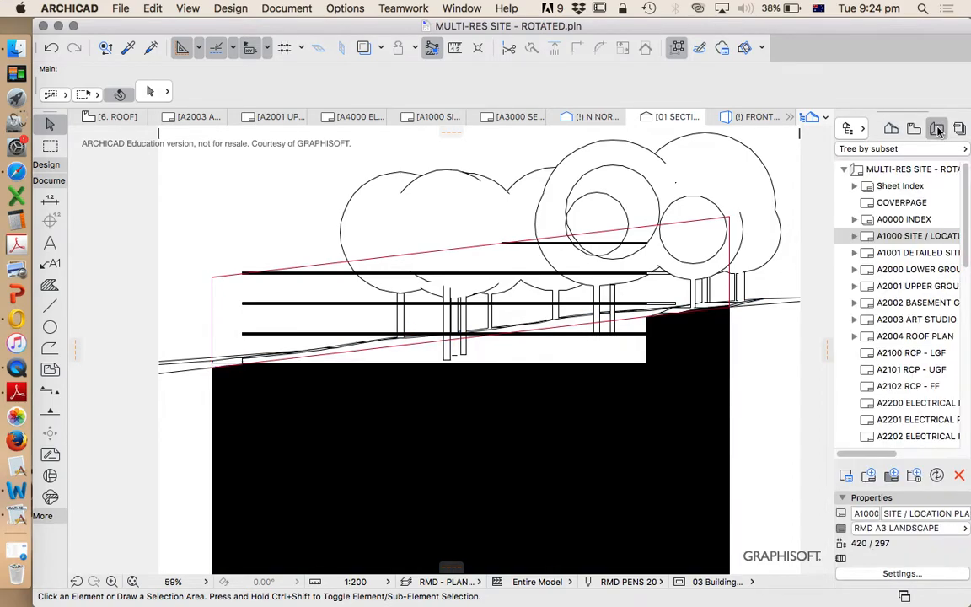
- Scroll the Layout Book down to A3000 SECTIONS and open that layout
scroll(down, 3)
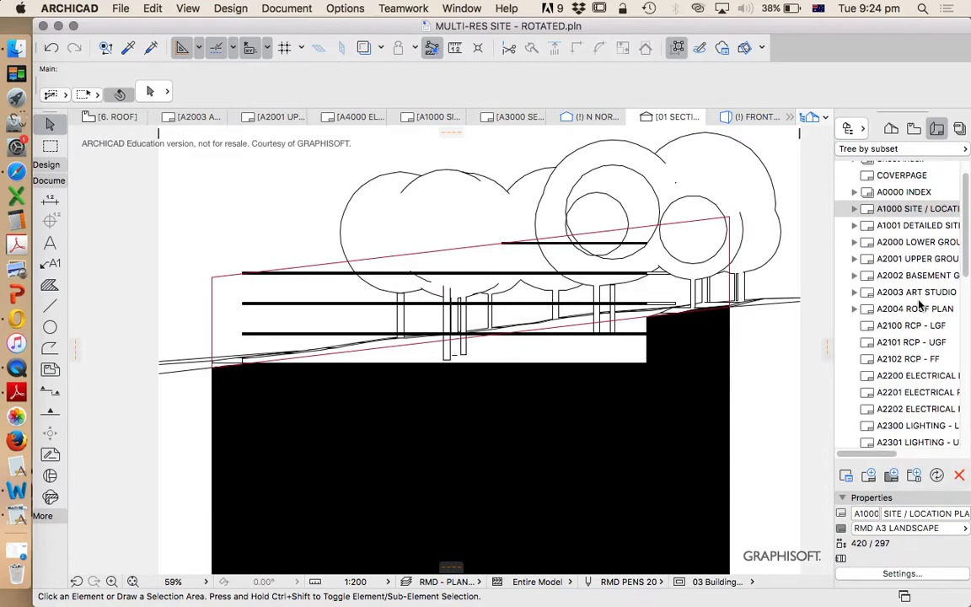
scroll(down, 3)
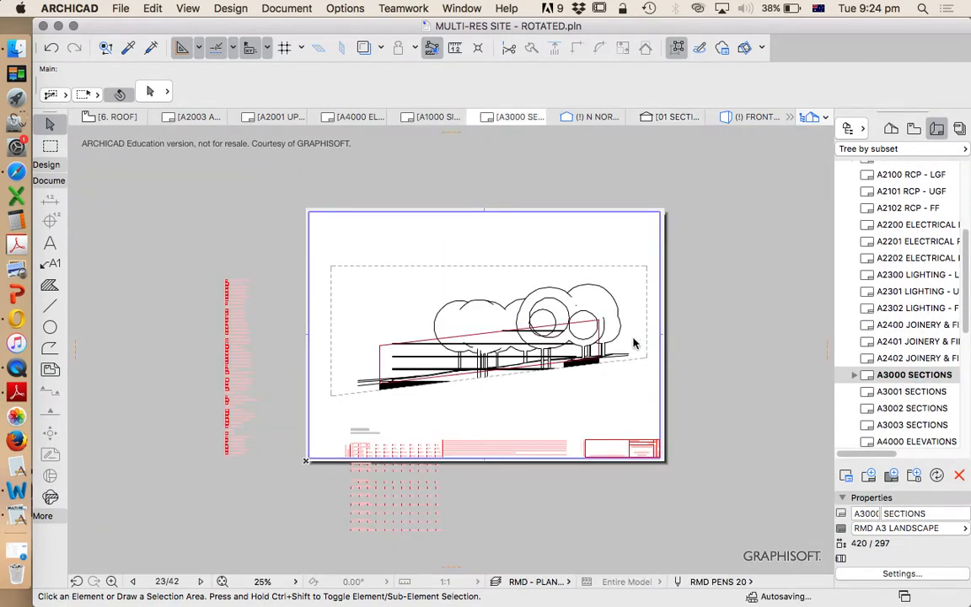
click(649, 359)
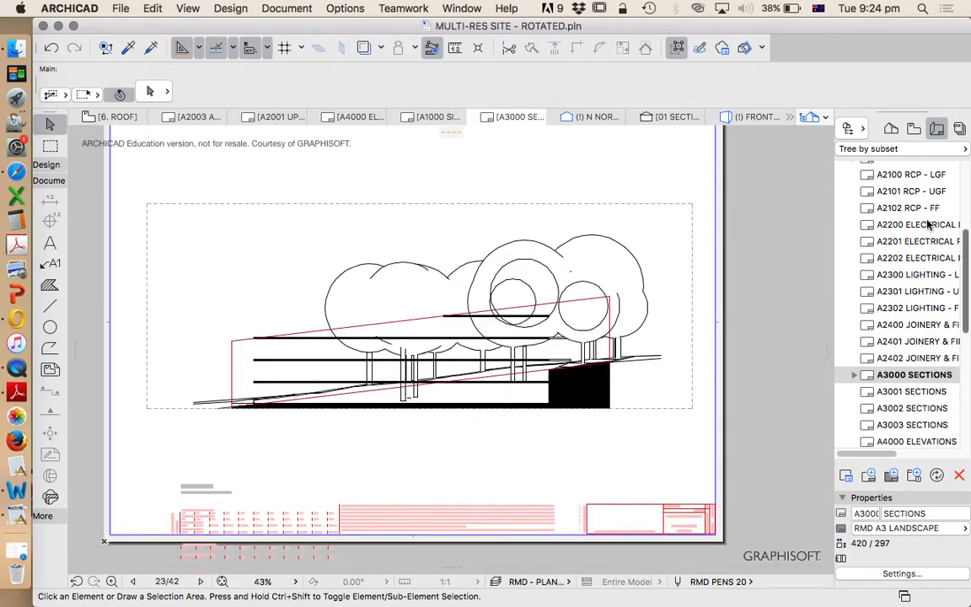
scroll(down, 3)
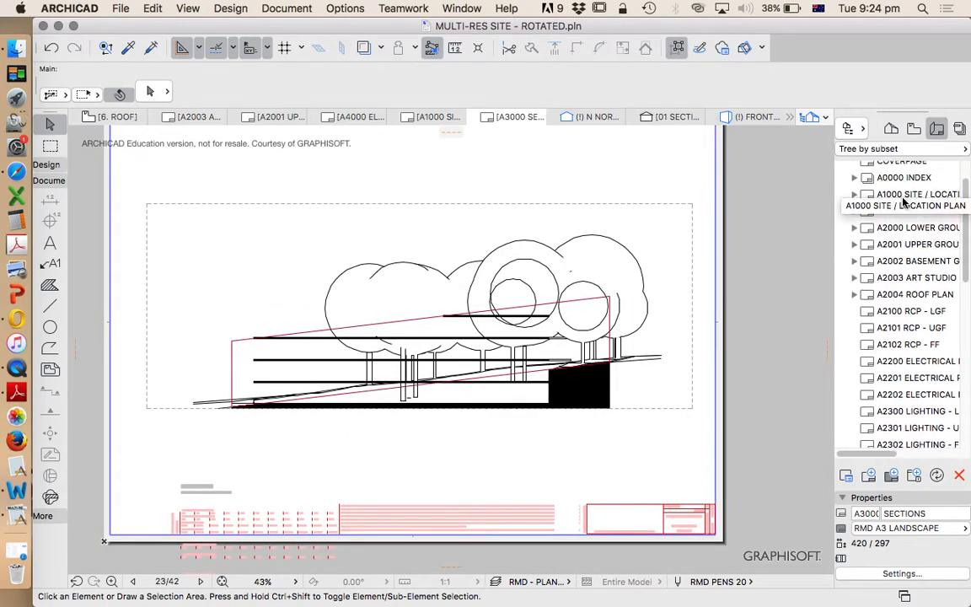
double_click(906, 193)
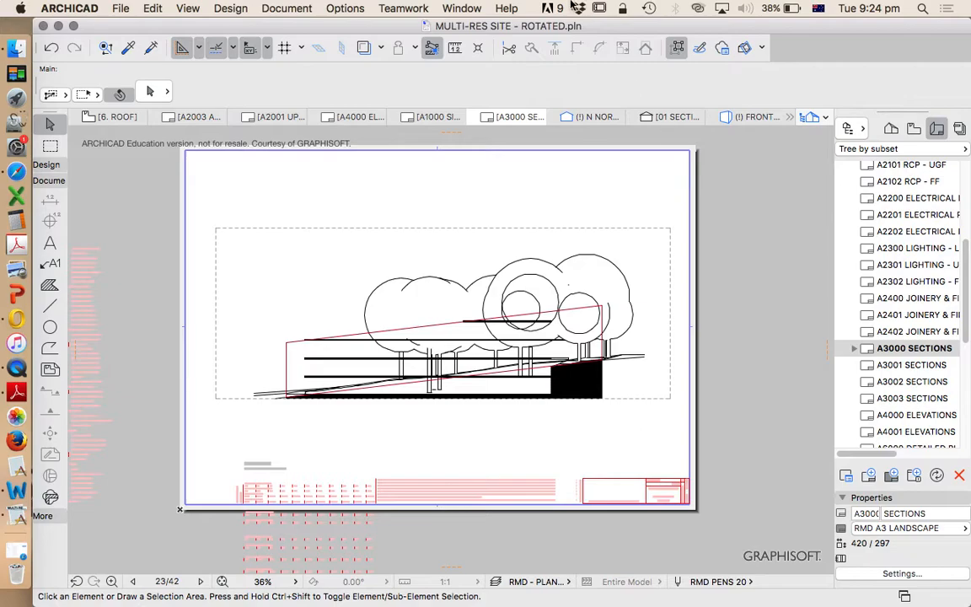
mouse_move(16, 368)
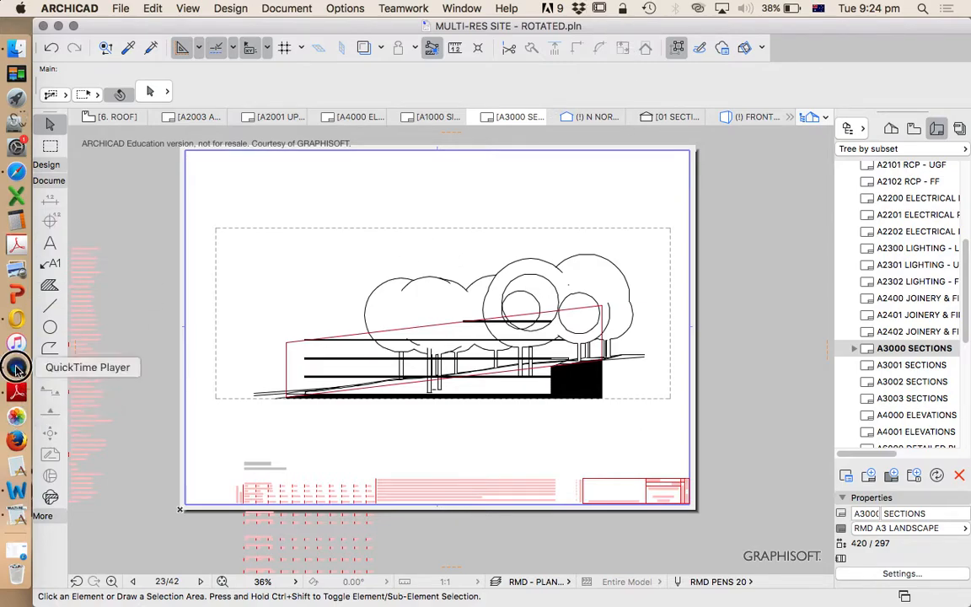